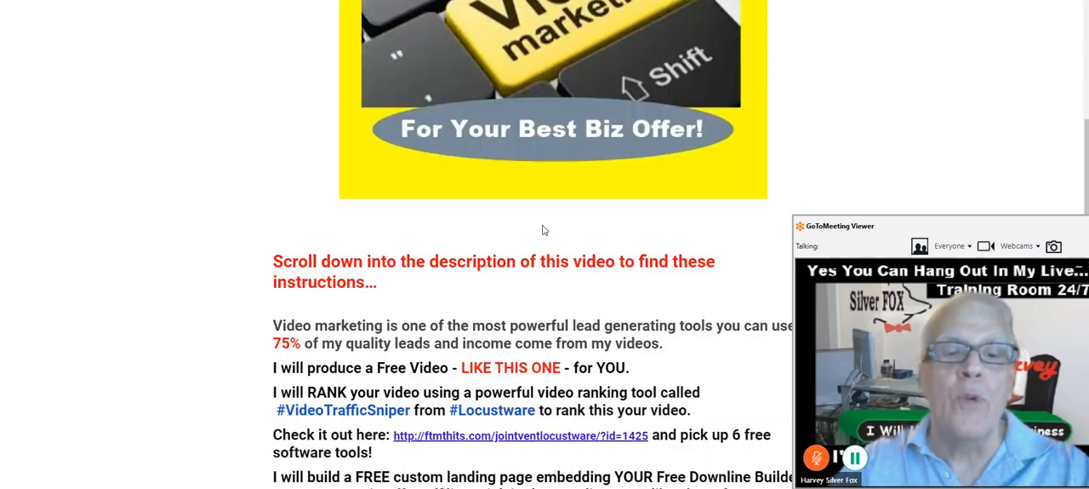
Scroll the sponsor page and highlight the 'powerful lead generation' and 'LIKE THIS ONE' phrases
{"action": "scroll", "scroll_direction": "down", "scroll_amount": 3}
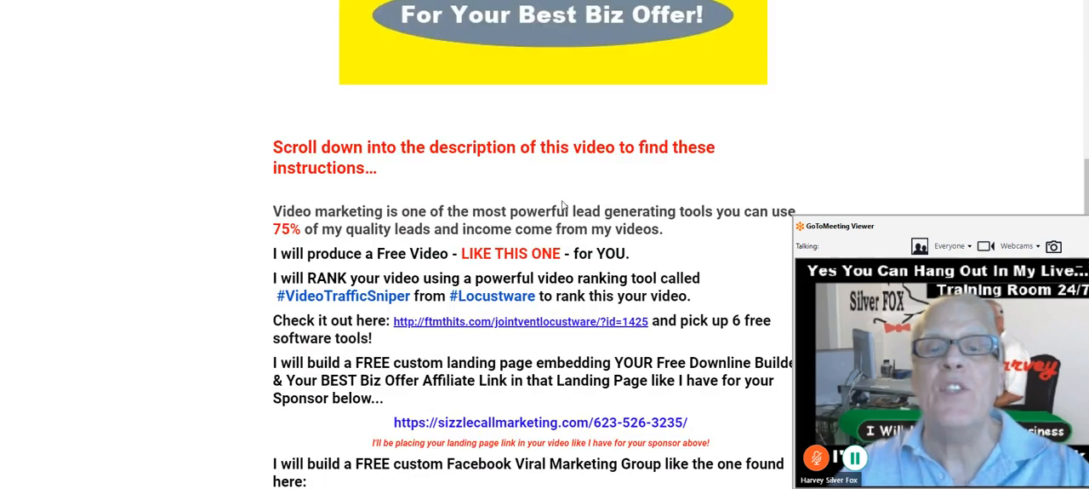
{"action": "scroll", "scroll_direction": "down", "scroll_amount": 3}
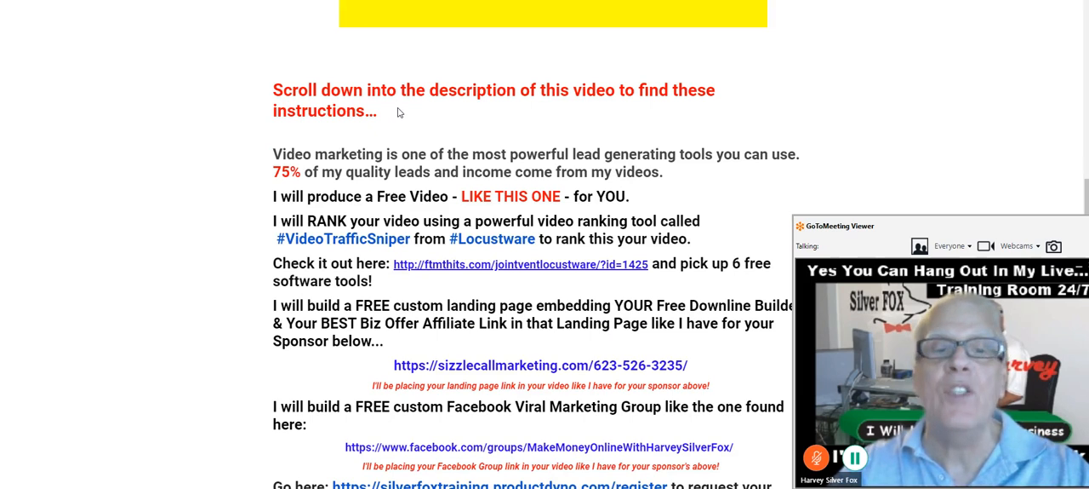
{"action": "scroll", "scroll_direction": "down", "scroll_amount": 3}
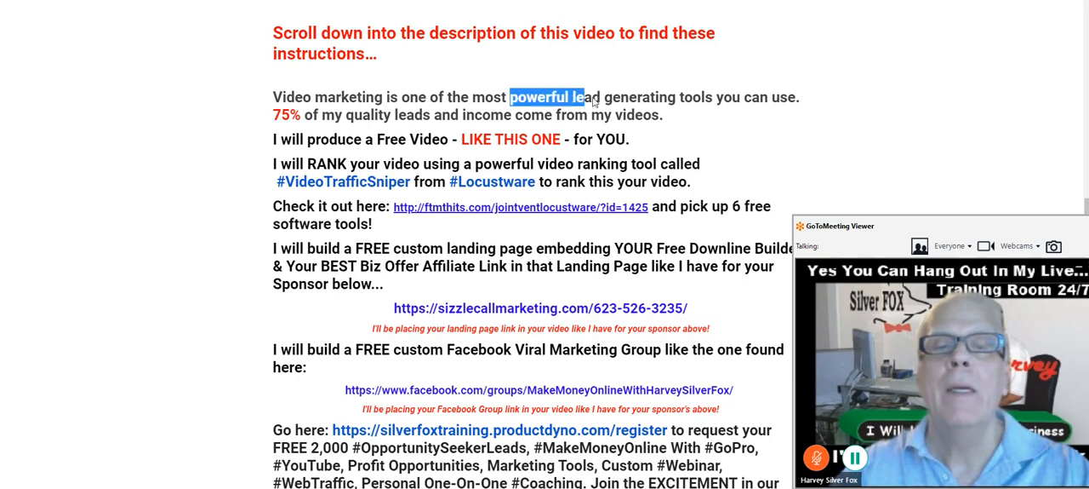
{"action": "left_click_drag", "start_coordinate": [510, 96], "coordinate": [691, 96]}
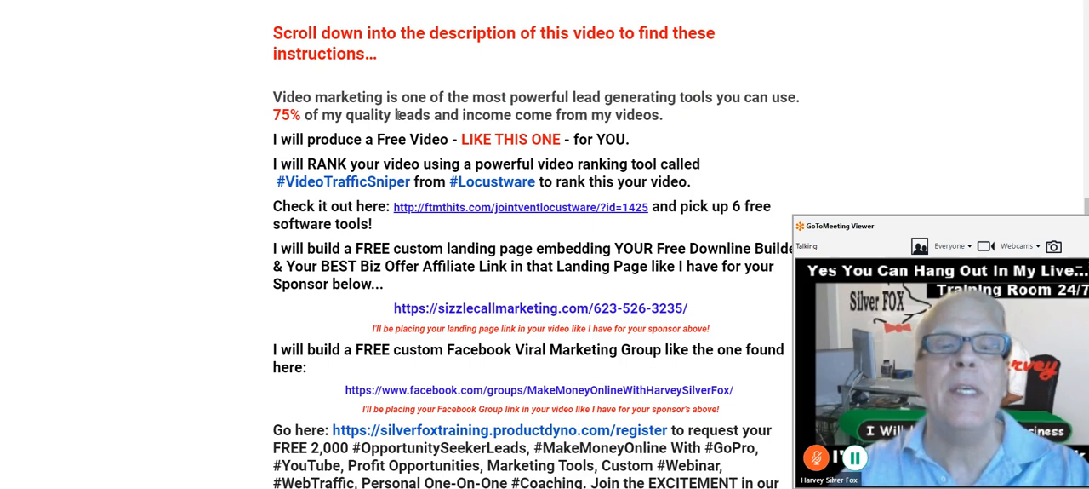
{"action": "double_click", "coordinate": [413, 114]}
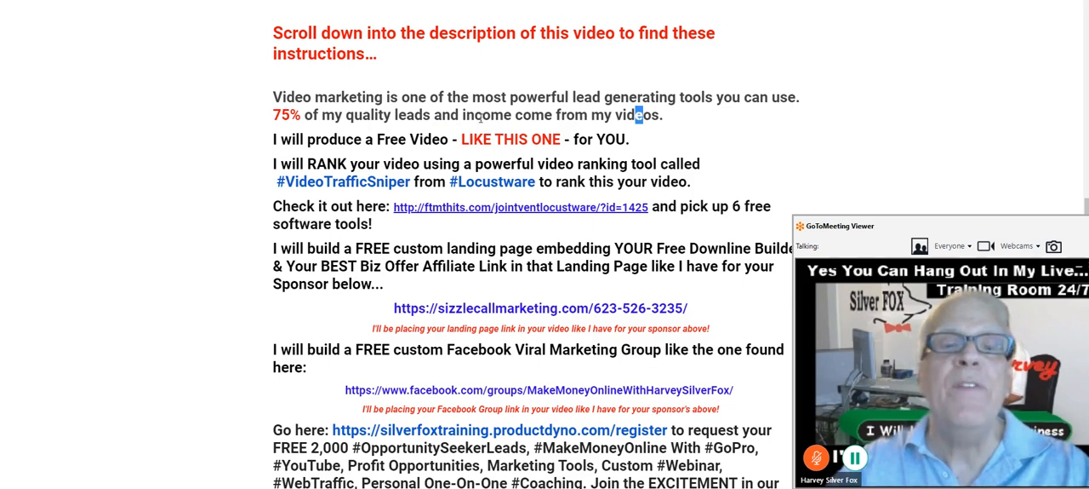
{"action": "double_click", "coordinate": [496, 139]}
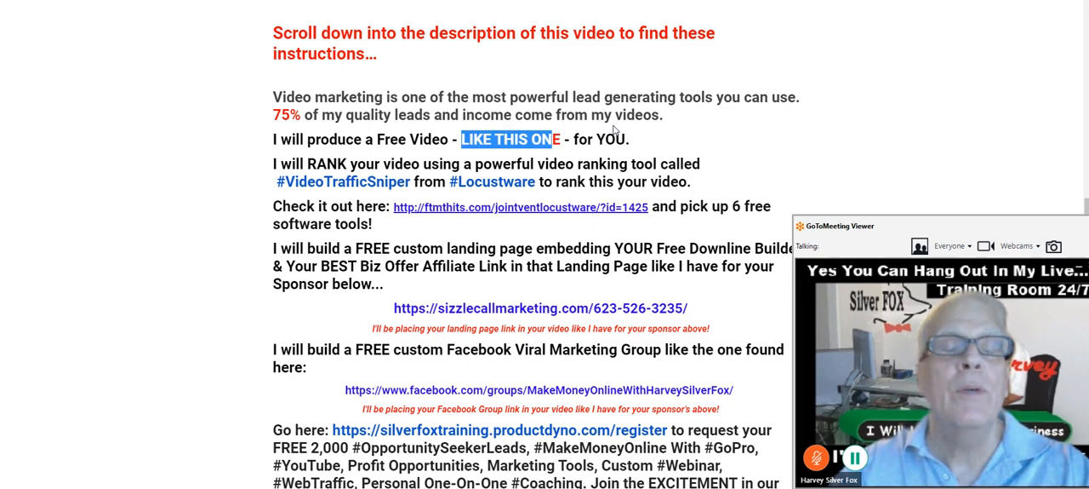
{"action": "mouse_move", "coordinate": [615, 127]}
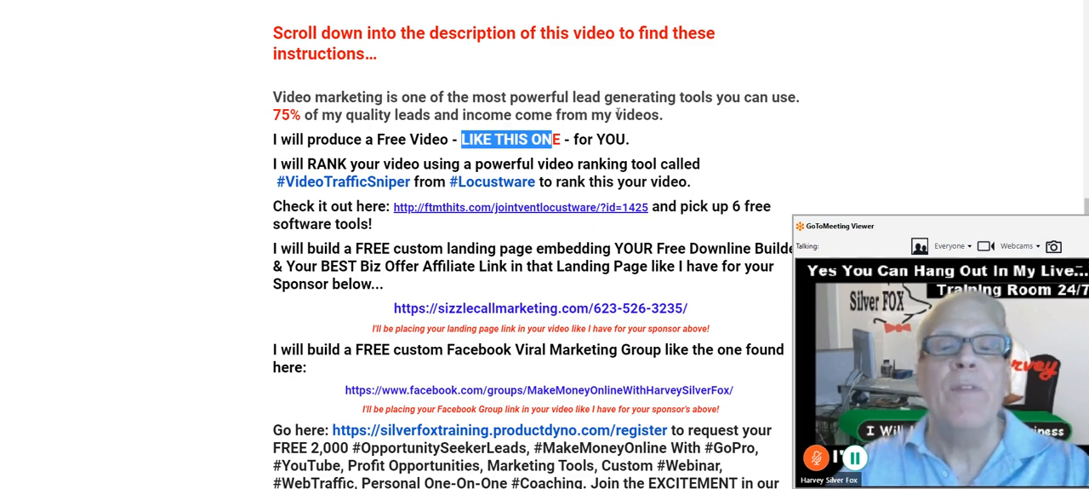
Scroll further down the sponsor landing page, selecting words in its text
{"action": "scroll", "scroll_direction": "down", "scroll_amount": 3}
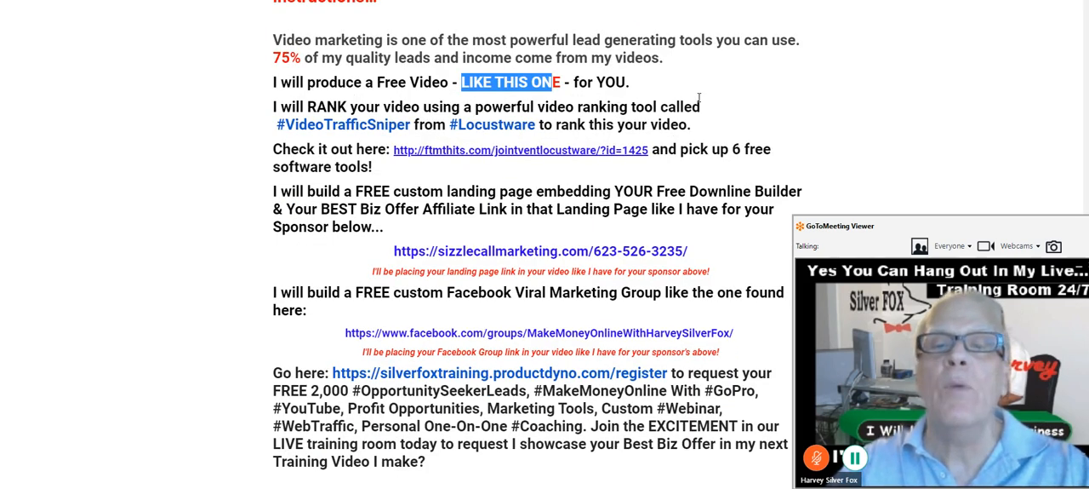
{"action": "mouse_move", "coordinate": [336, 138]}
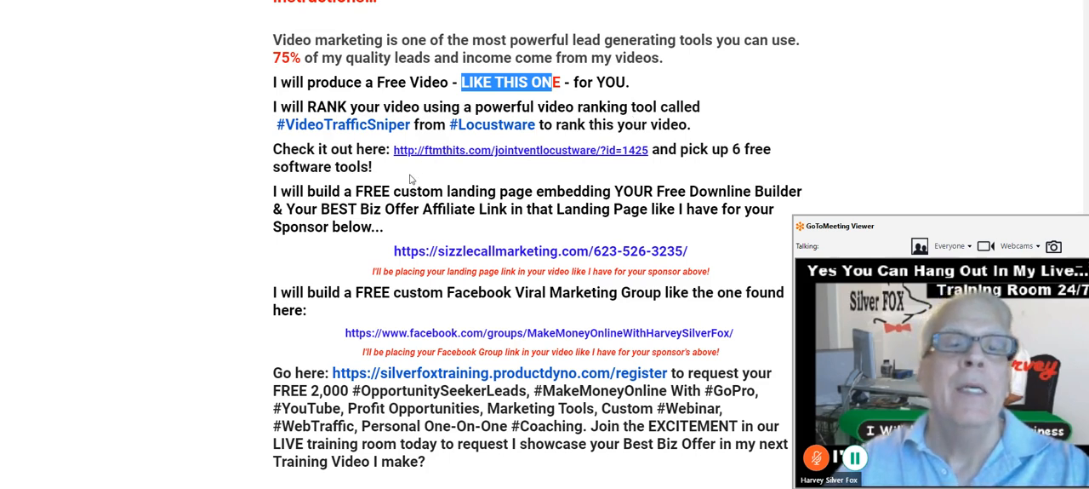
{"action": "mouse_move", "coordinate": [500, 159]}
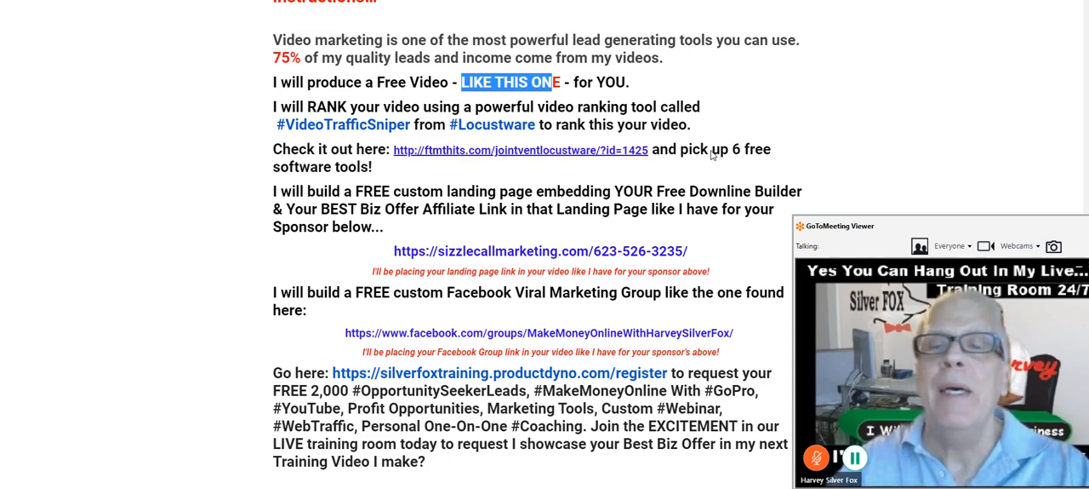
{"action": "mouse_move", "coordinate": [443, 165]}
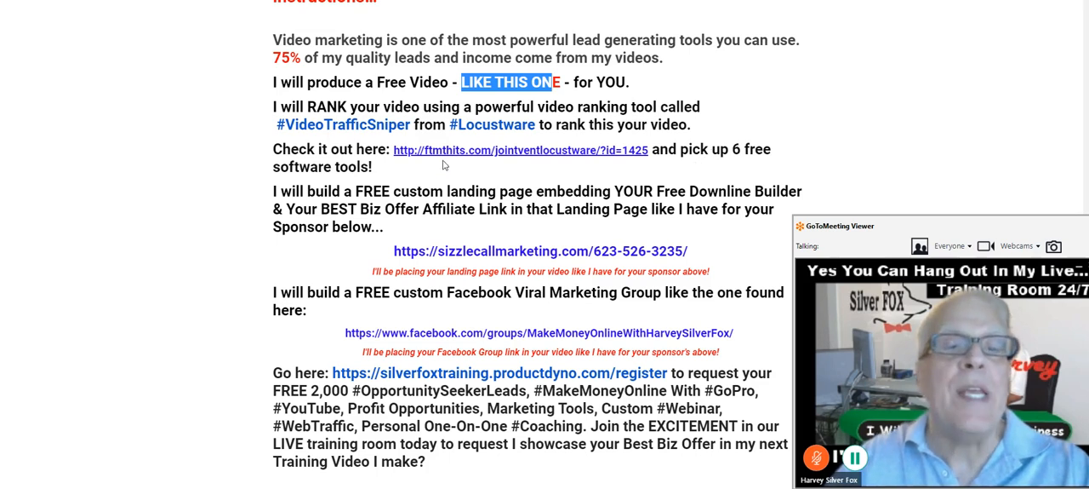
{"action": "scroll", "scroll_direction": "down", "scroll_amount": 3}
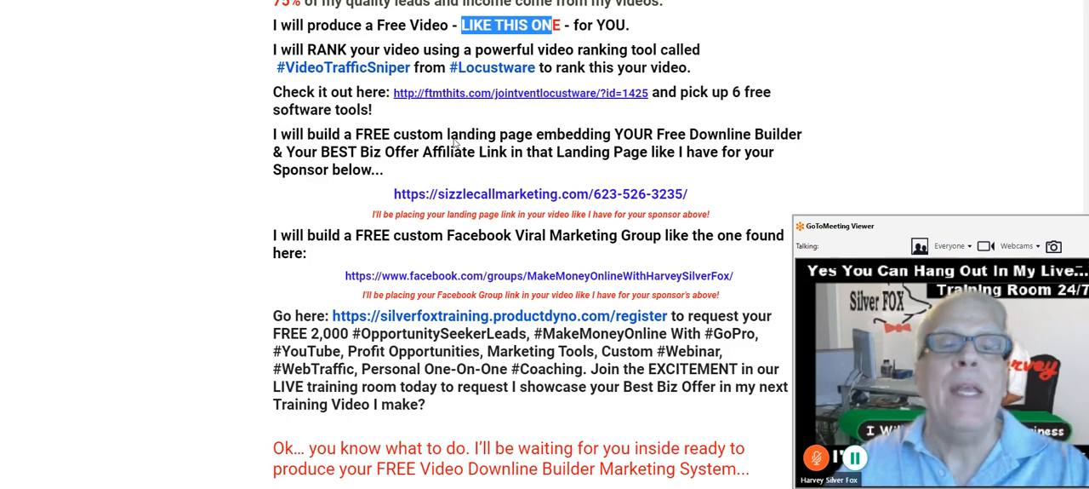
{"action": "mouse_move", "coordinate": [537, 130]}
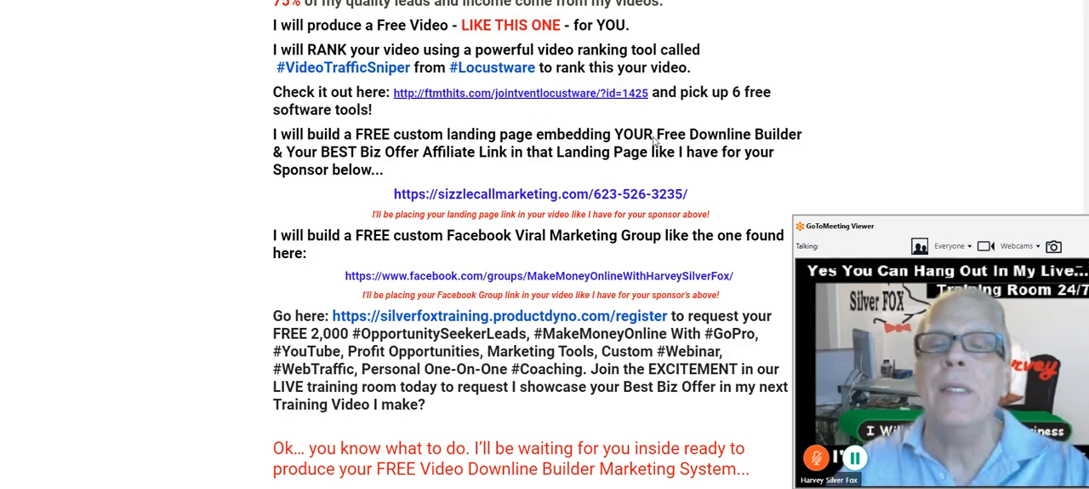
{"action": "double_click", "coordinate": [681, 134]}
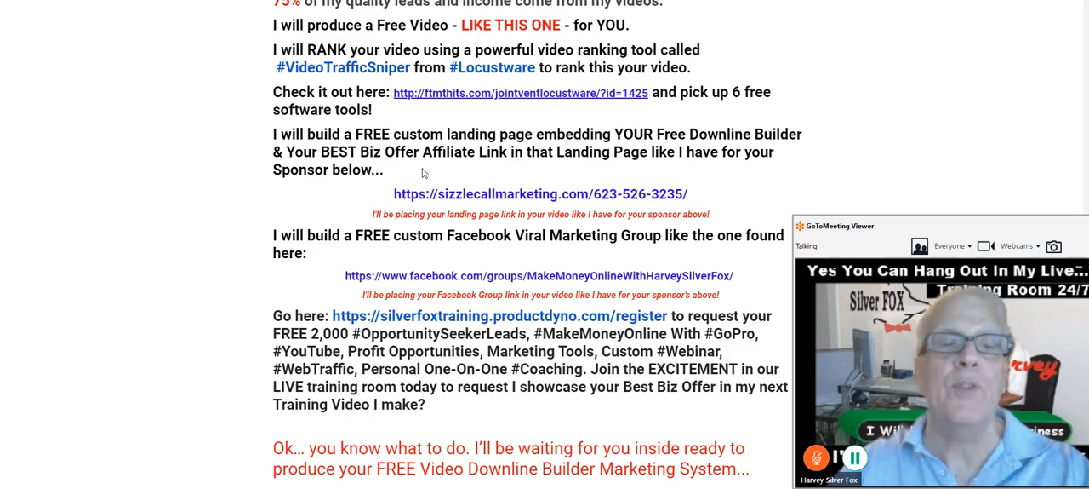
{"action": "mouse_move", "coordinate": [437, 162]}
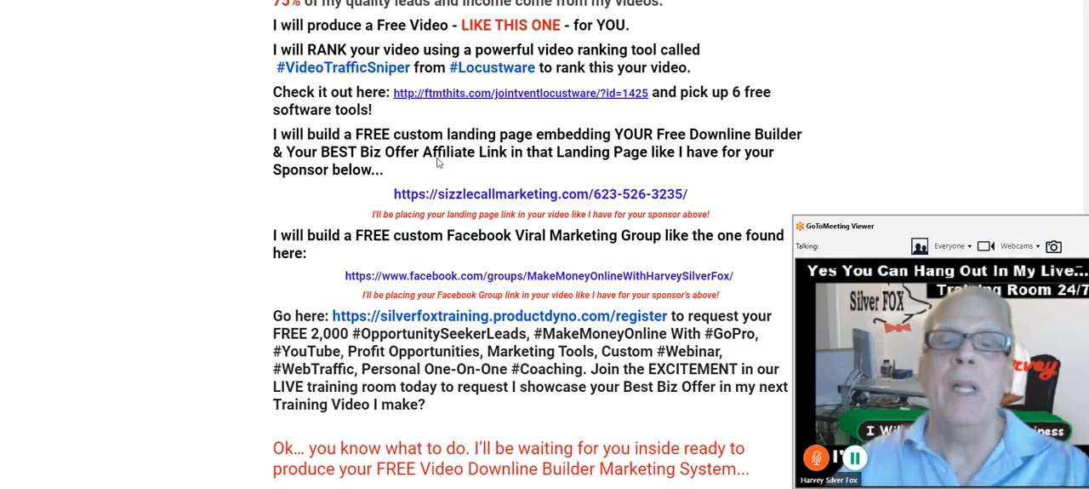
{"action": "mouse_move", "coordinate": [455, 197]}
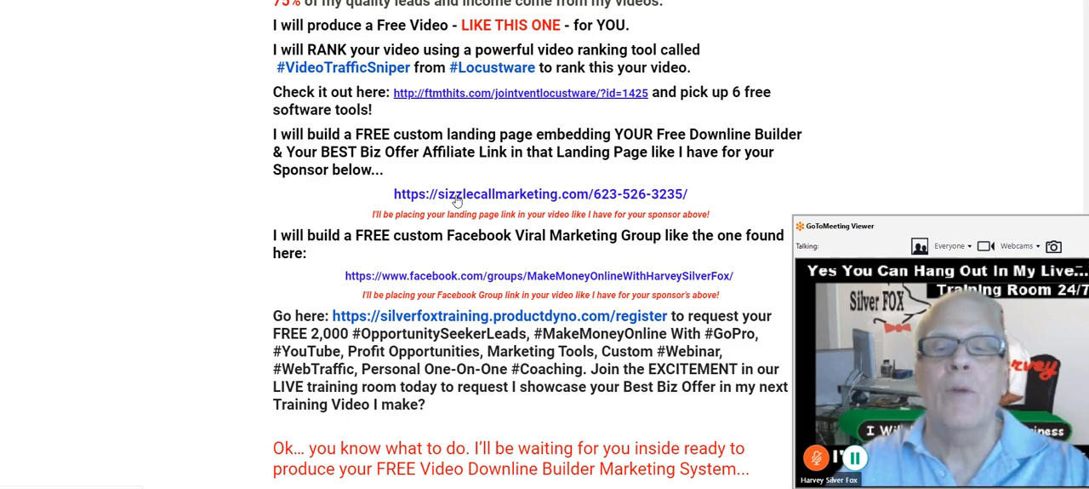
{"action": "mouse_move", "coordinate": [400, 197]}
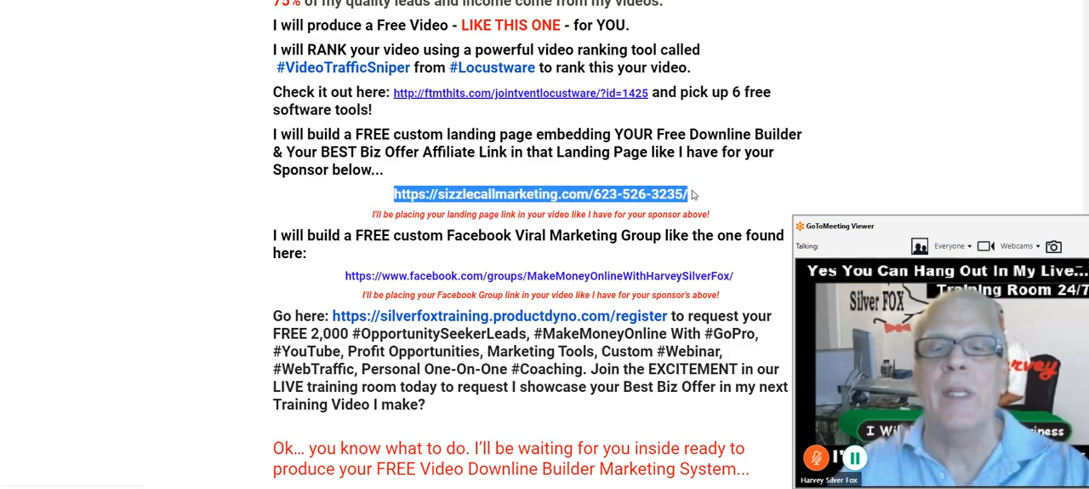
{"action": "mouse_move", "coordinate": [591, 163]}
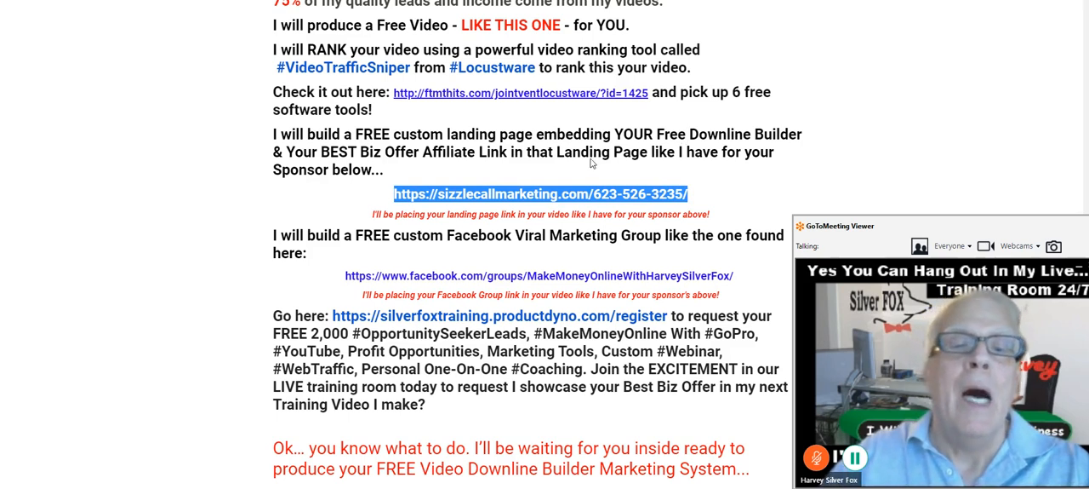
{"action": "mouse_move", "coordinate": [550, 228]}
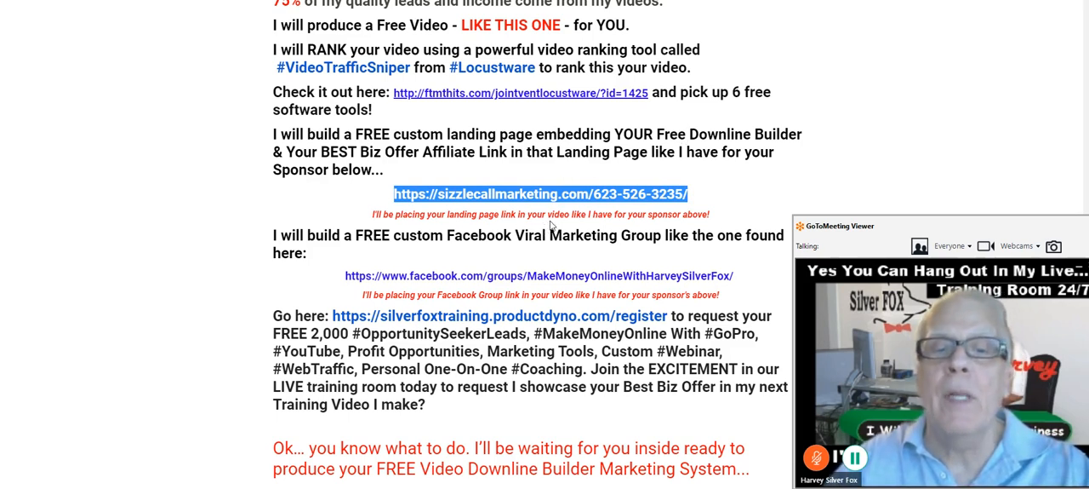
{"action": "mouse_move", "coordinate": [574, 194]}
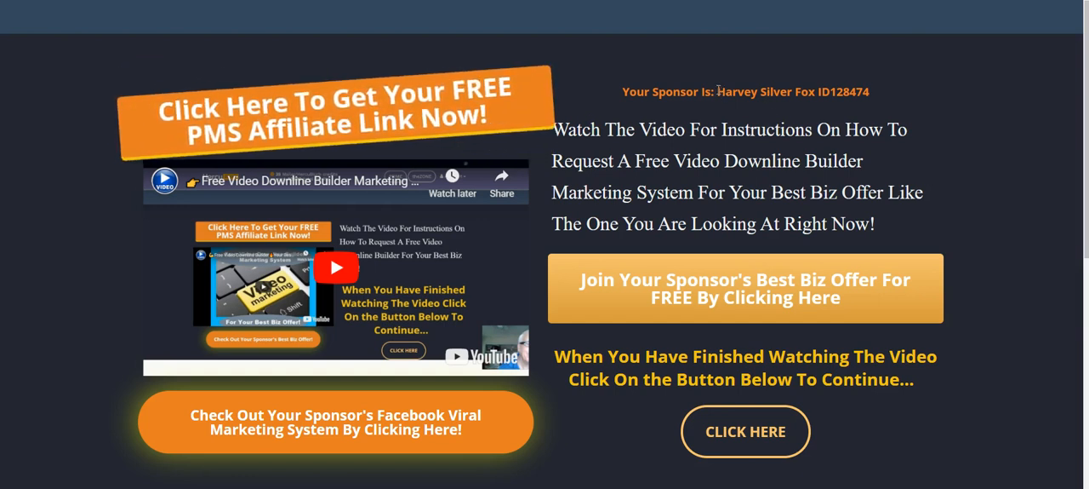
{"action": "double_click", "coordinate": [754, 91]}
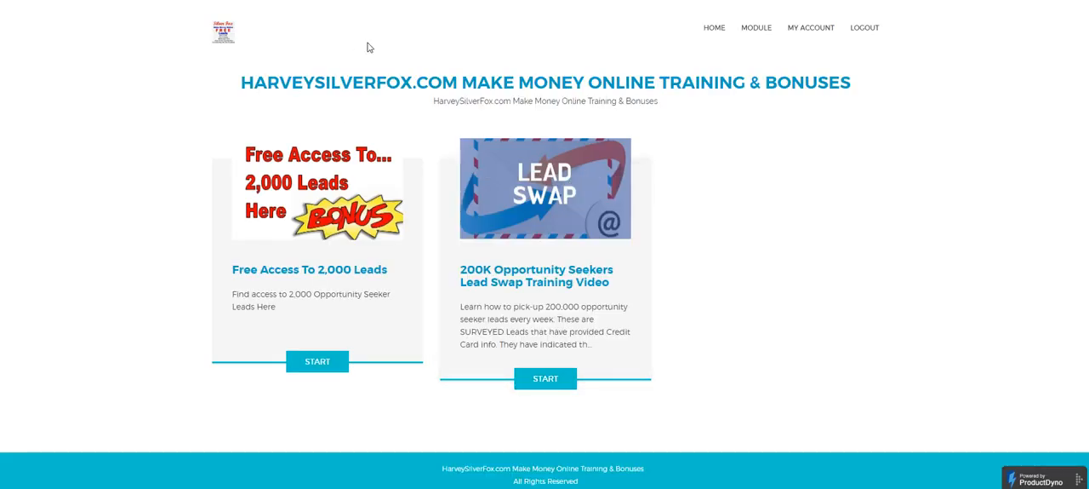
{"action": "mouse_move", "coordinate": [435, 37]}
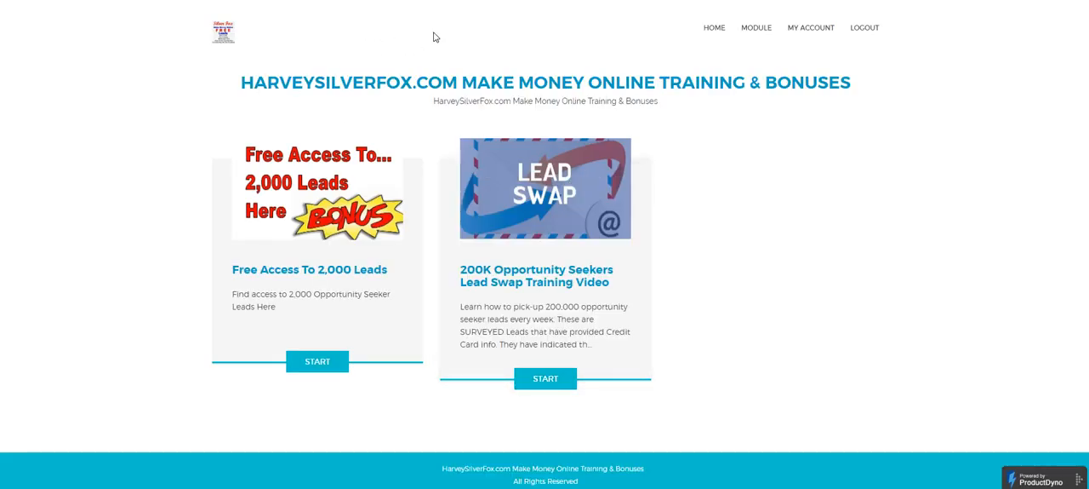
{"action": "mouse_move", "coordinate": [672, 115]}
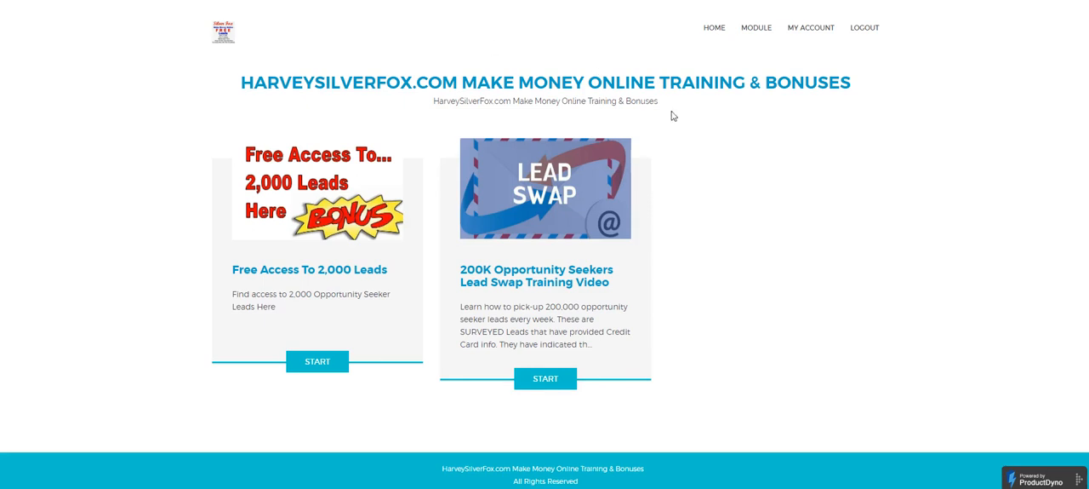
{"action": "mouse_move", "coordinate": [737, 106]}
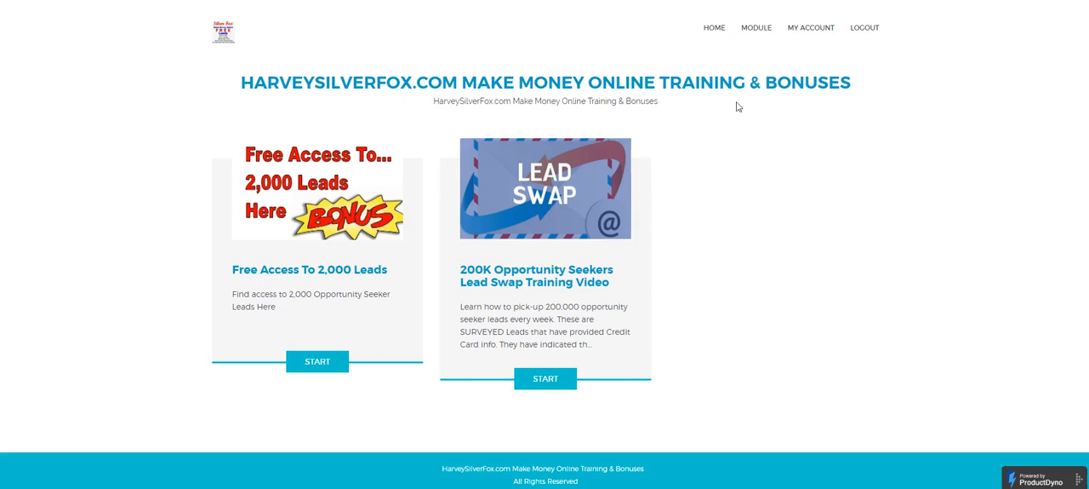
{"action": "mouse_move", "coordinate": [446, 43]}
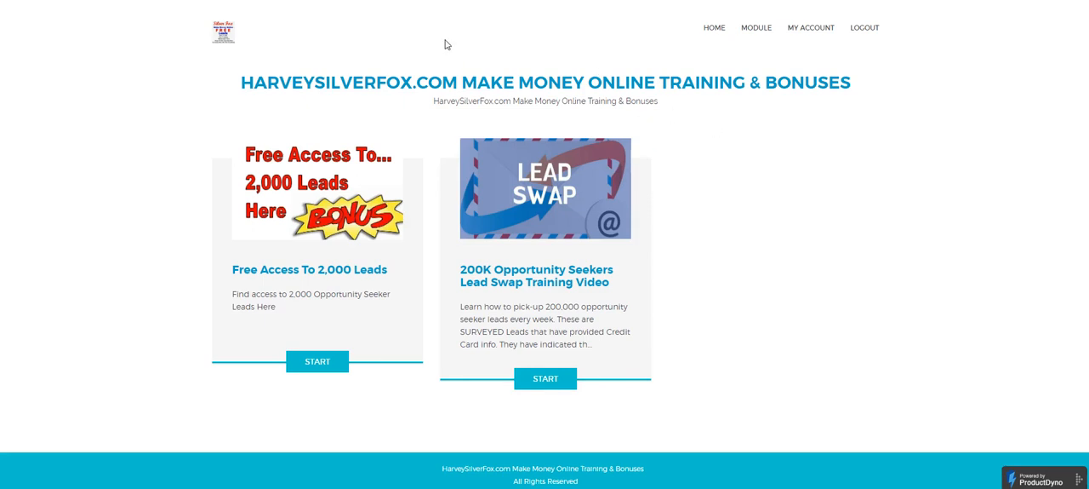
{"action": "mouse_move", "coordinate": [308, 198]}
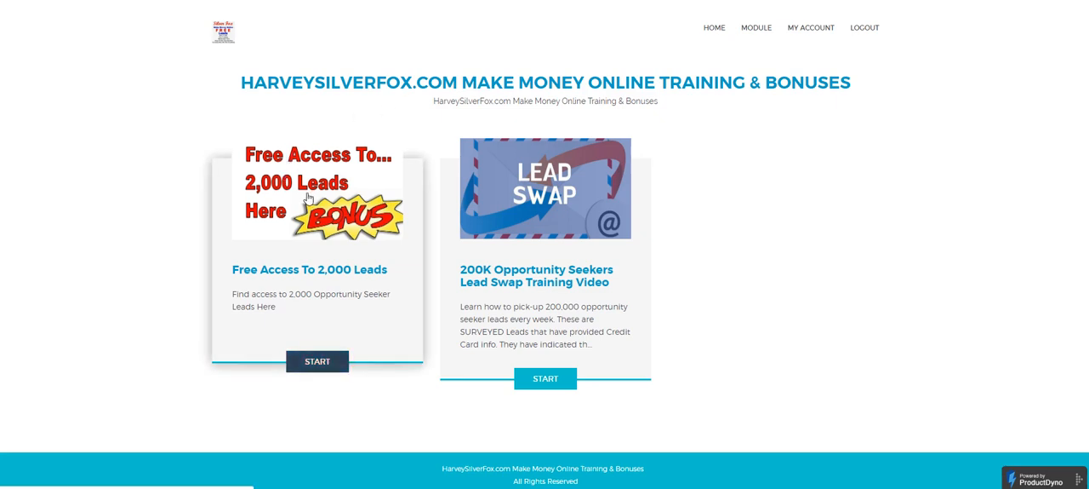
{"action": "mouse_move", "coordinate": [517, 194]}
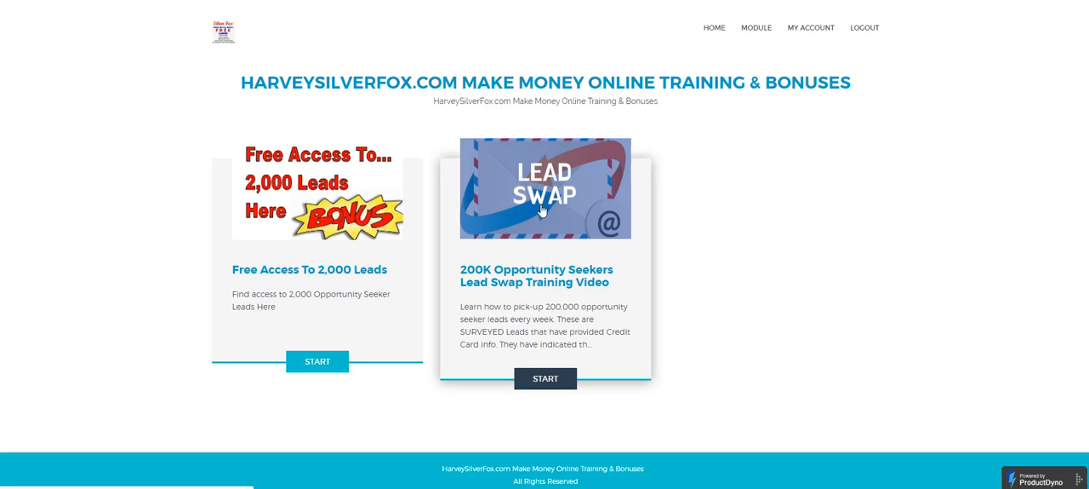
{"action": "mouse_move", "coordinate": [541, 223]}
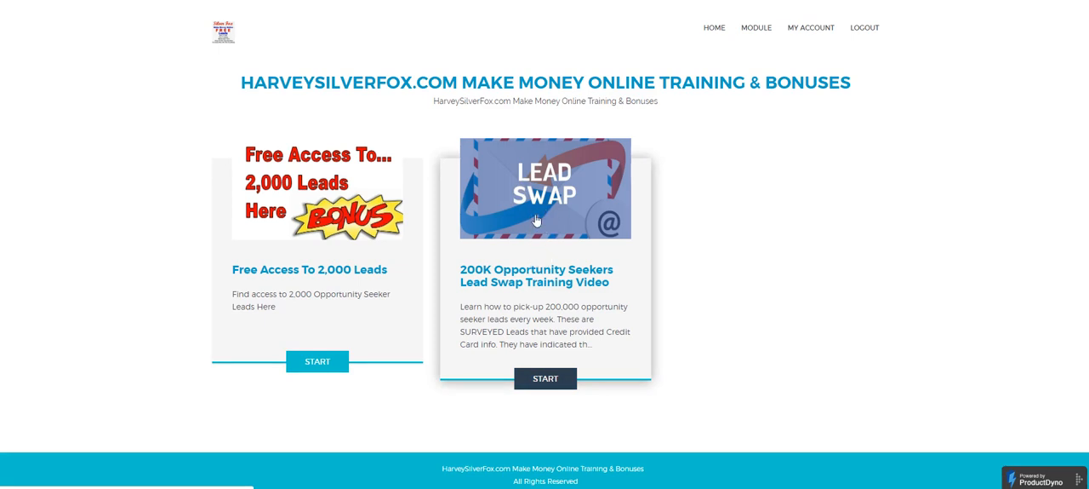
{"action": "mouse_move", "coordinate": [338, 215]}
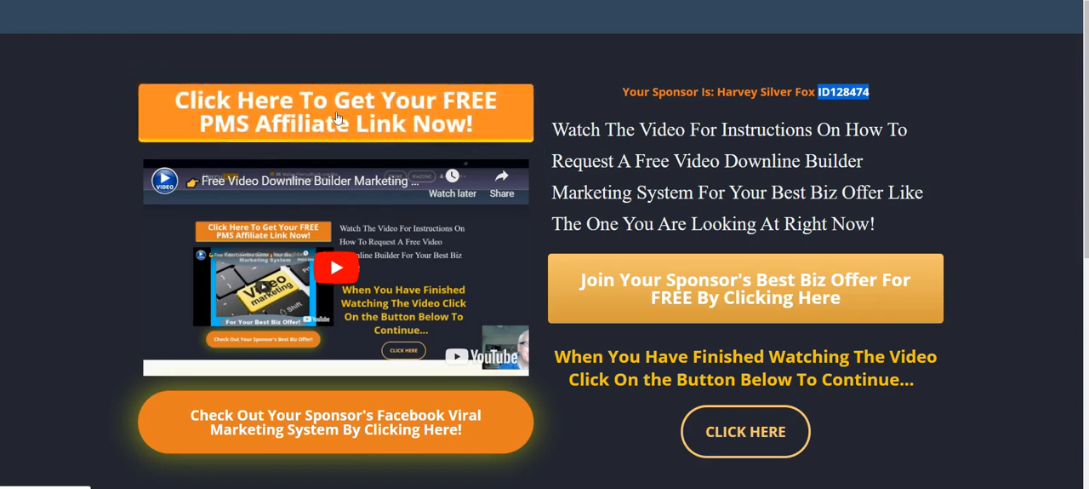
{"action": "mouse_move", "coordinate": [336, 110]}
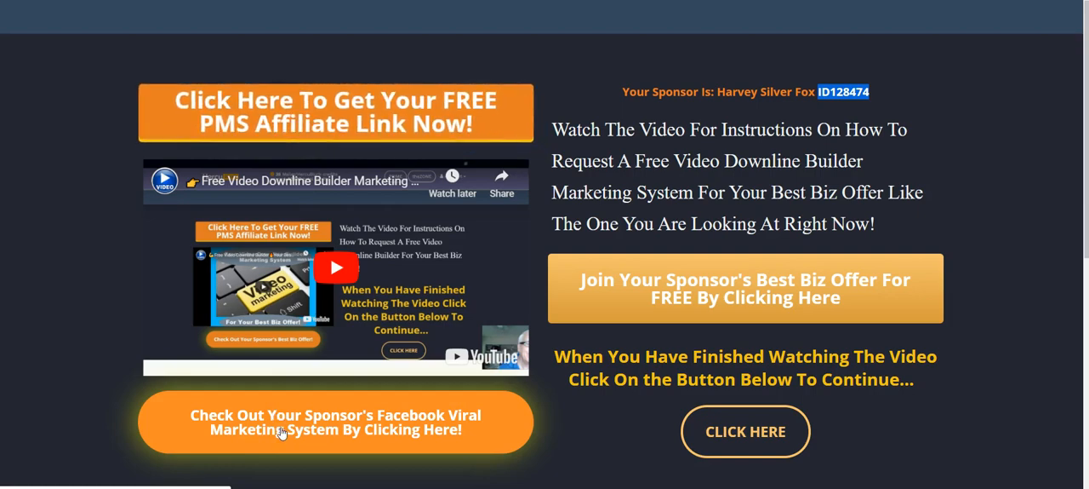
Go to the sponsor's Facebook viral marketing system via the orange button below the video
{"action": "left_click", "coordinate": [335, 423]}
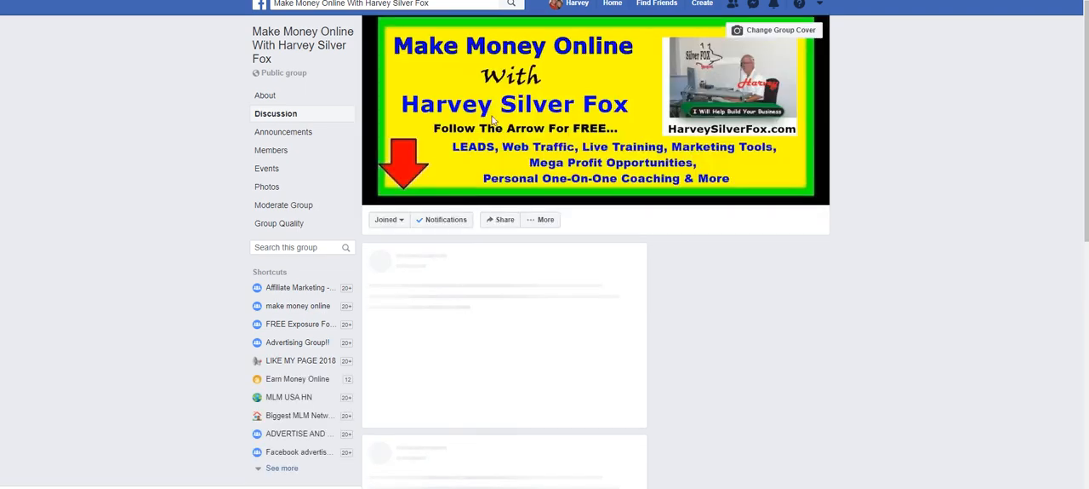
{"action": "mouse_move", "coordinate": [311, 111]}
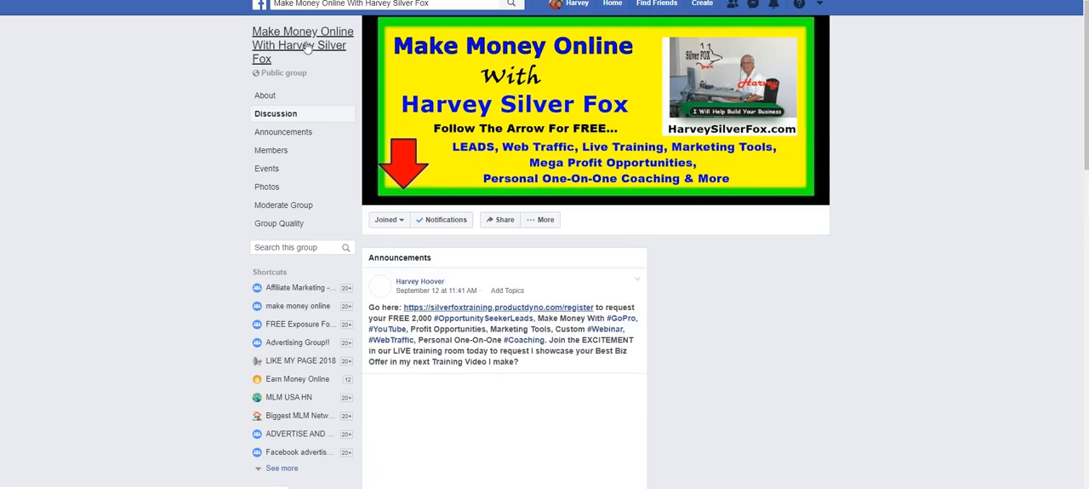
Scroll the Harvey Silver Fox group feed and open the downline builder post's image
{"action": "scroll", "scroll_direction": "down", "scroll_amount": 3}
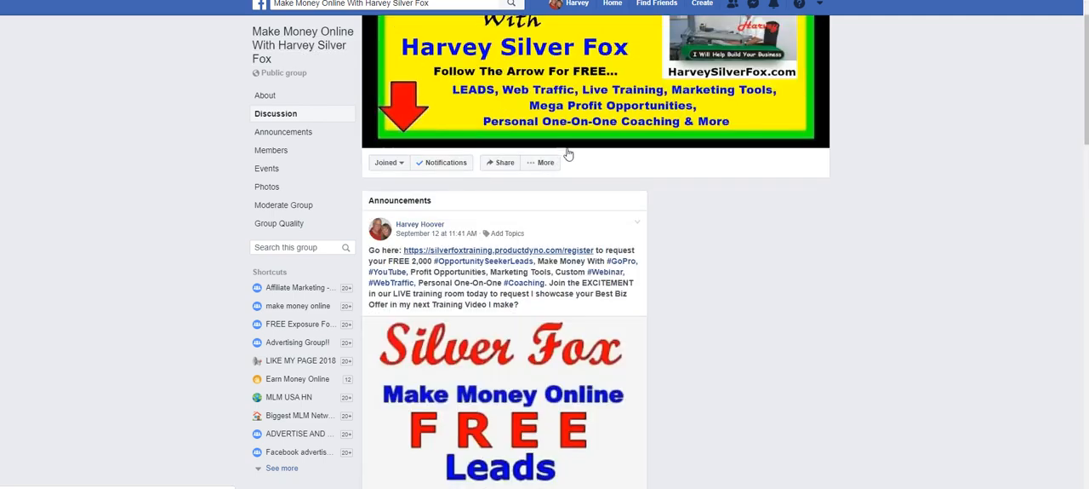
{"action": "scroll", "scroll_direction": "down", "scroll_amount": 3}
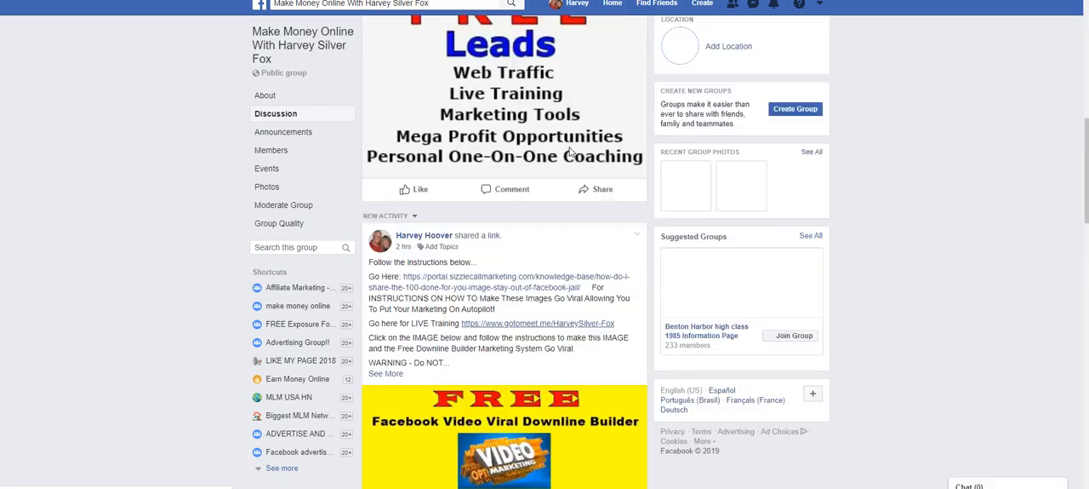
{"action": "scroll", "scroll_direction": "down", "scroll_amount": 3}
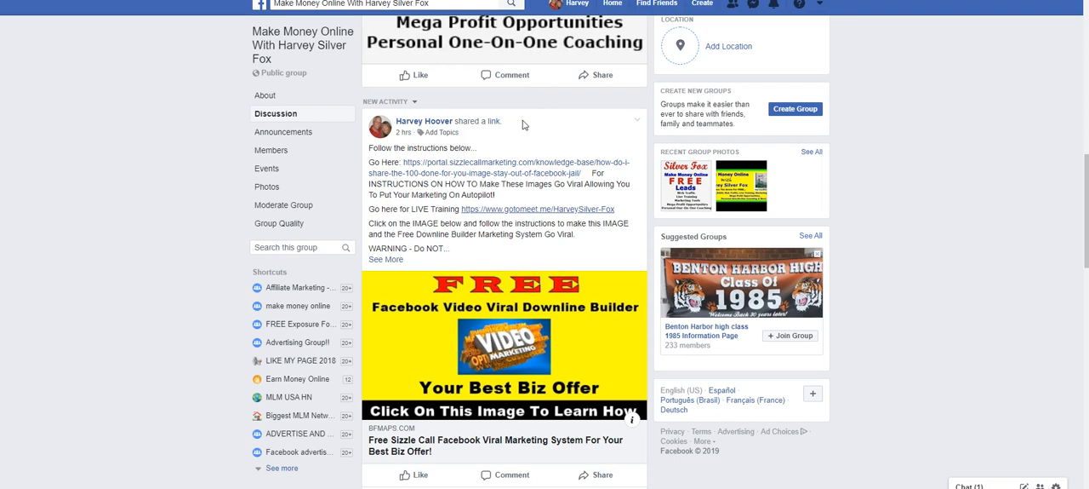
{"action": "mouse_move", "coordinate": [500, 332]}
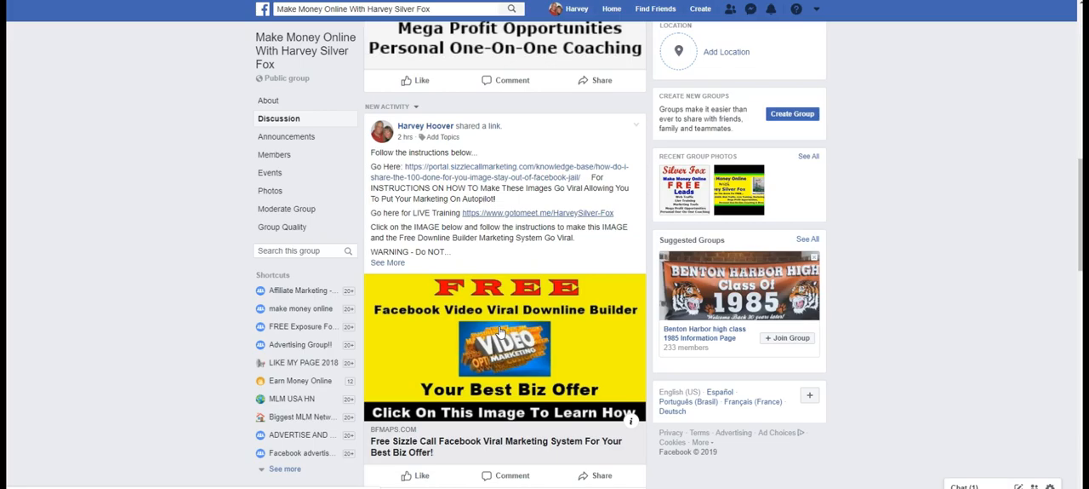
{"action": "left_click", "coordinate": [503, 347]}
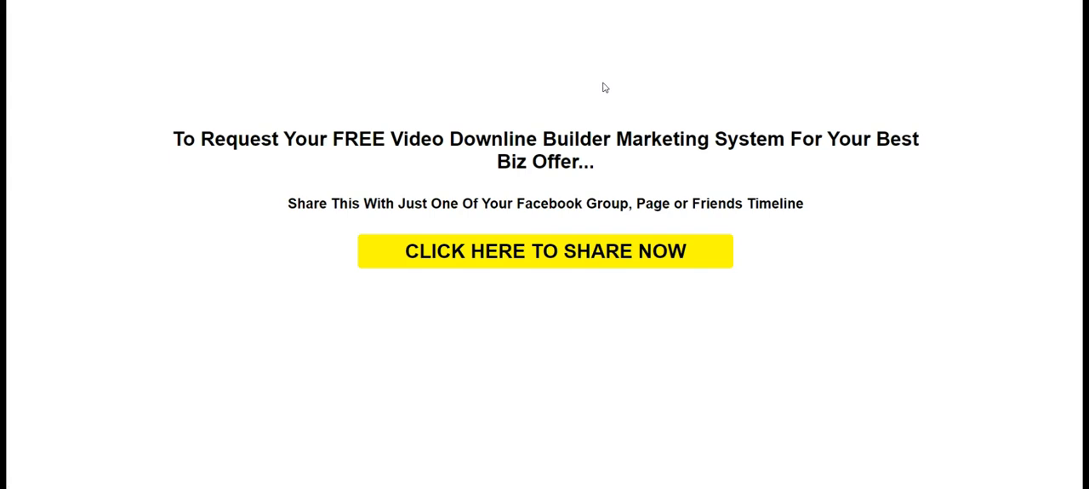
{"action": "mouse_move", "coordinate": [577, 105]}
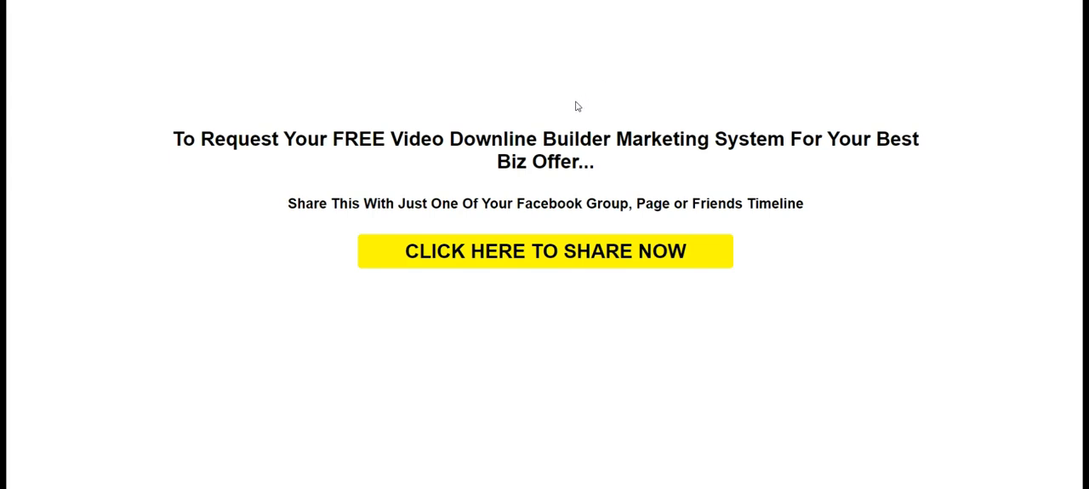
{"action": "mouse_move", "coordinate": [375, 170]}
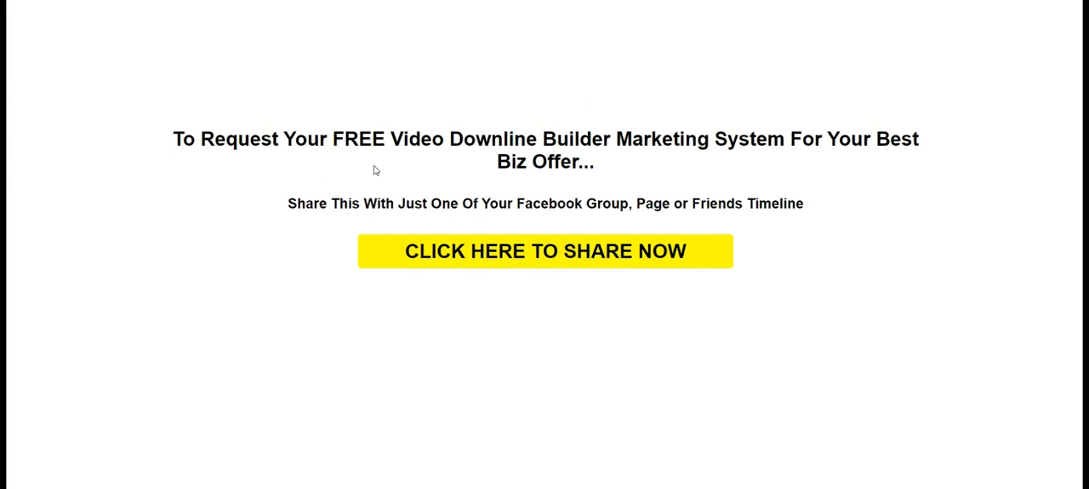
{"action": "mouse_move", "coordinate": [743, 160]}
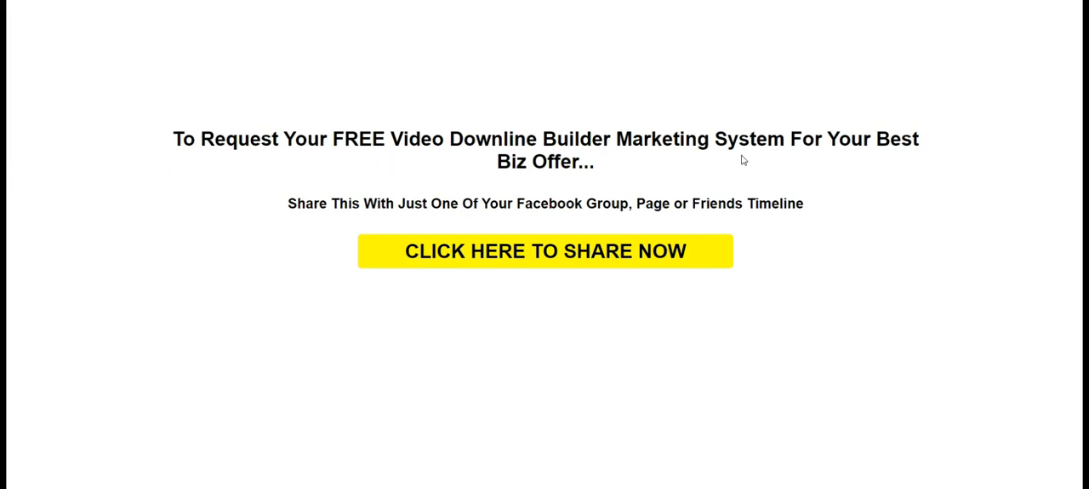
{"action": "mouse_move", "coordinate": [887, 142]}
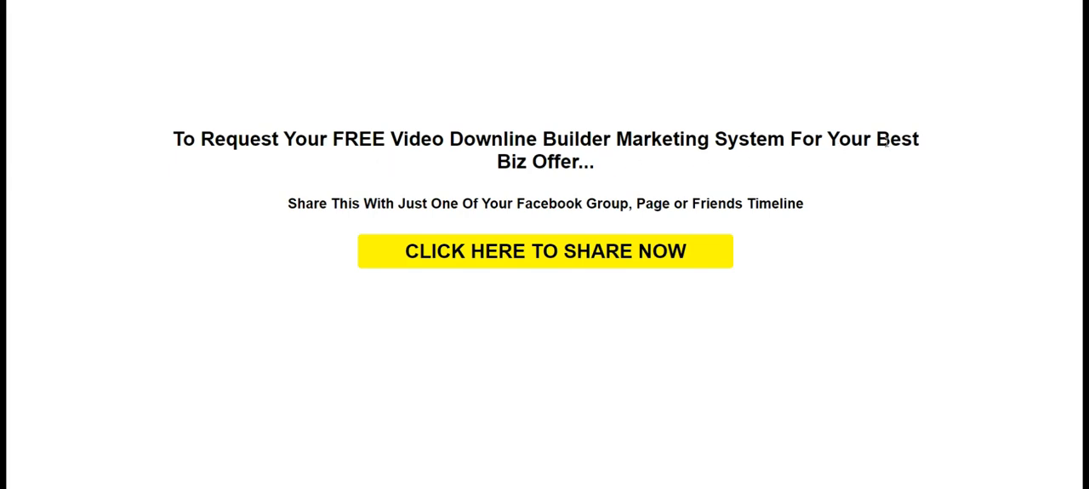
{"action": "mouse_move", "coordinate": [577, 198]}
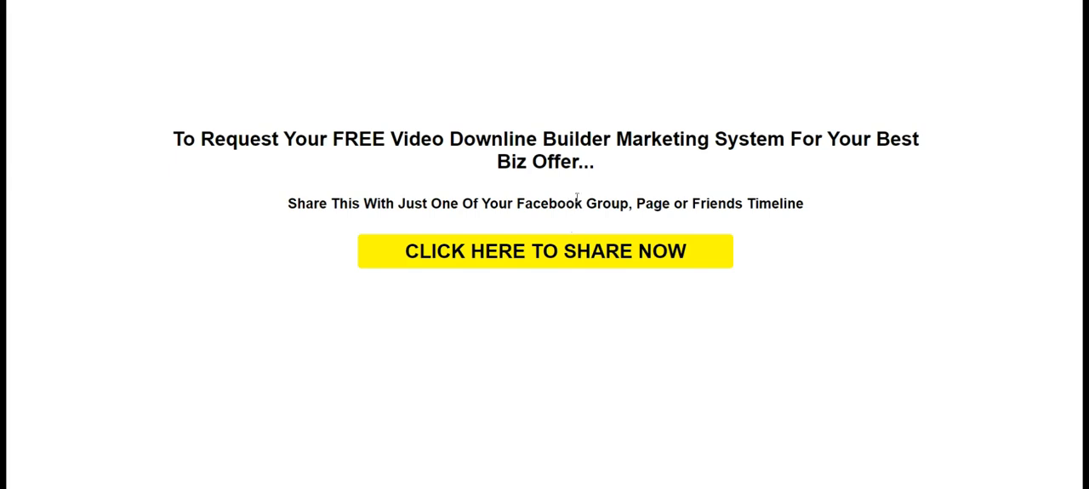
{"action": "mouse_move", "coordinate": [625, 233]}
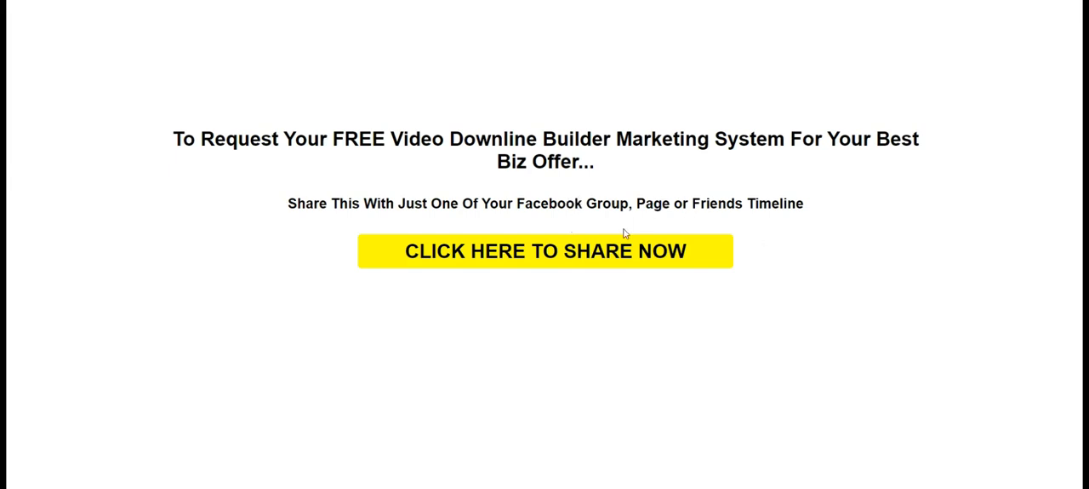
{"action": "mouse_move", "coordinate": [624, 233]}
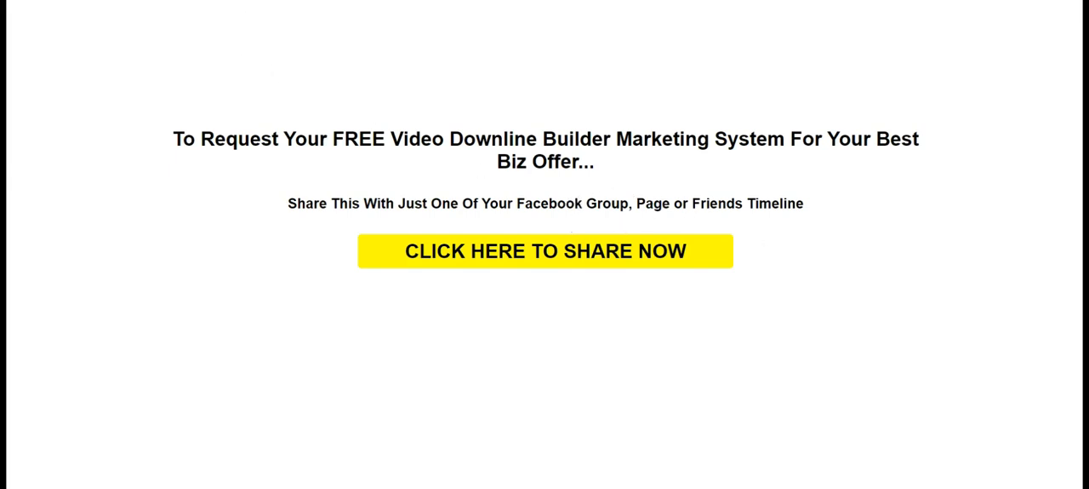
Bring up Facebook's share dialog with the yellow 'CLICK HERE TO SHARE NOW' button
{"action": "left_click", "coordinate": [544, 251]}
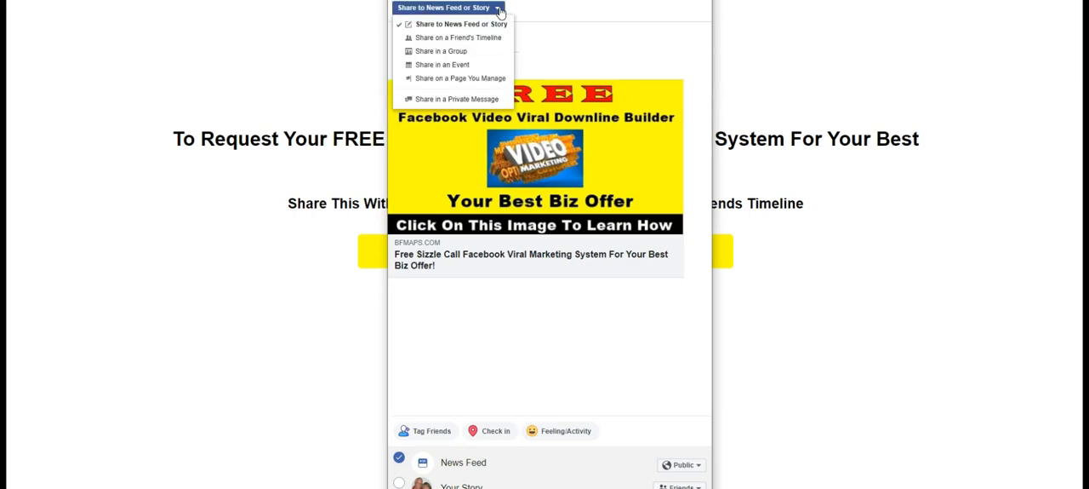
{"action": "mouse_move", "coordinate": [441, 51]}
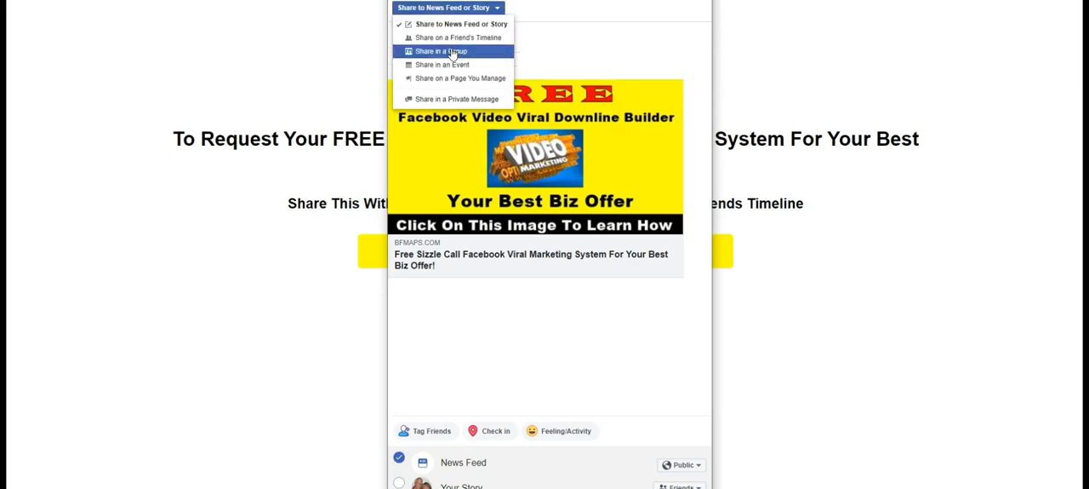
Share the post into the 'Biggest MLM Network Marketing Group In The World 2' group
{"action": "left_click", "coordinate": [441, 51]}
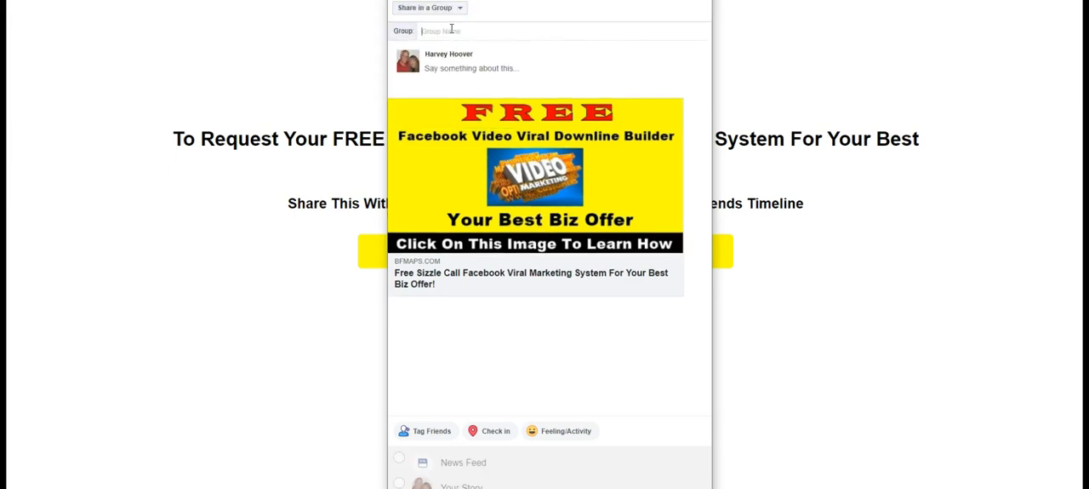
{"action": "type", "text": "Biggest MLM Network Marketing Group In The World 2"}
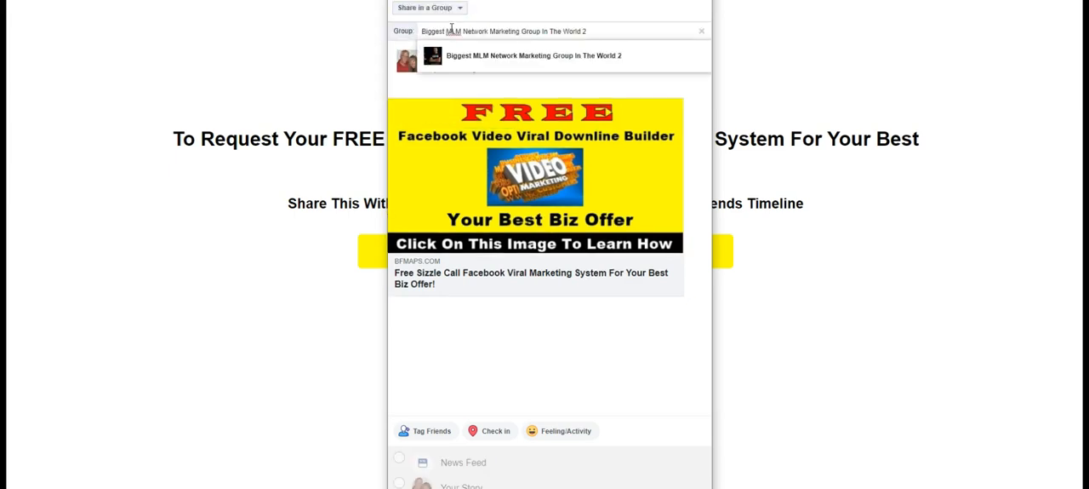
{"action": "left_click", "coordinate": [534, 55]}
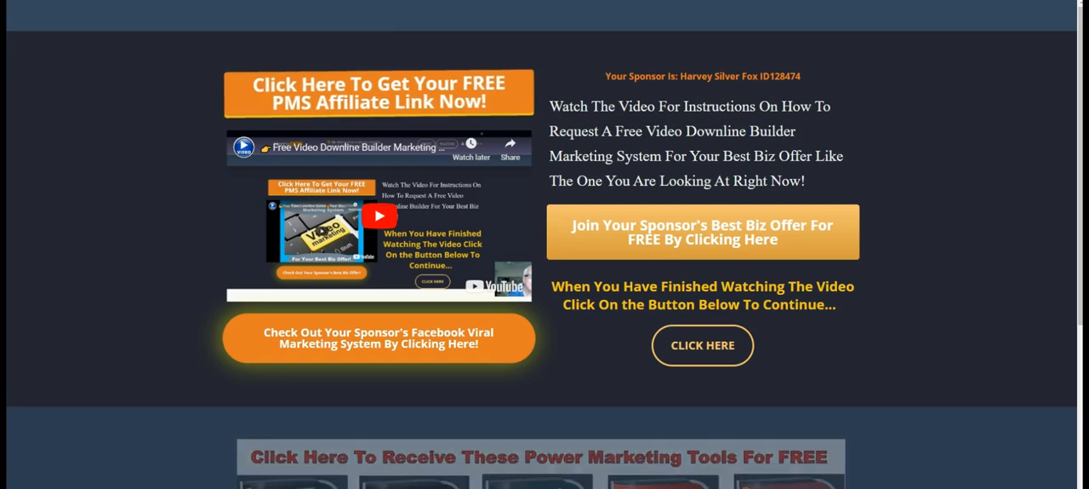
Switch to the Biggest MLM Network Marketing Group In The World 2 group page
{"action": "left_click", "coordinate": [378, 337]}
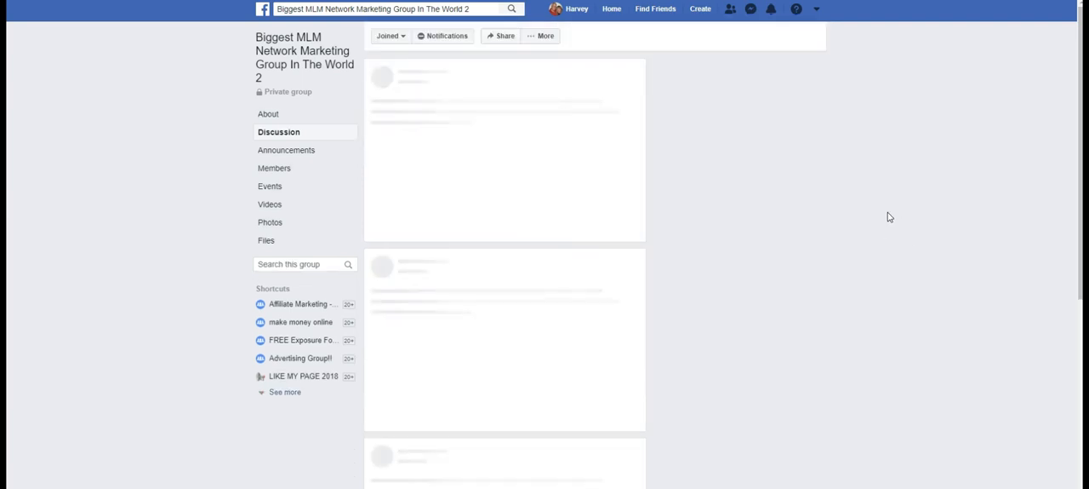
Scroll the MLM group feed to the shared downline builder post and open its image
{"action": "left_click", "coordinate": [284, 391]}
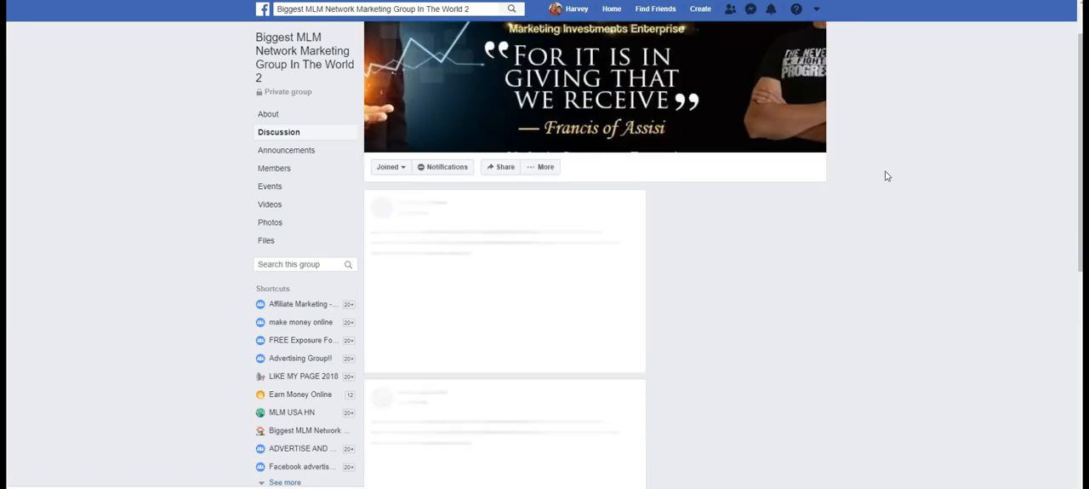
{"action": "scroll", "scroll_direction": "down", "scroll_amount": 3}
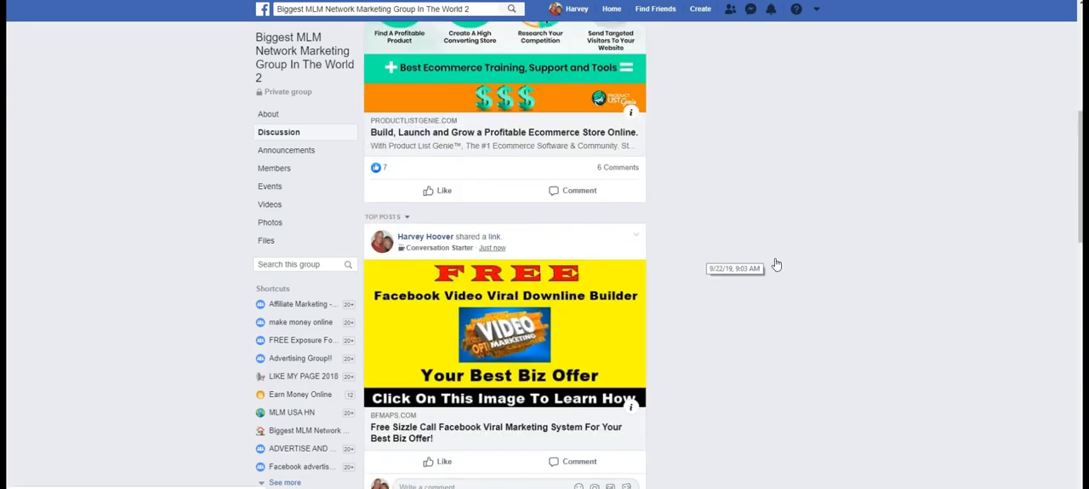
{"action": "scroll", "scroll_direction": "up", "scroll_amount": 3}
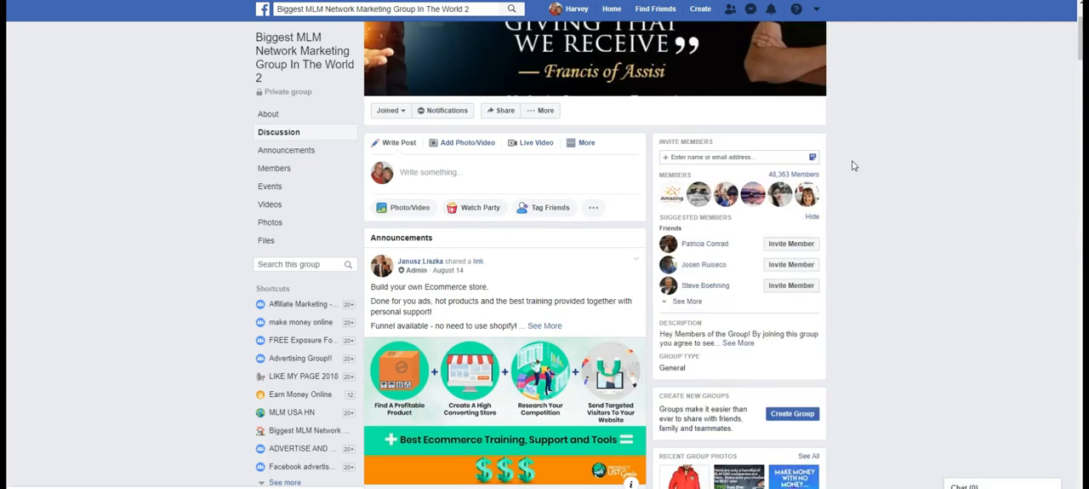
{"action": "mouse_move", "coordinate": [794, 179]}
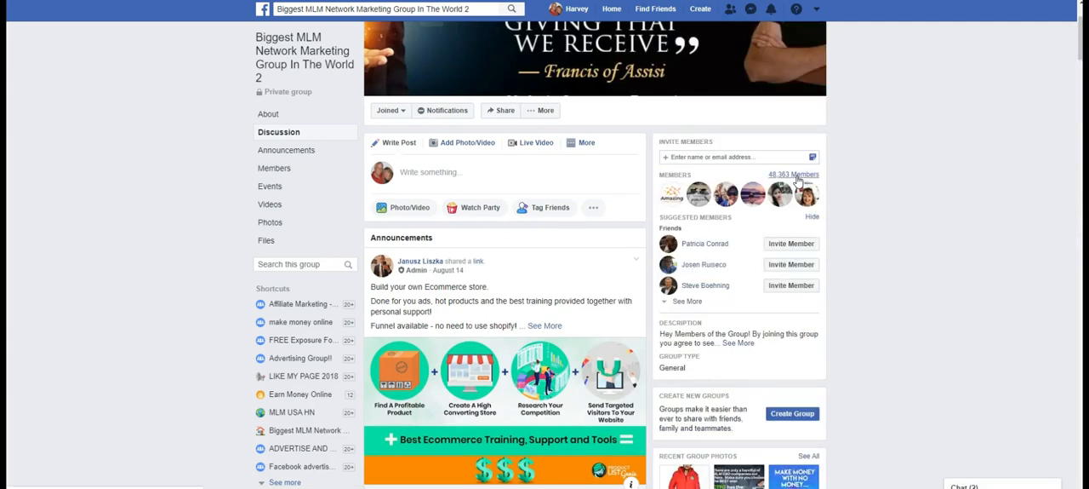
{"action": "scroll", "scroll_direction": "down", "scroll_amount": 3}
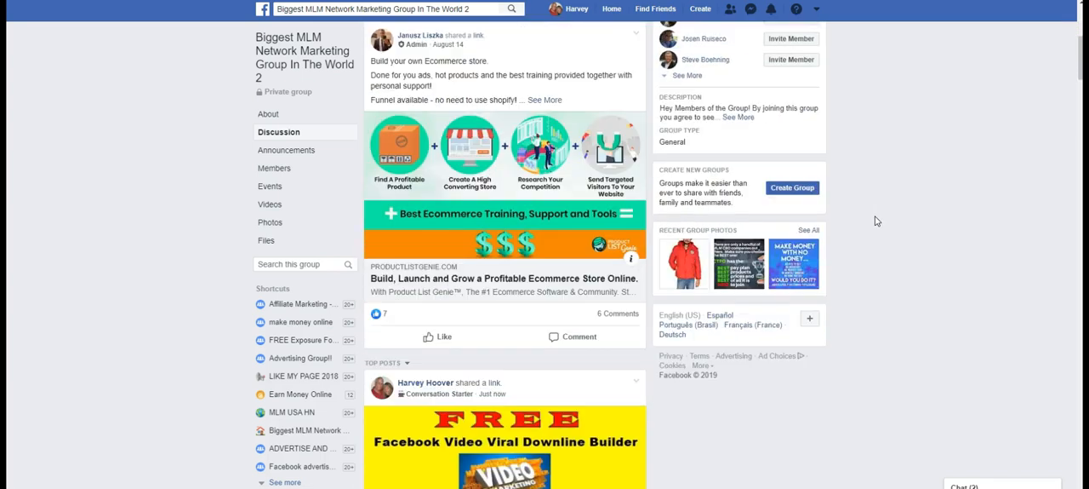
{"action": "scroll", "scroll_direction": "down", "scroll_amount": 3}
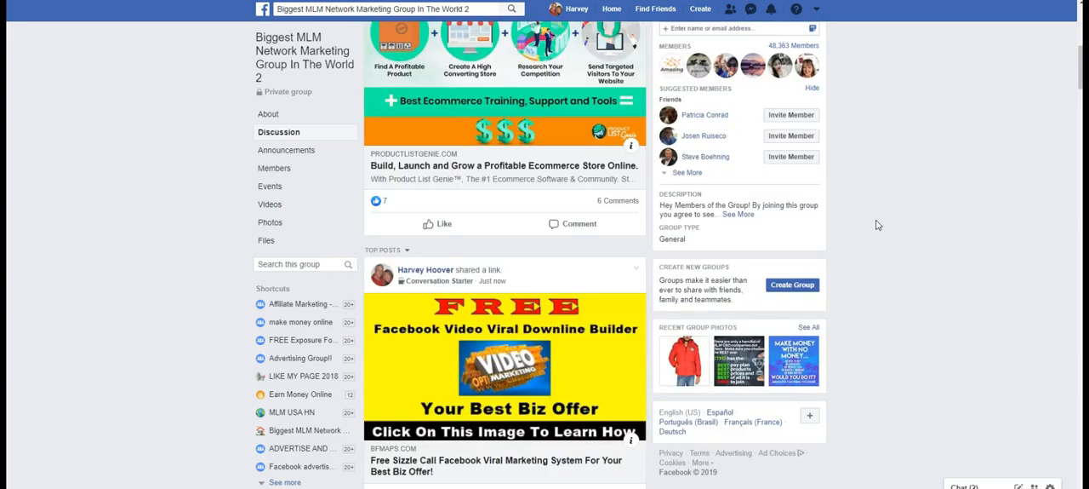
{"action": "mouse_move", "coordinate": [868, 302]}
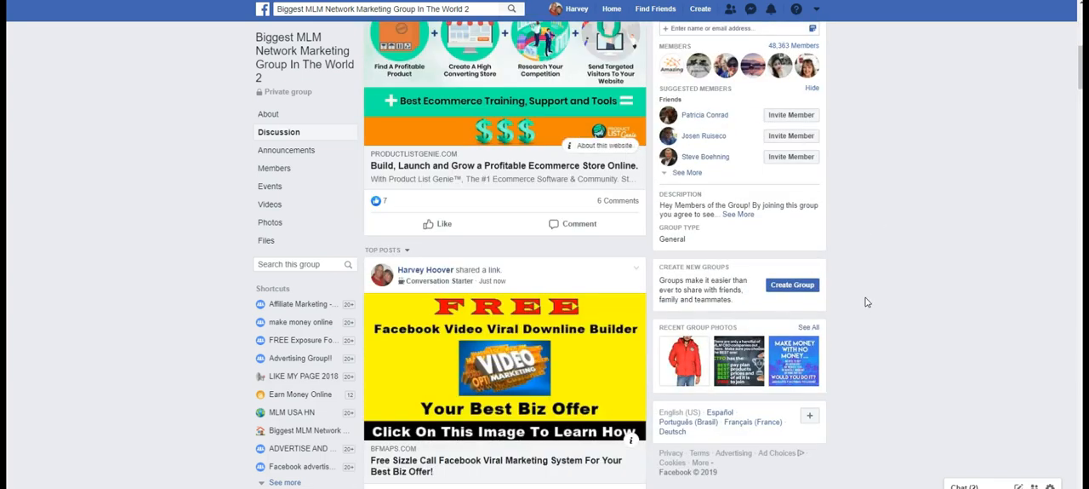
{"action": "mouse_move", "coordinate": [909, 270]}
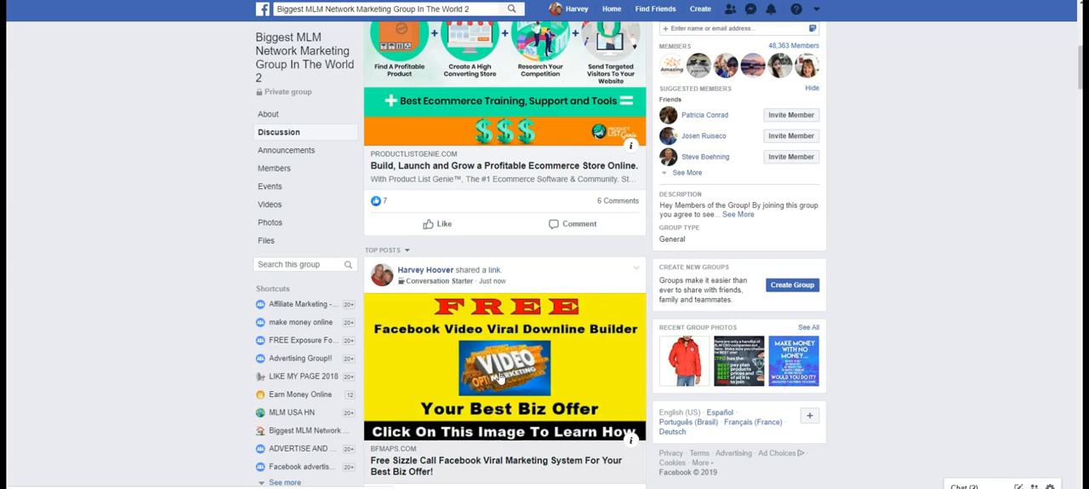
{"action": "mouse_move", "coordinate": [502, 366]}
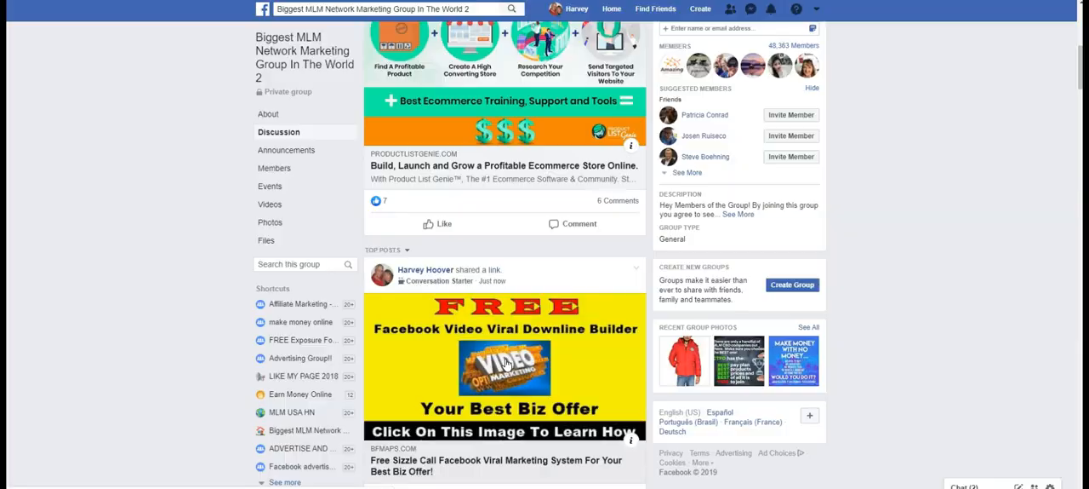
{"action": "left_click", "coordinate": [505, 366]}
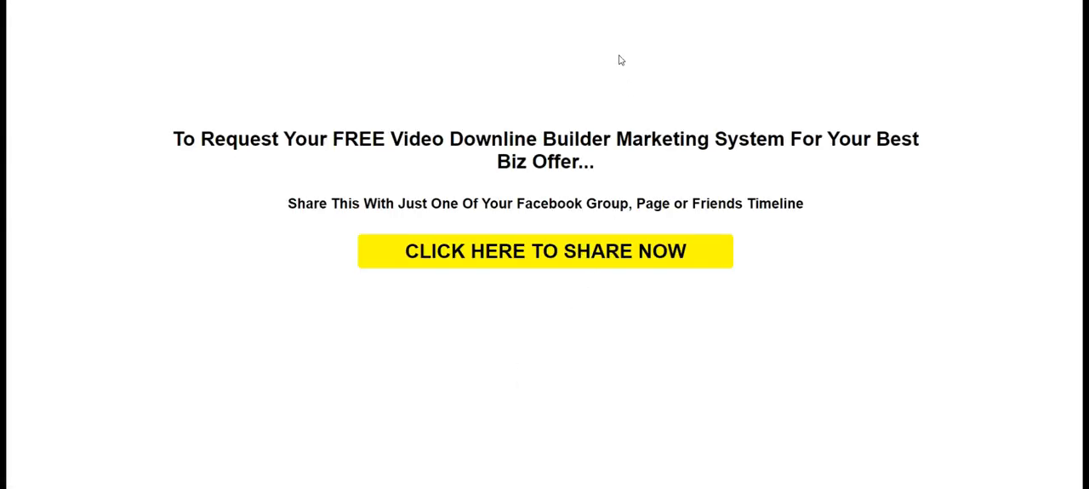
Continue to the sponsor landing page and open the Club Cash Fund Facebook group
{"action": "left_click", "coordinate": [545, 250]}
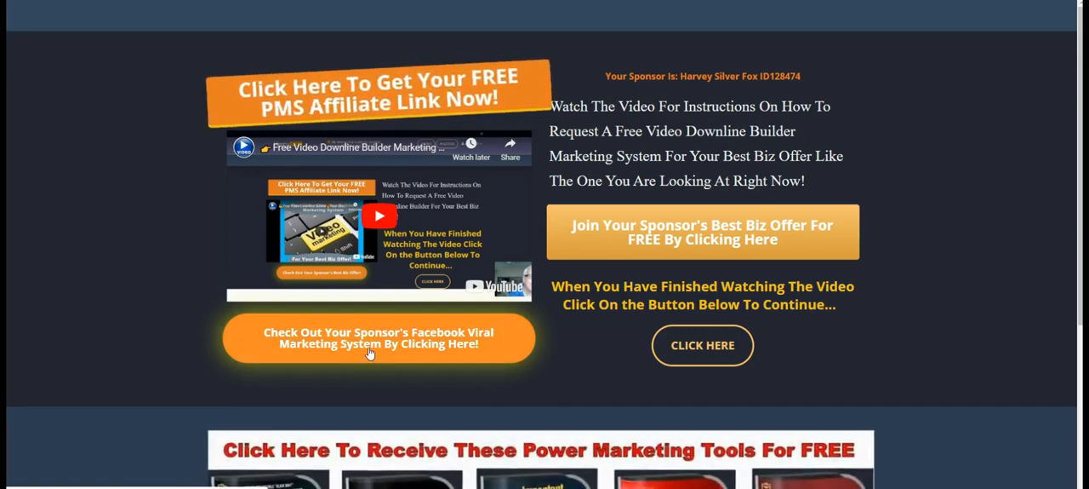
{"action": "left_click", "coordinate": [379, 338]}
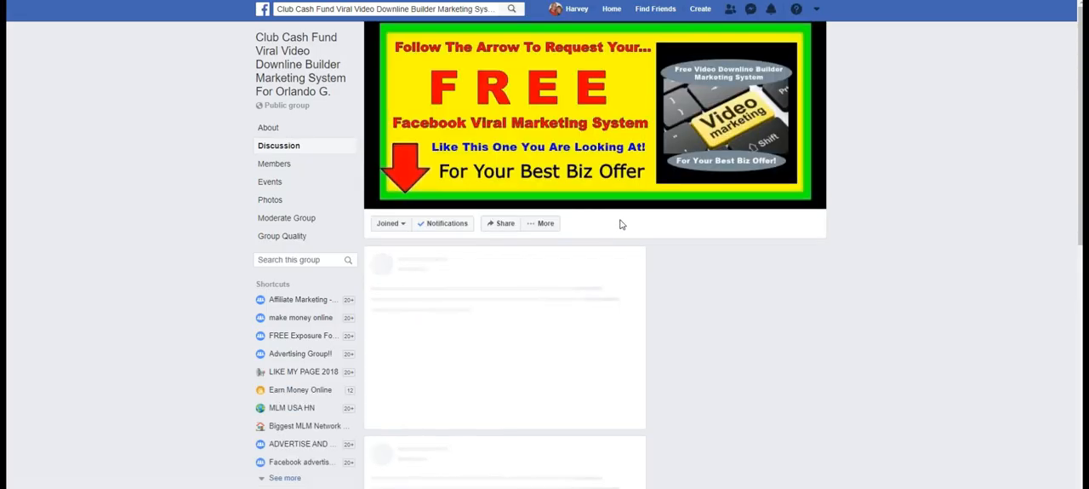
Scroll the Club Cash Fund Discussion feed, then return to the sponsor landing page
{"action": "scroll", "scroll_direction": "down", "scroll_amount": 3}
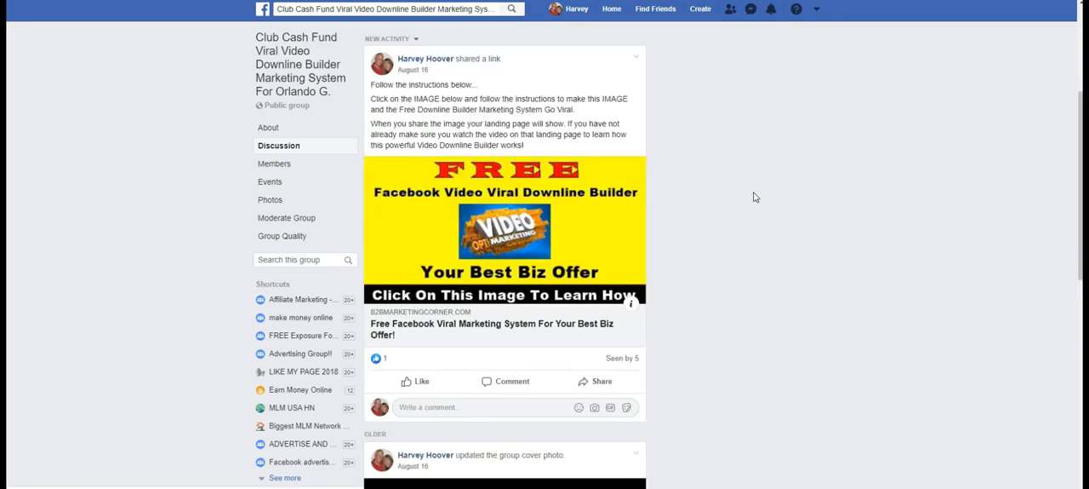
{"action": "scroll", "scroll_direction": "up", "scroll_amount": 3}
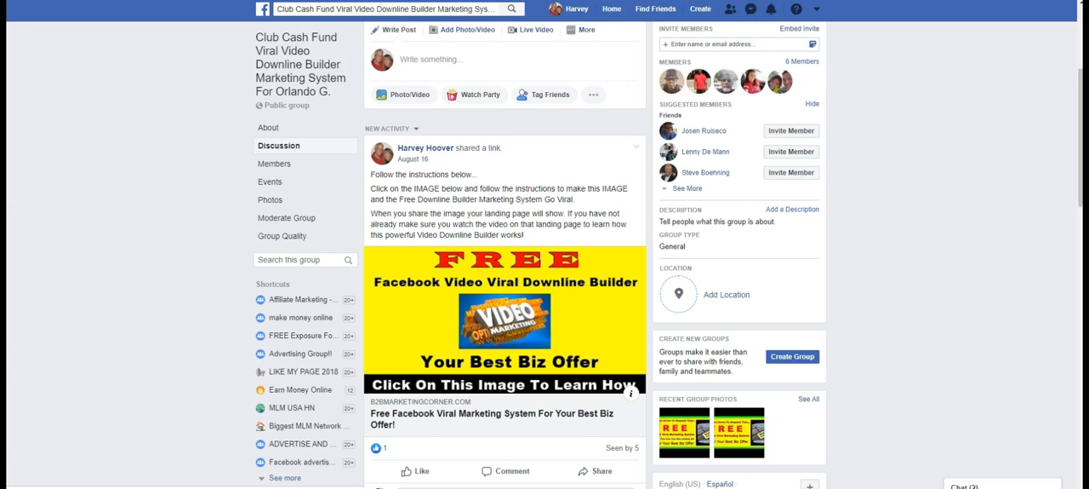
{"action": "left_click", "coordinate": [504, 324]}
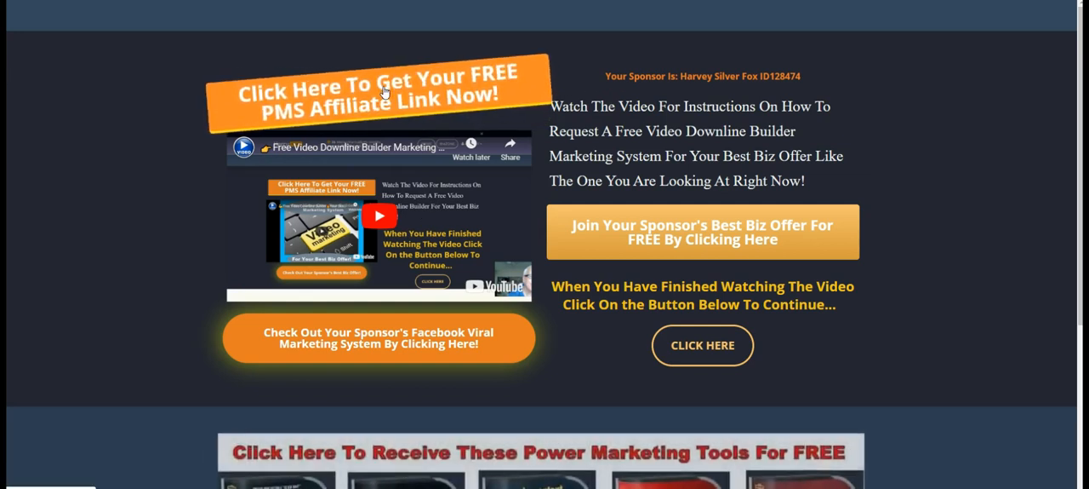
{"action": "mouse_move", "coordinate": [667, 247]}
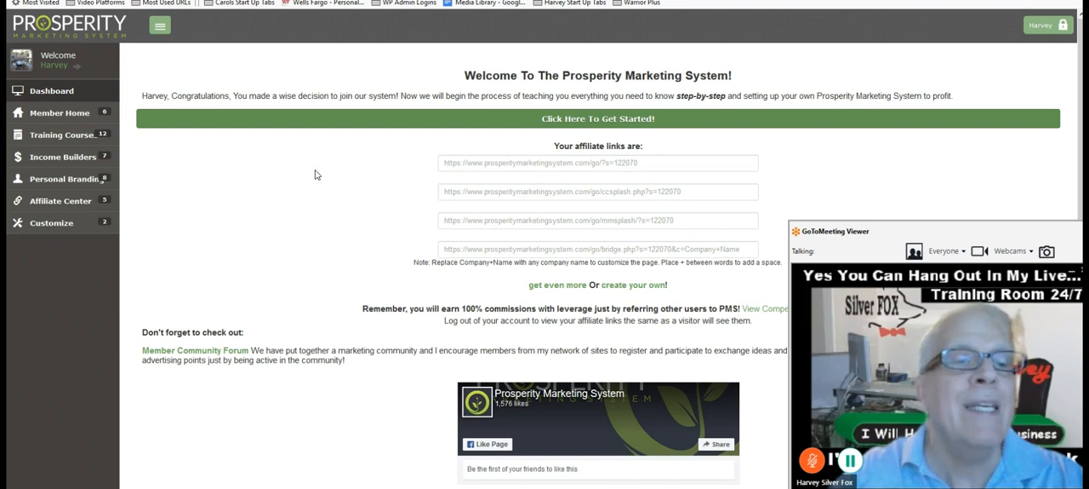
{"action": "mouse_move", "coordinate": [181, 73]}
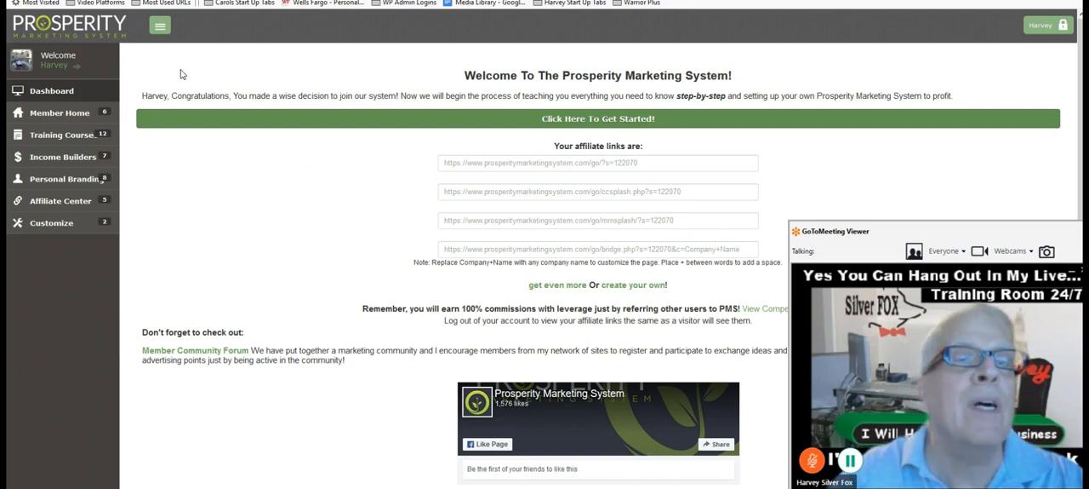
{"action": "mouse_move", "coordinate": [196, 75]}
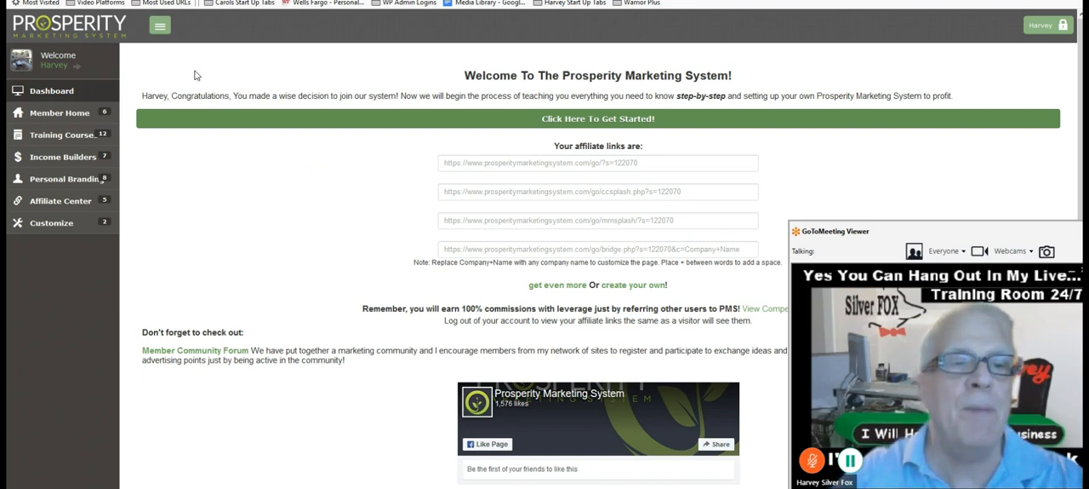
{"action": "mouse_move", "coordinate": [59, 112]}
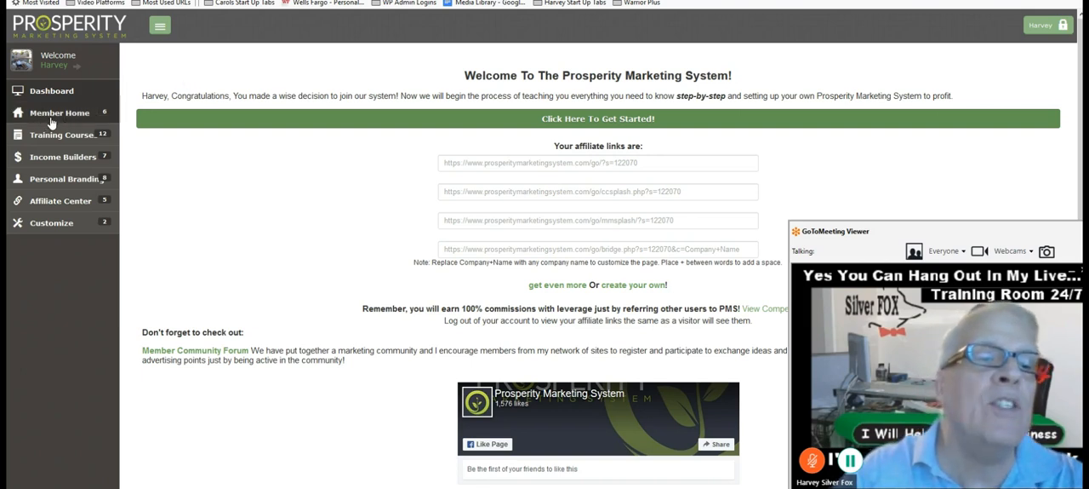
{"action": "mouse_move", "coordinate": [63, 157]}
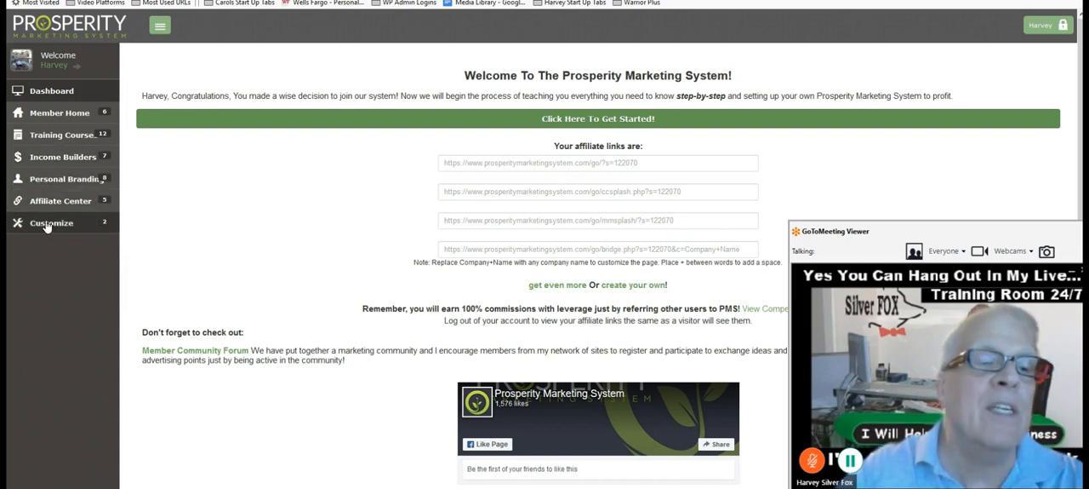
{"action": "mouse_move", "coordinate": [193, 179]}
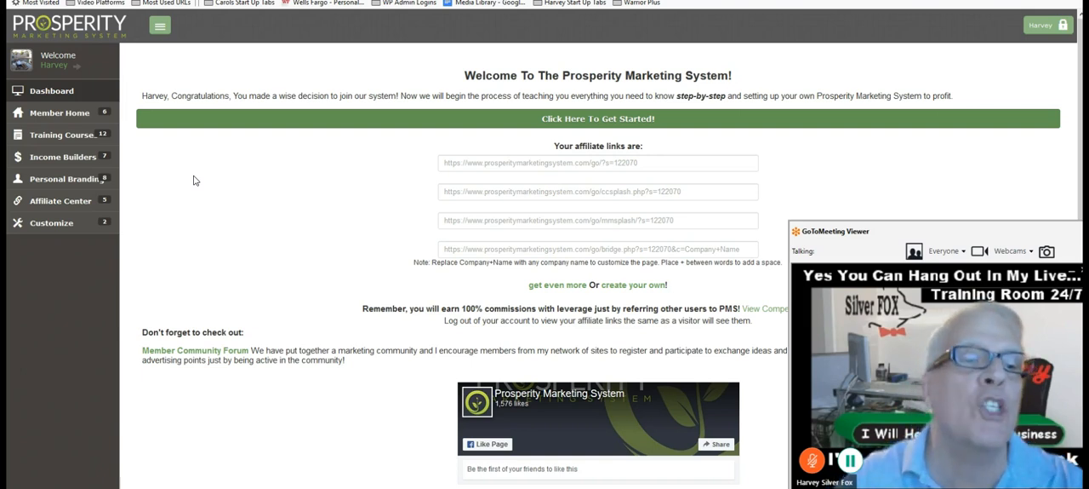
{"action": "mouse_move", "coordinate": [64, 178]}
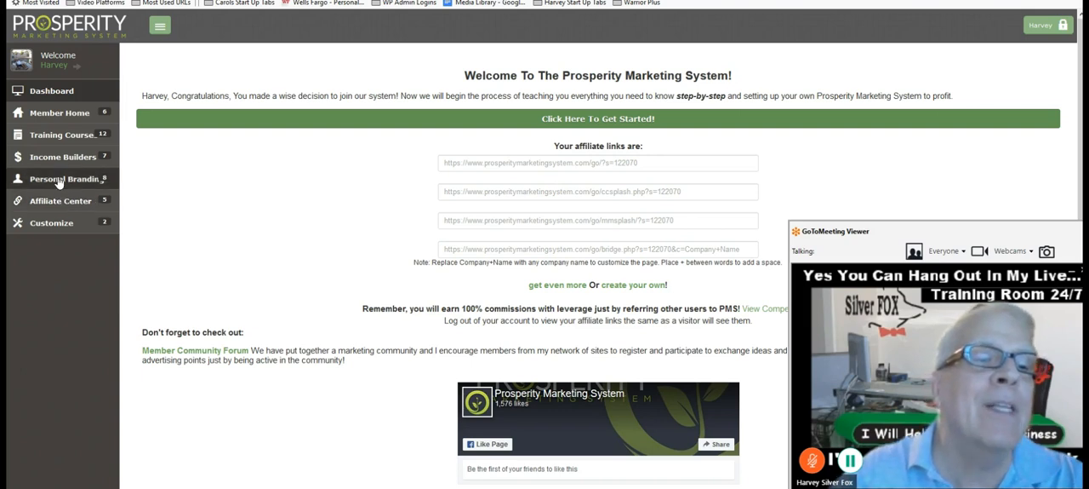
Expand Personal Branding and Affiliate Center in the sidebar and open My Downline
{"action": "left_click", "coordinate": [63, 179]}
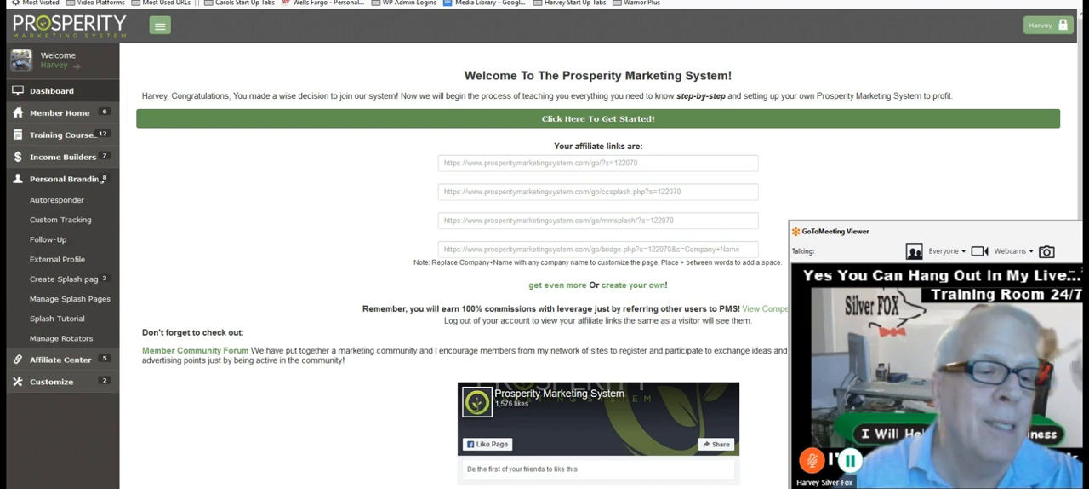
{"action": "scroll", "scroll_direction": "down", "scroll_amount": 3}
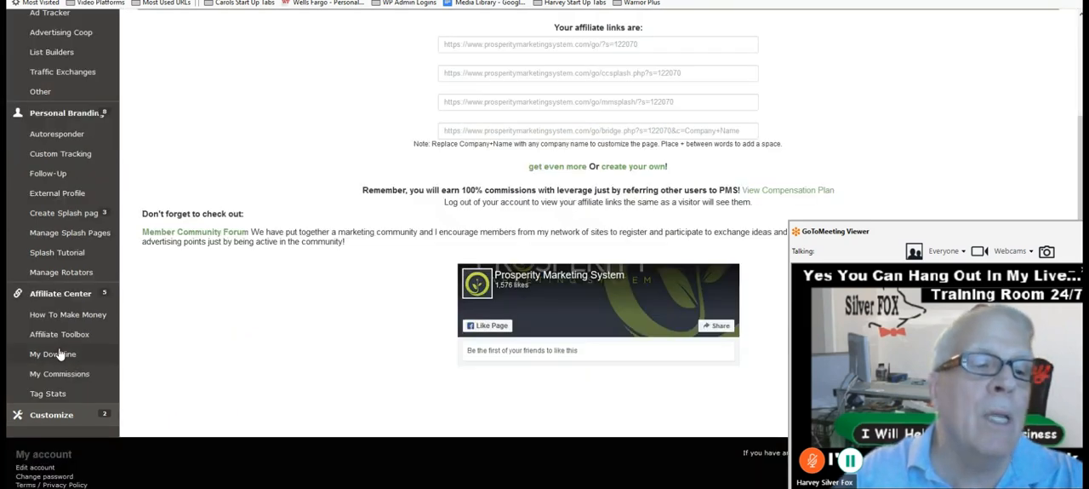
{"action": "mouse_move", "coordinate": [52, 353]}
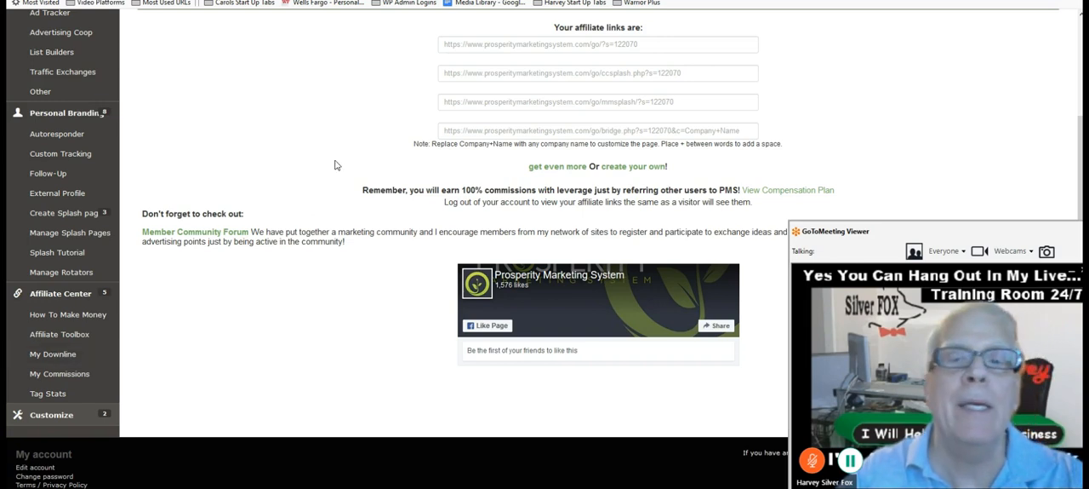
{"action": "left_click", "coordinate": [53, 354]}
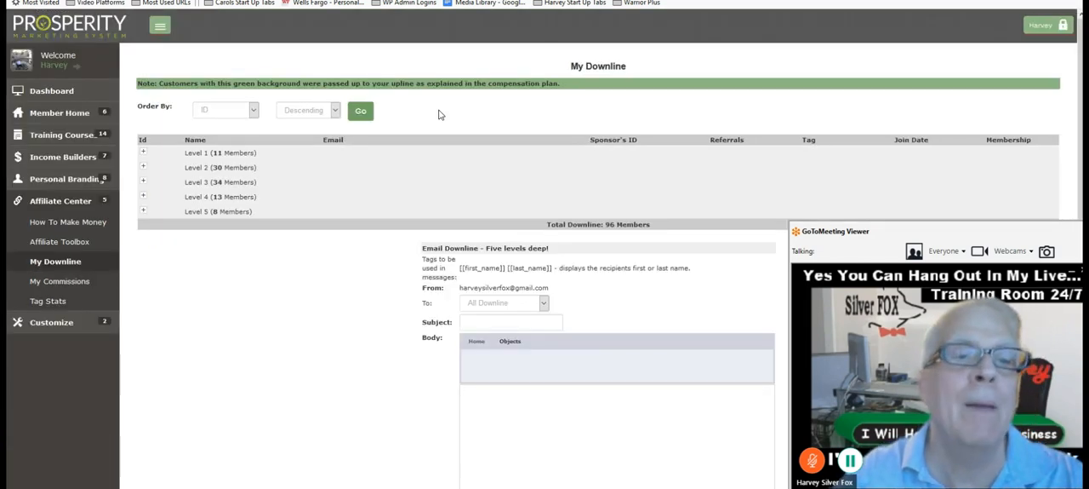
Expand the Level 1 and Level 2 downline member lists and scroll through them
{"action": "left_click", "coordinate": [143, 152]}
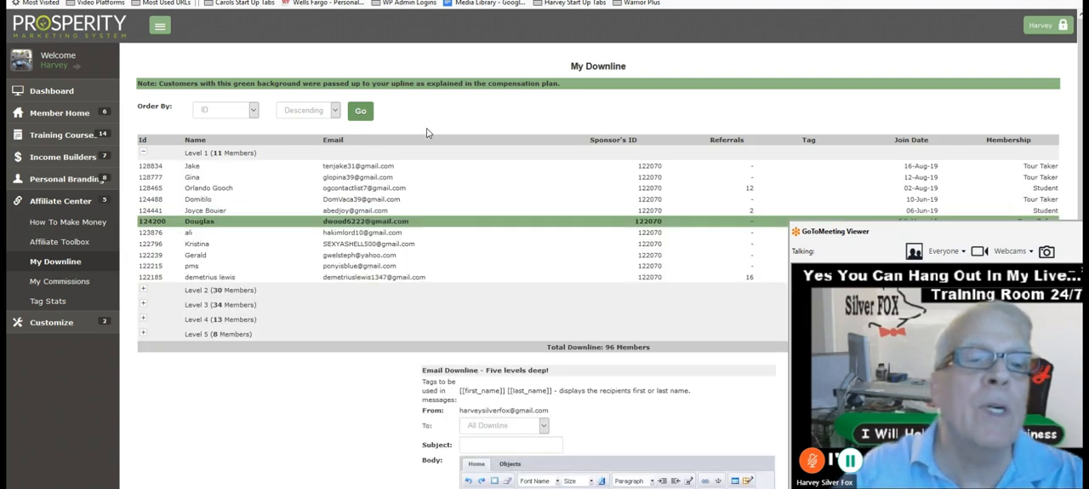
{"action": "mouse_move", "coordinate": [292, 176]}
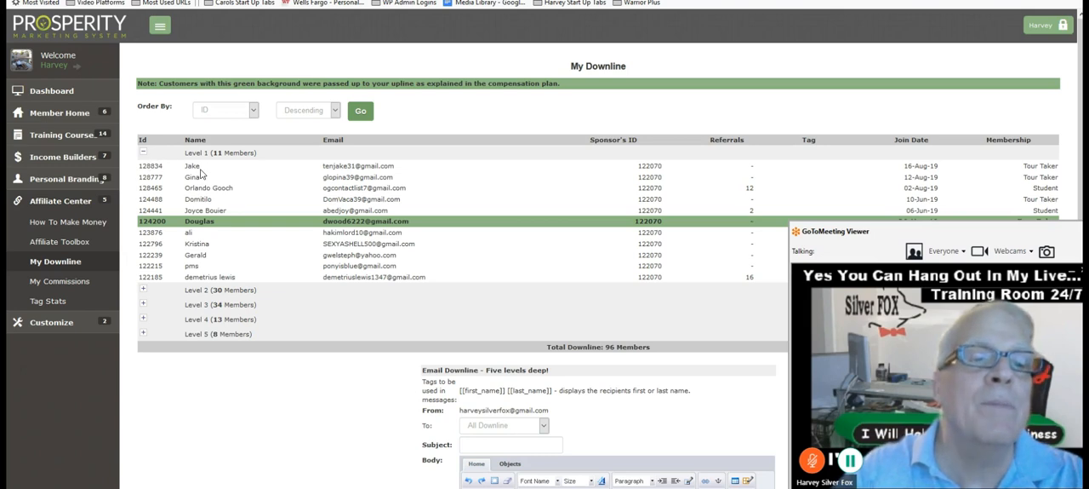
{"action": "mouse_move", "coordinate": [204, 170]}
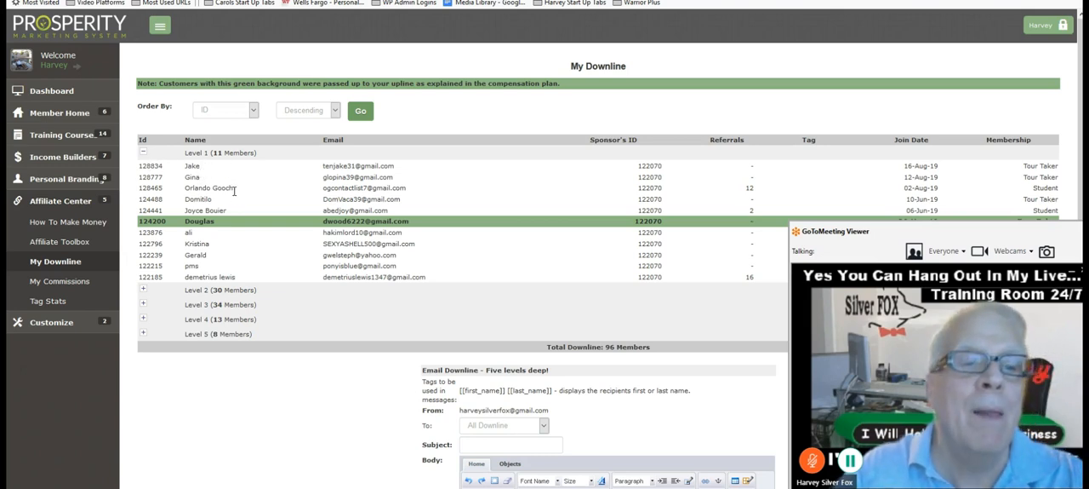
{"action": "mouse_move", "coordinate": [256, 167]}
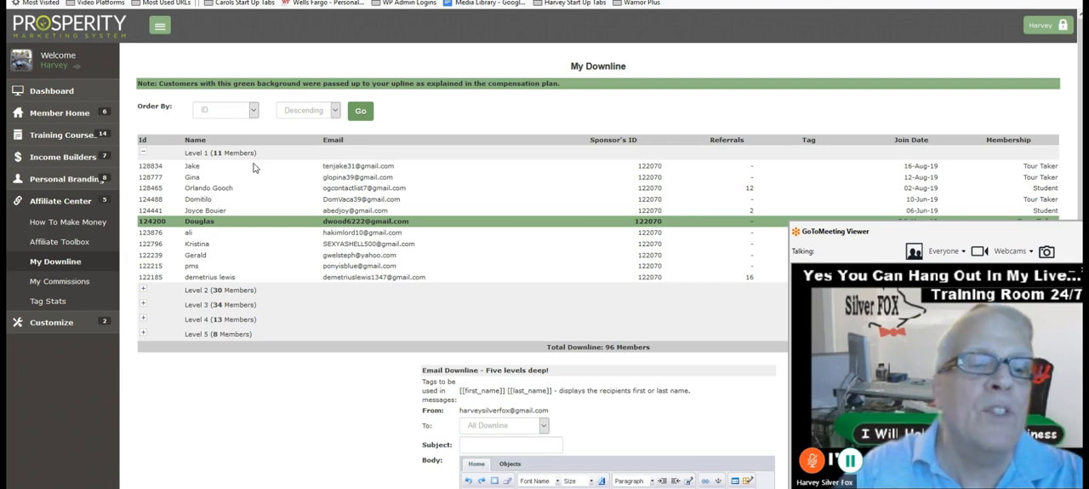
{"action": "left_click", "coordinate": [143, 289]}
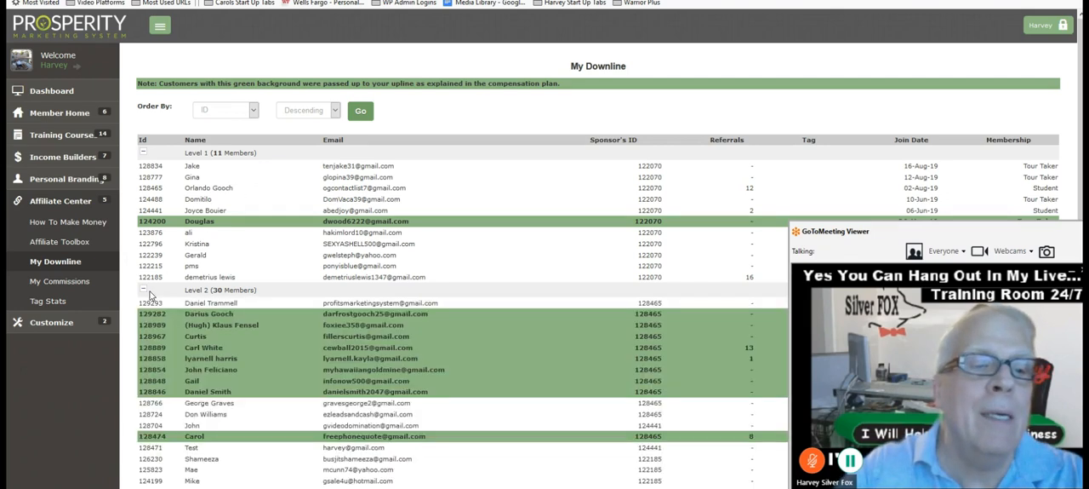
{"action": "scroll", "scroll_direction": "down", "scroll_amount": 3}
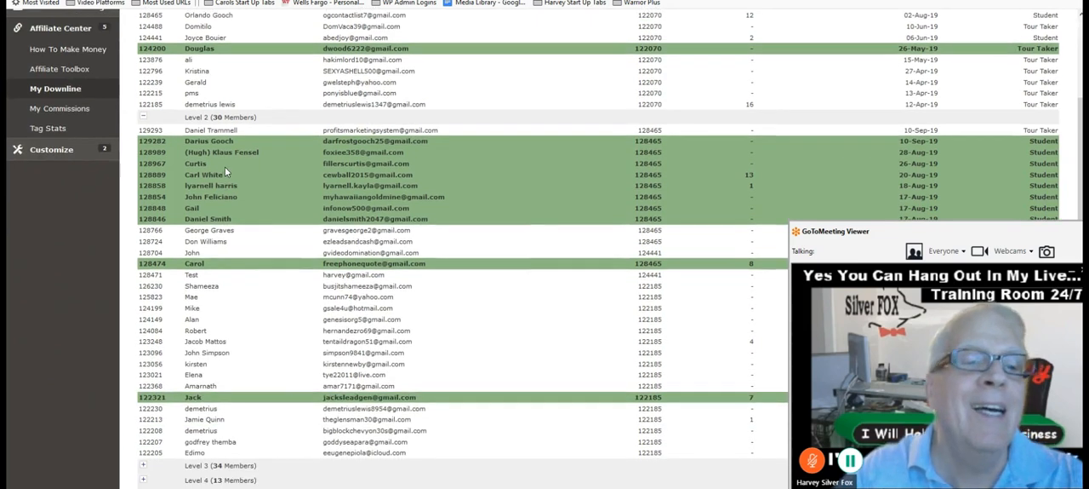
{"action": "scroll", "scroll_direction": "down", "scroll_amount": 3}
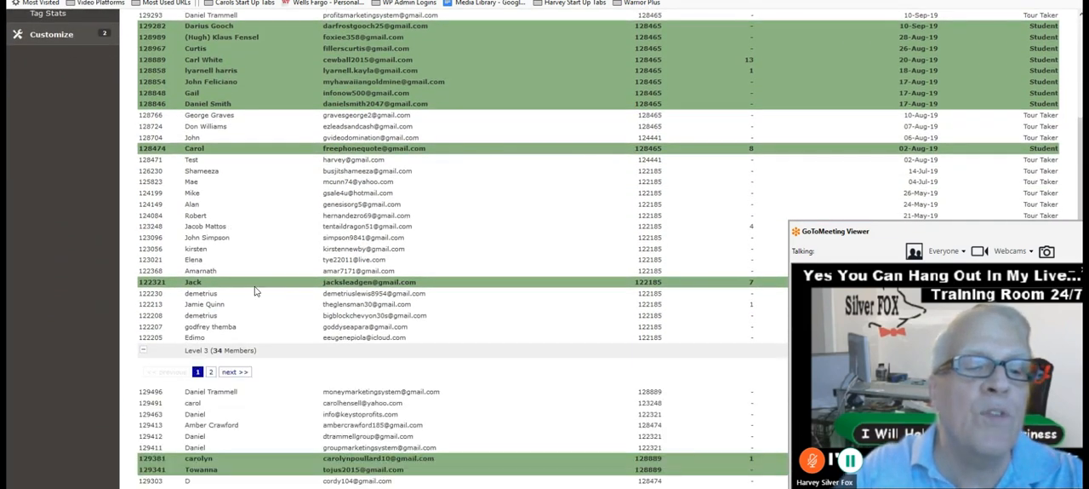
{"action": "scroll", "scroll_direction": "down", "scroll_amount": 3}
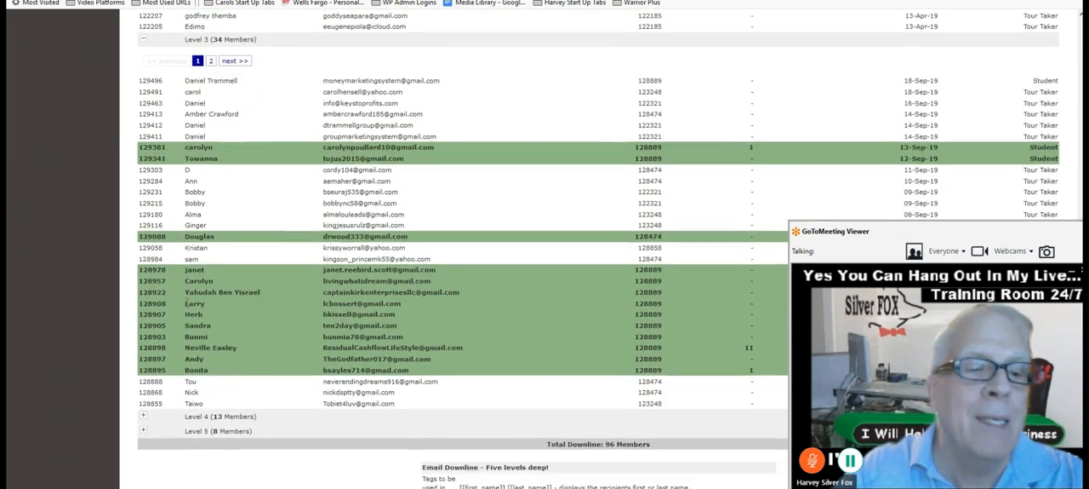
{"action": "scroll", "scroll_direction": "down", "scroll_amount": 3}
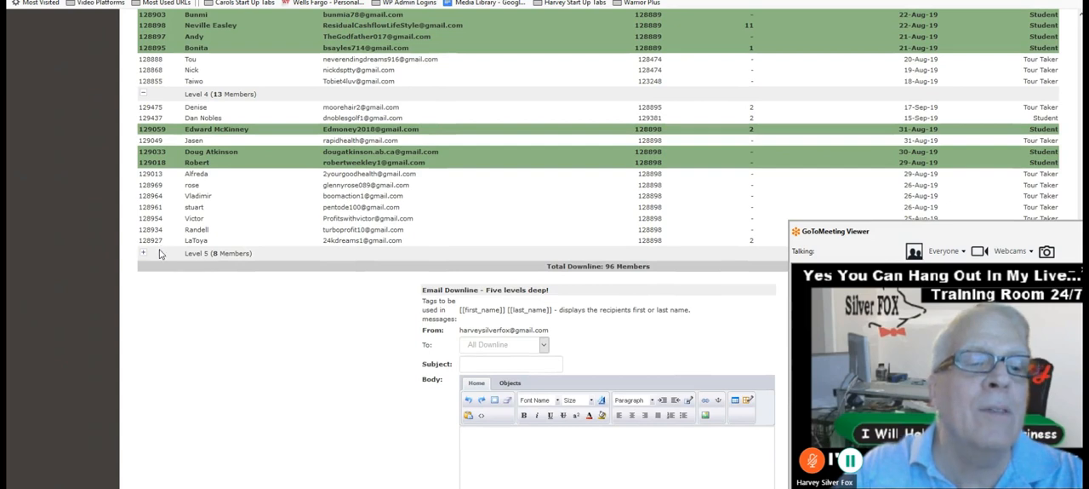
Expand the Level 5 members list, scroll through all levels, and return to the top
{"action": "left_click", "coordinate": [144, 253]}
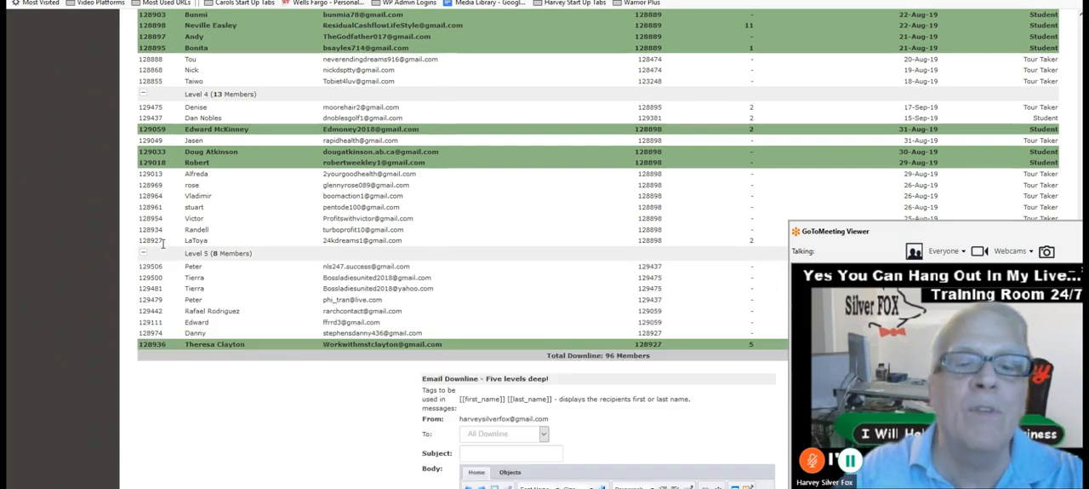
{"action": "scroll", "scroll_direction": "down", "scroll_amount": 3}
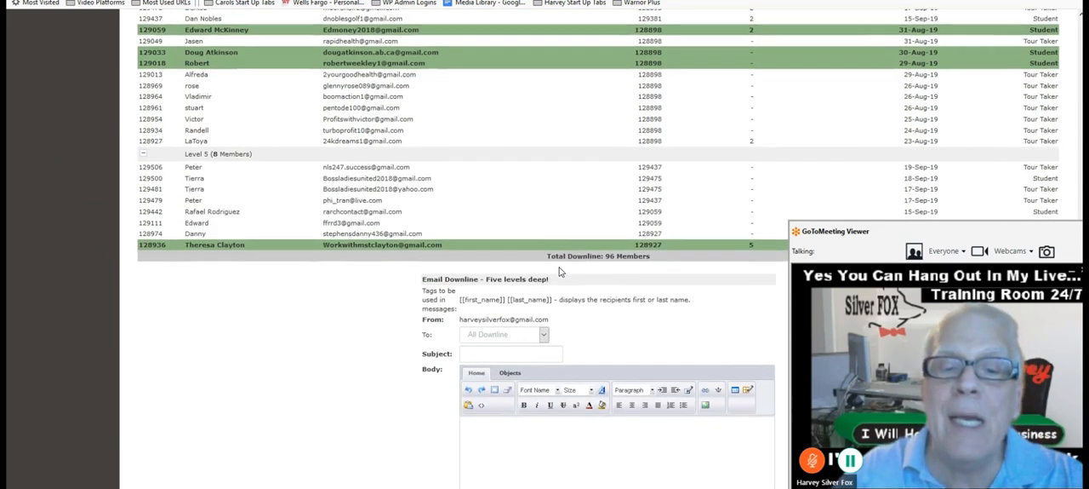
{"action": "scroll", "scroll_direction": "down", "scroll_amount": 3}
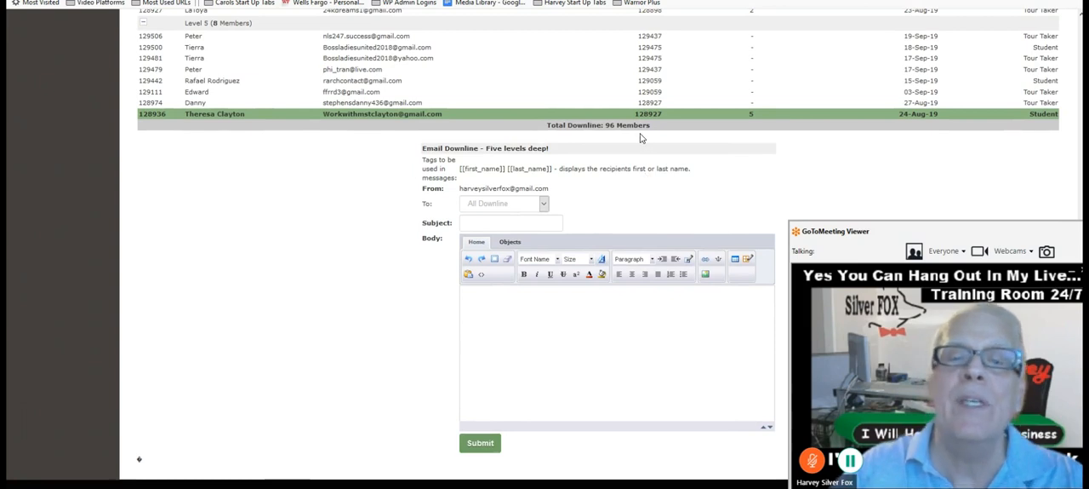
{"action": "mouse_move", "coordinate": [575, 187]}
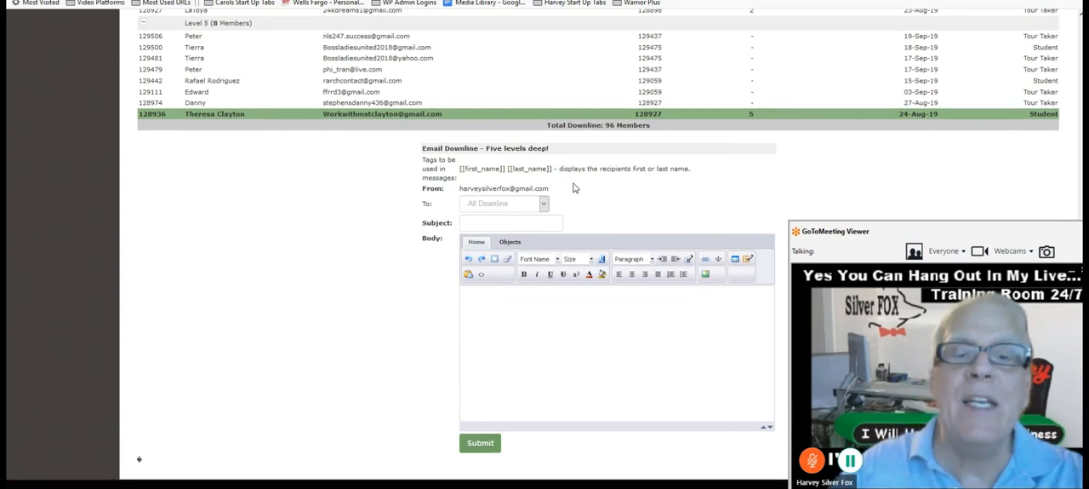
{"action": "scroll", "scroll_direction": "down", "scroll_amount": 3}
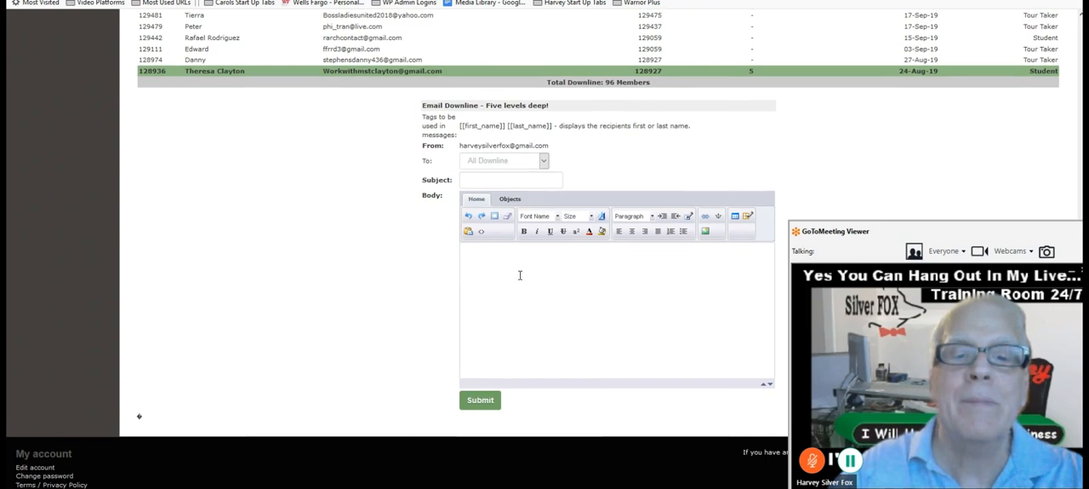
{"action": "mouse_move", "coordinate": [555, 210]}
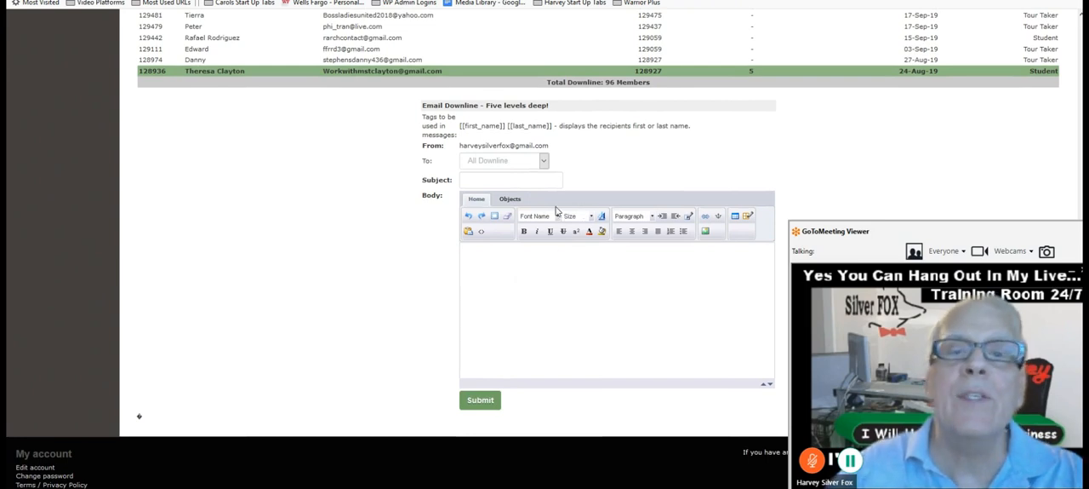
{"action": "scroll", "scroll_direction": "up", "scroll_amount": 3}
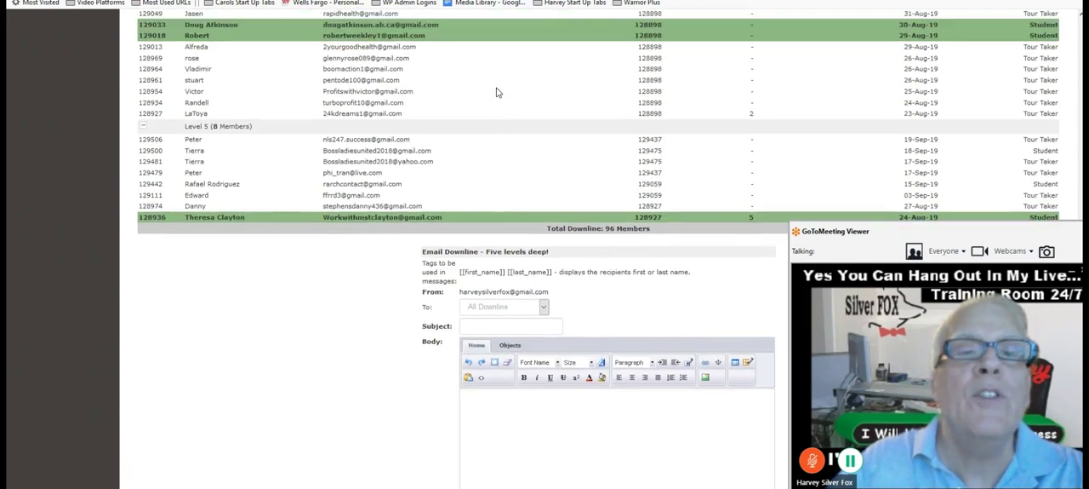
{"action": "scroll", "scroll_direction": "up", "scroll_amount": 3}
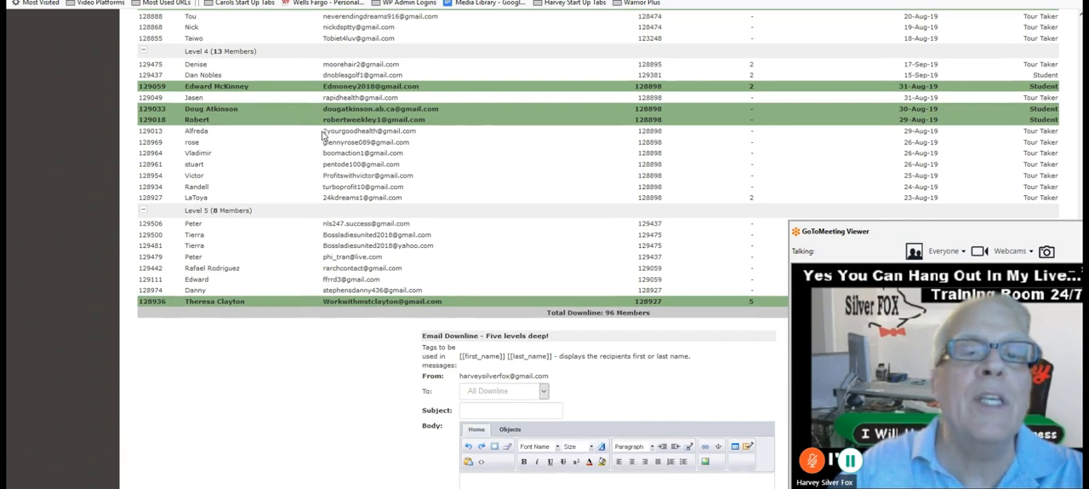
{"action": "mouse_move", "coordinate": [417, 145]}
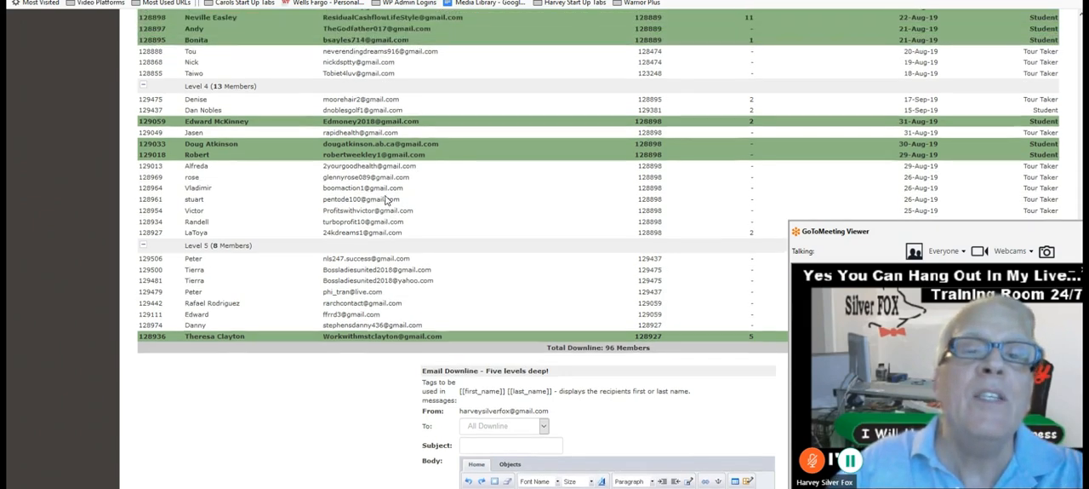
{"action": "scroll", "scroll_direction": "up", "scroll_amount": 3}
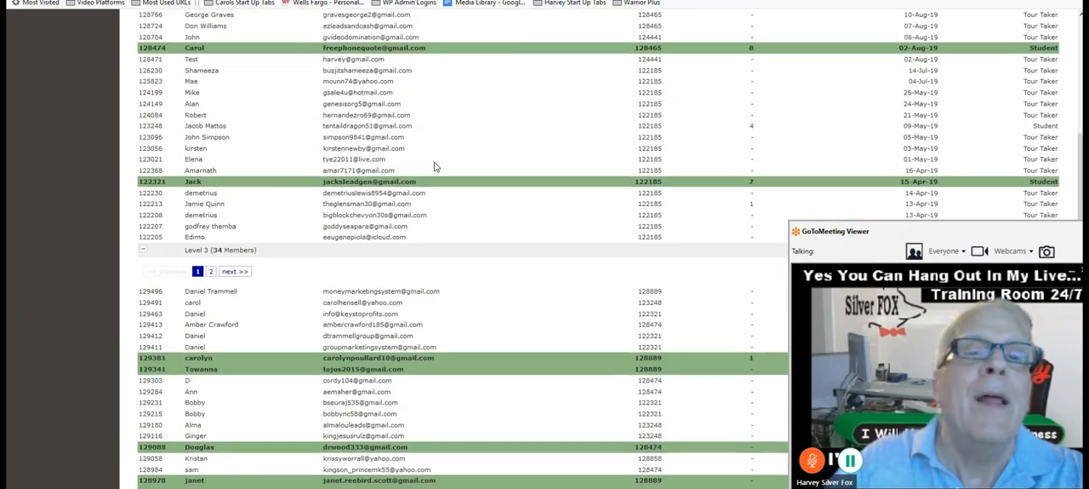
{"action": "scroll", "scroll_direction": "up", "scroll_amount": 3}
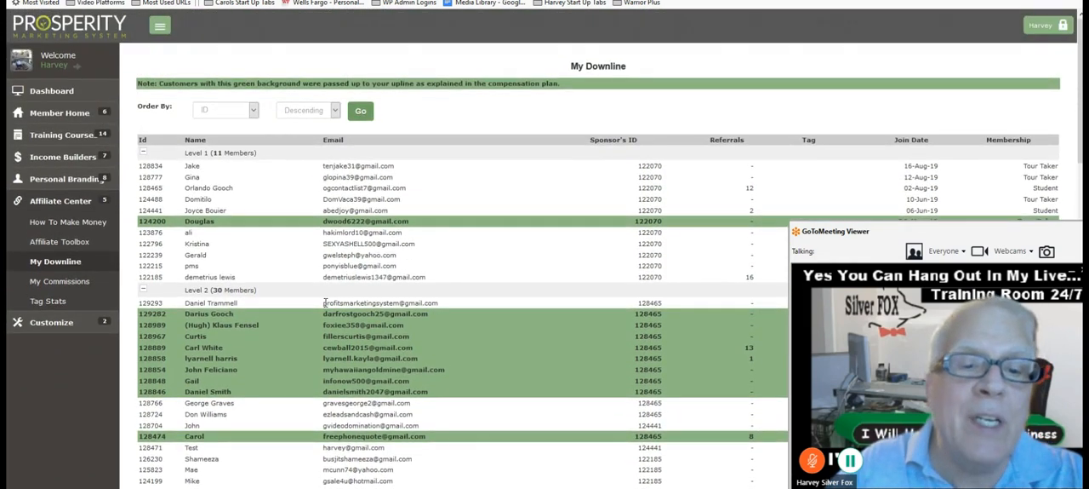
{"action": "scroll", "scroll_direction": "down", "scroll_amount": 3}
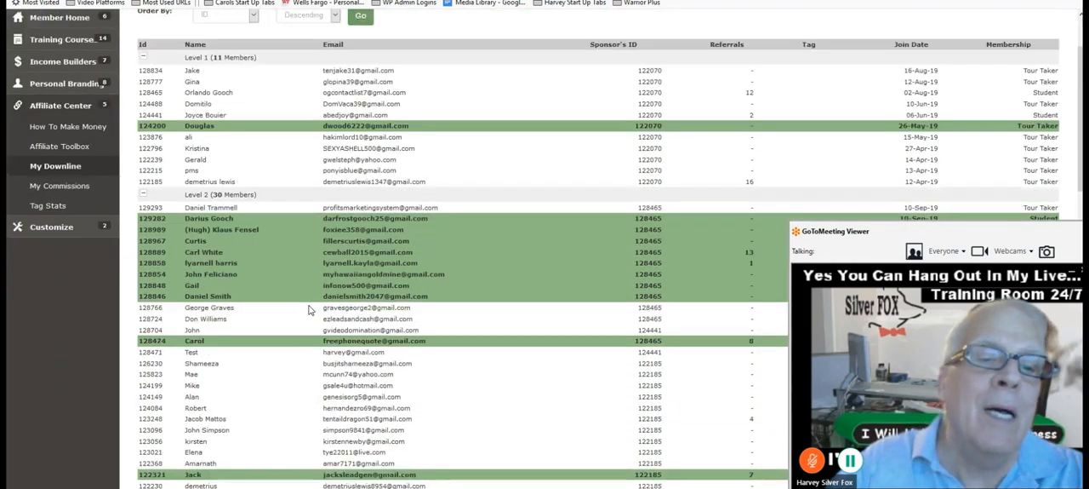
{"action": "scroll", "scroll_direction": "down", "scroll_amount": 3}
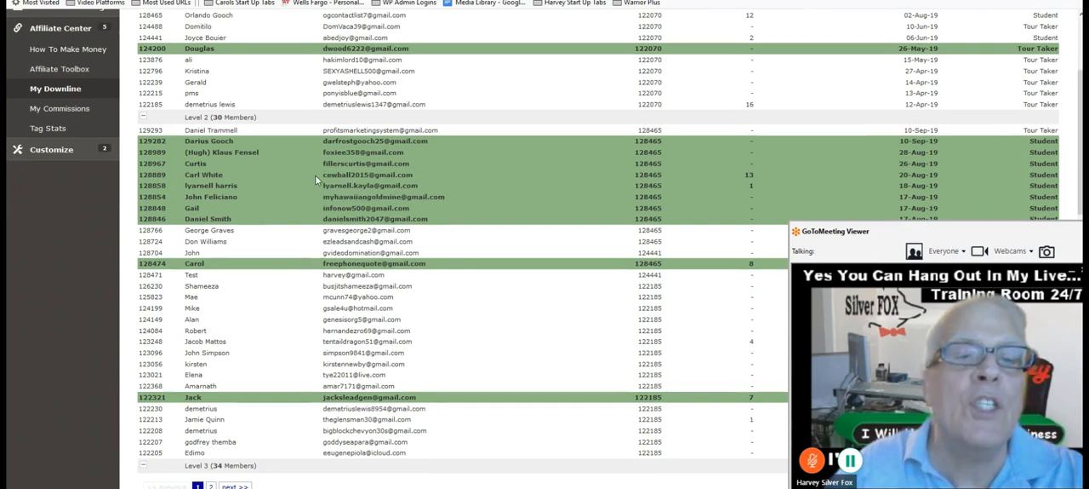
{"action": "scroll", "scroll_direction": "down", "scroll_amount": 3}
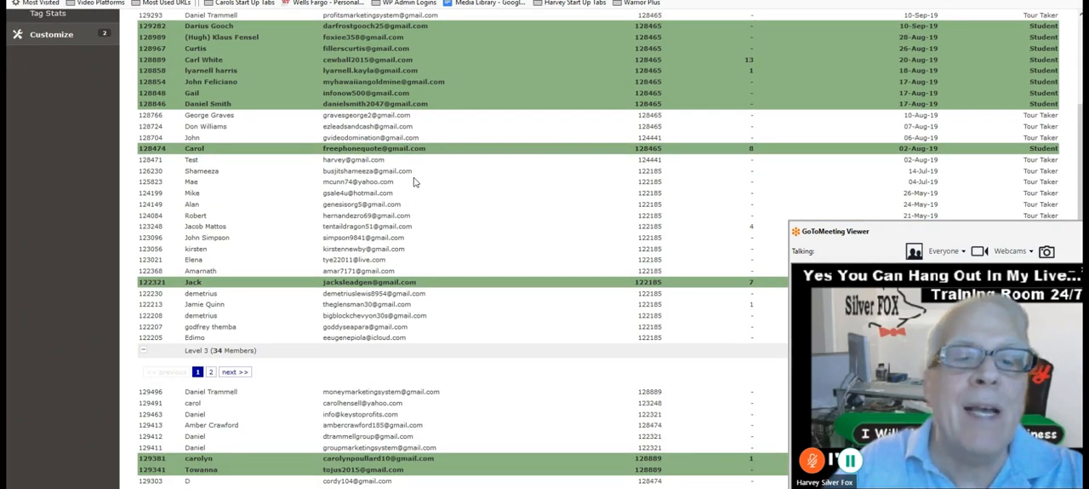
{"action": "scroll", "scroll_direction": "down", "scroll_amount": 3}
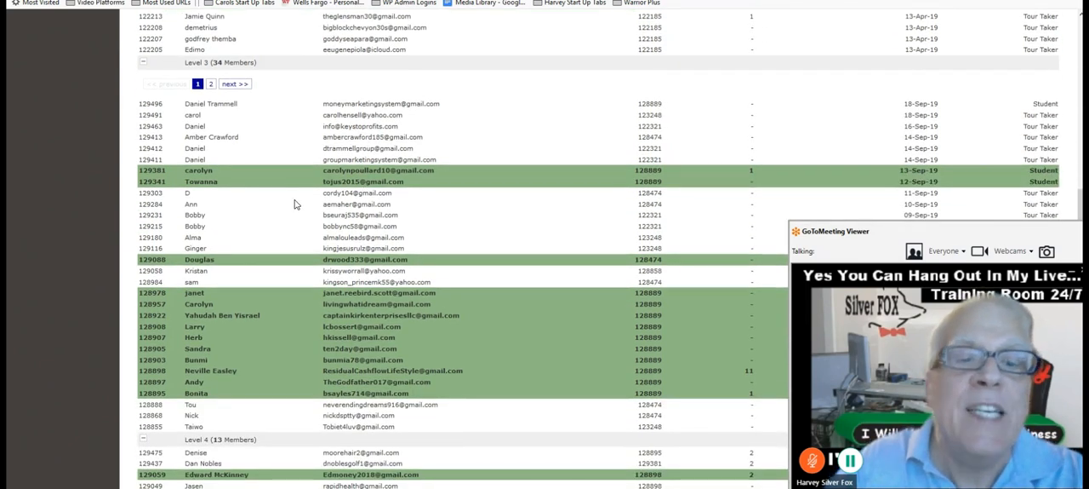
{"action": "scroll", "scroll_direction": "up", "scroll_amount": 3}
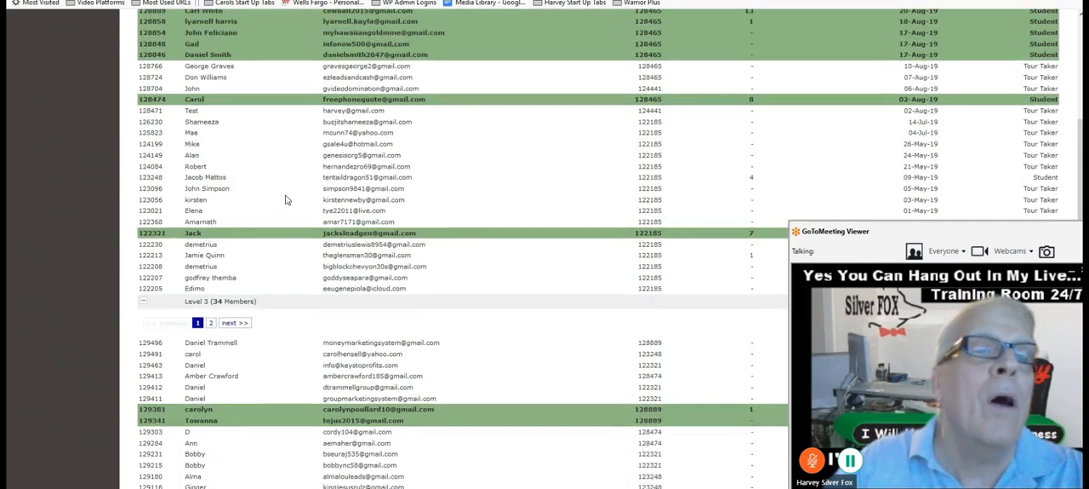
{"action": "scroll", "scroll_direction": "up", "scroll_amount": 3}
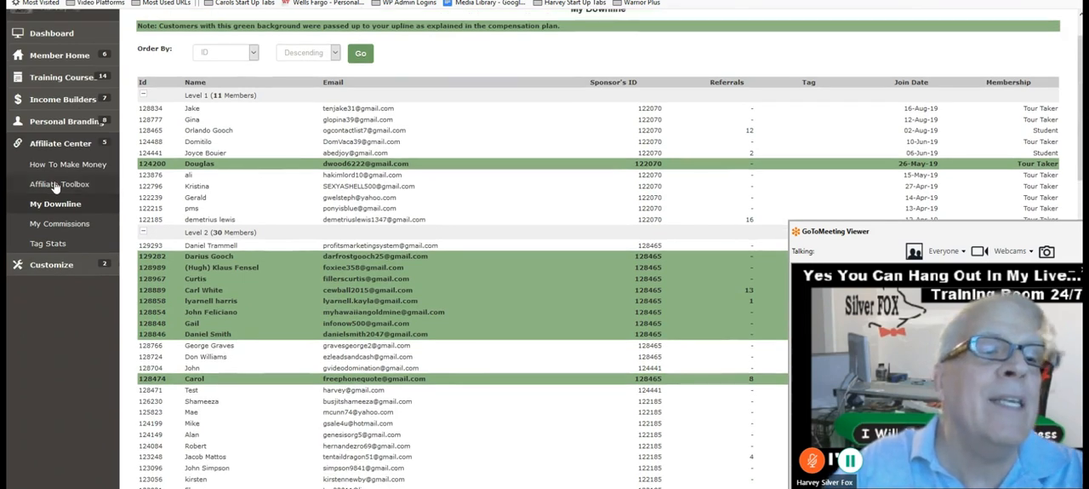
{"action": "mouse_move", "coordinate": [68, 163]}
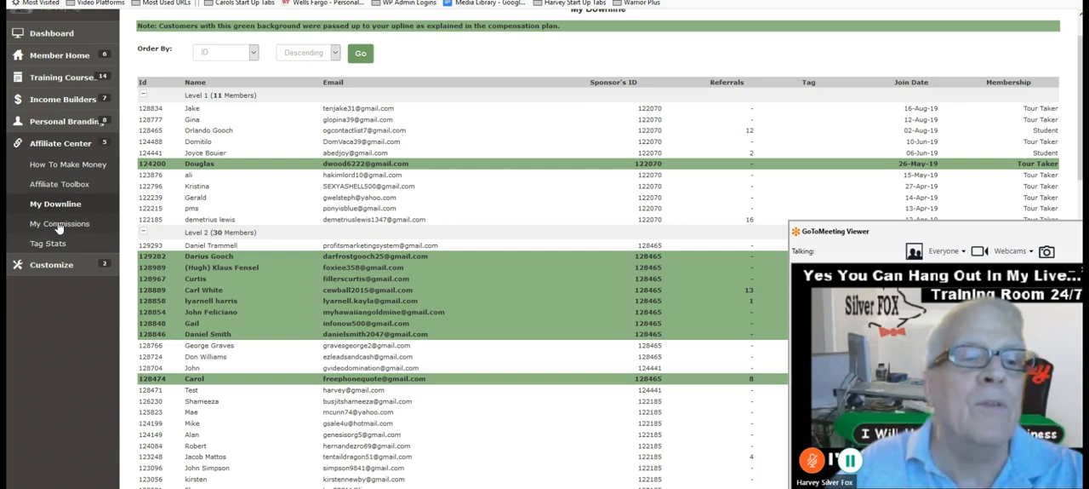
{"action": "mouse_move", "coordinate": [60, 223]}
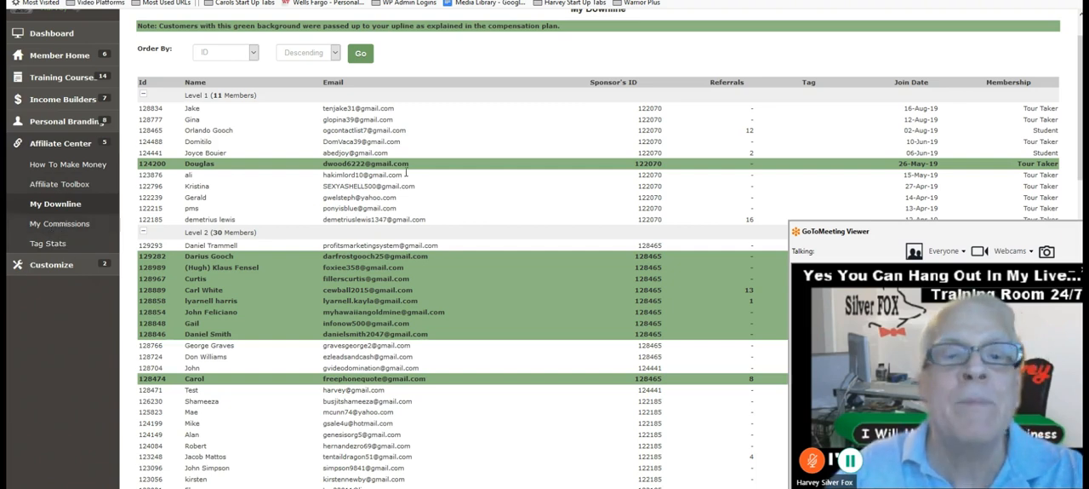
{"action": "mouse_move", "coordinate": [466, 67]}
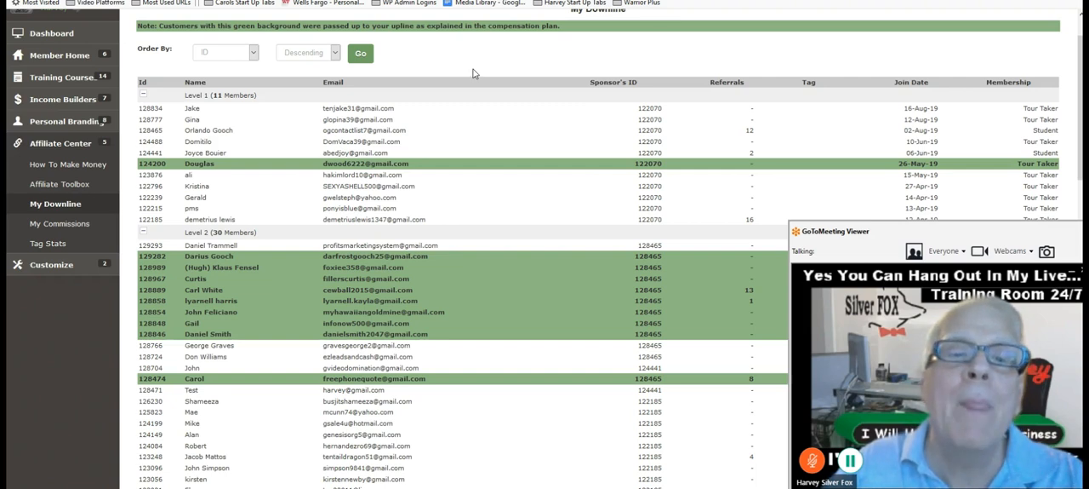
{"action": "mouse_move", "coordinate": [474, 99]}
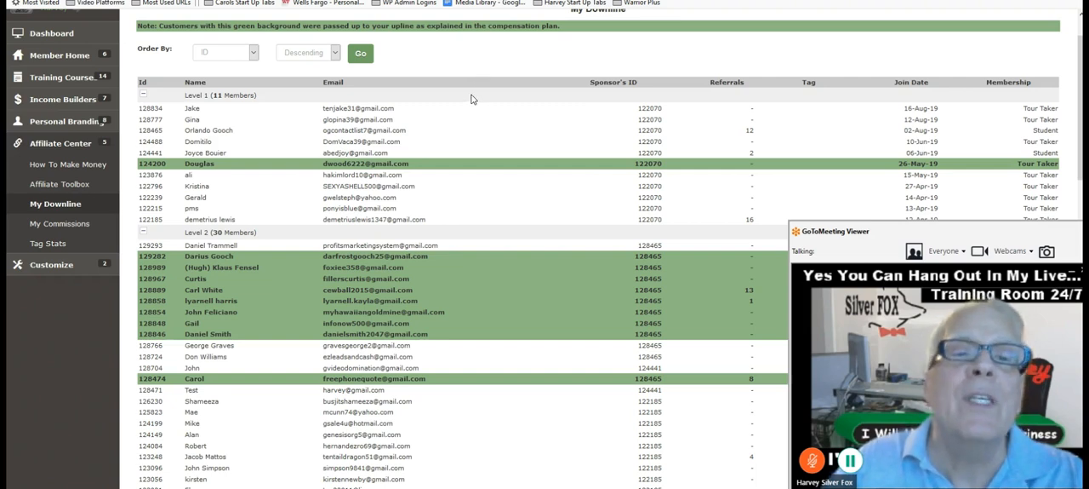
{"action": "mouse_move", "coordinate": [472, 61]}
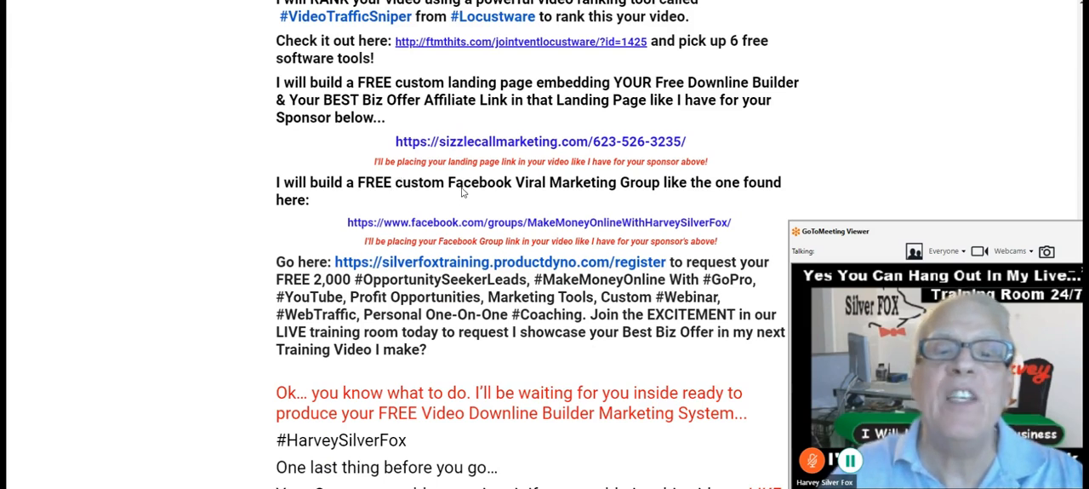
{"action": "mouse_move", "coordinate": [652, 194]}
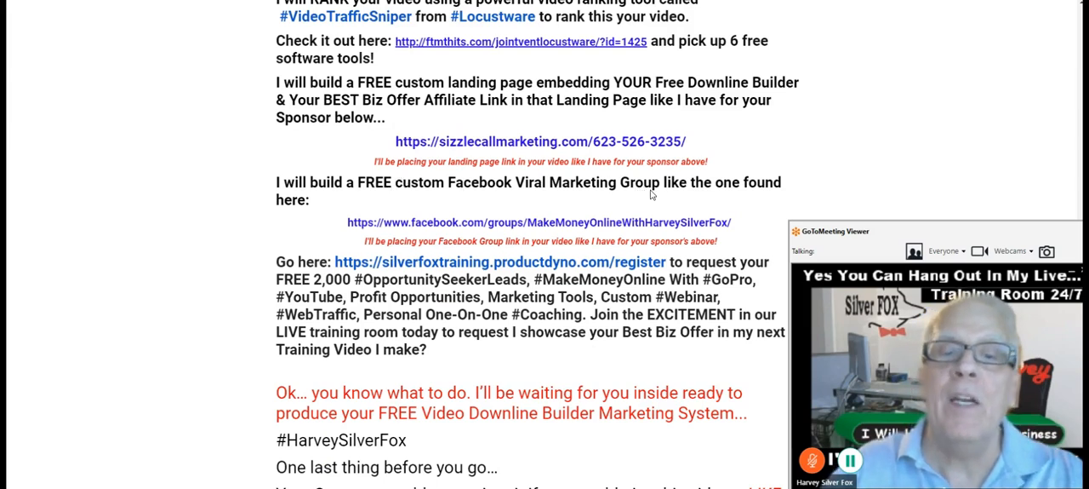
Scroll the share page to the Facebook group and silverfoxtraining.productdyno.com/register links
{"action": "scroll", "scroll_direction": "down", "scroll_amount": 3}
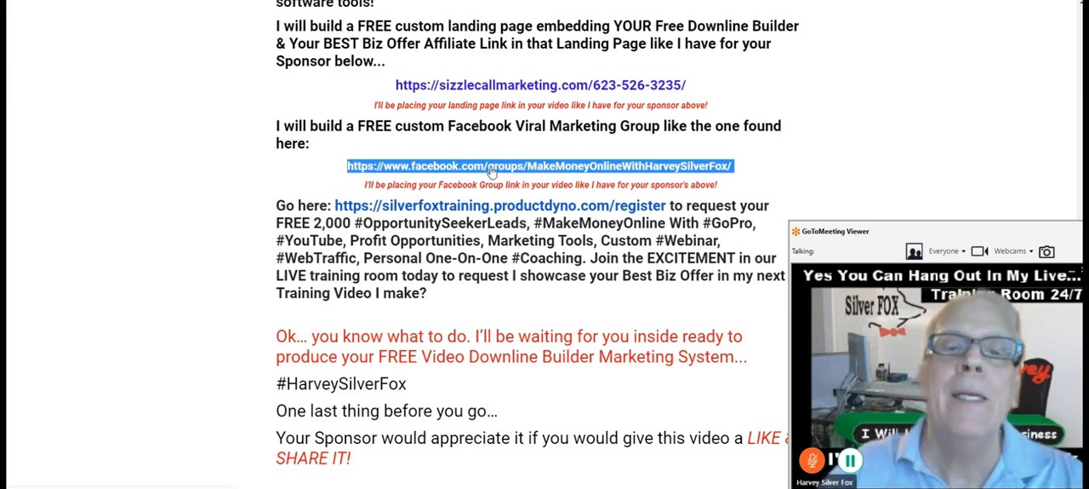
{"action": "mouse_move", "coordinate": [496, 147]}
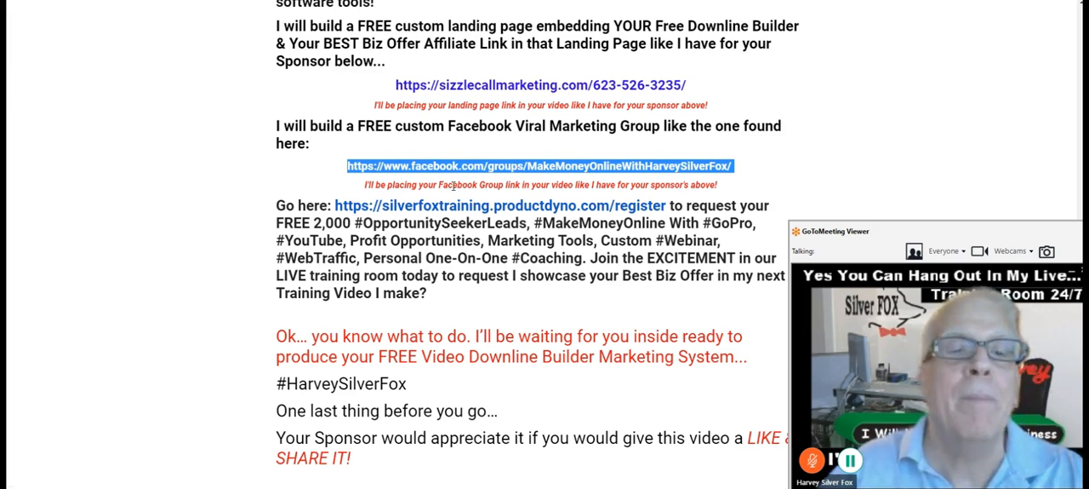
{"action": "scroll", "scroll_direction": "down", "scroll_amount": 3}
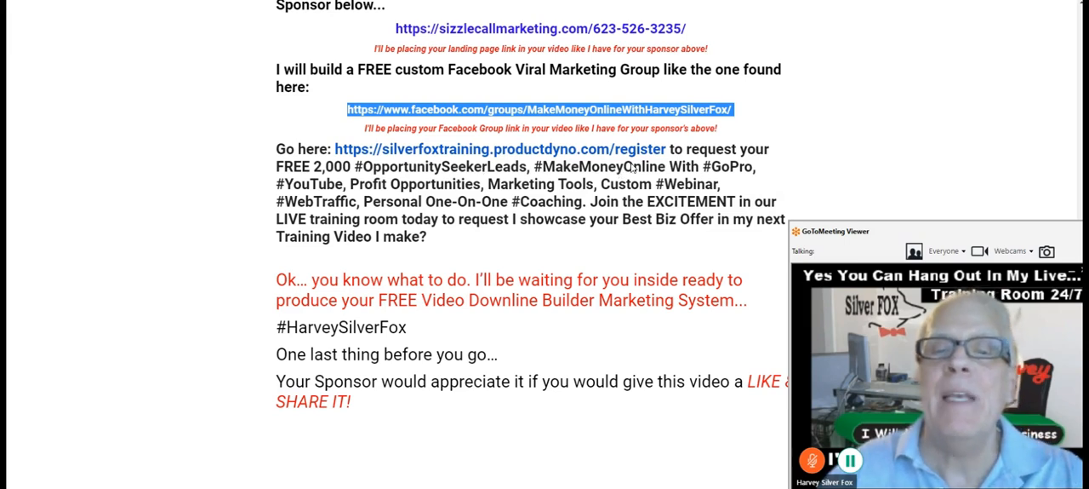
{"action": "mouse_move", "coordinate": [719, 170]}
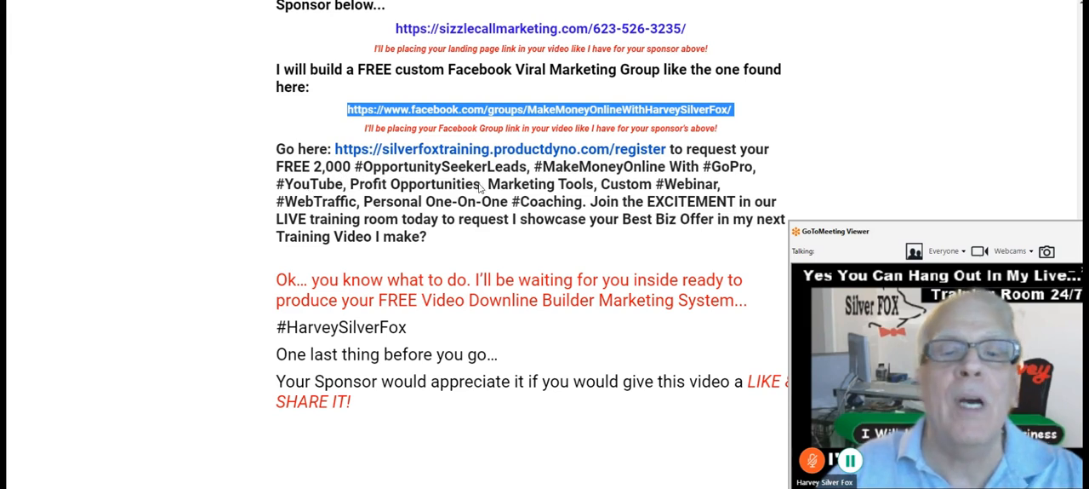
{"action": "mouse_move", "coordinate": [611, 161]}
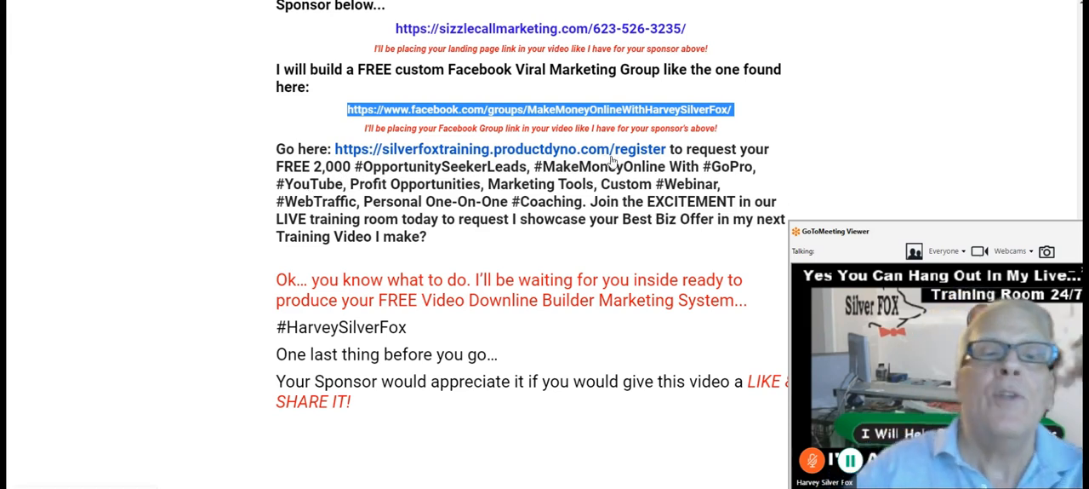
{"action": "mouse_move", "coordinate": [120, 261]}
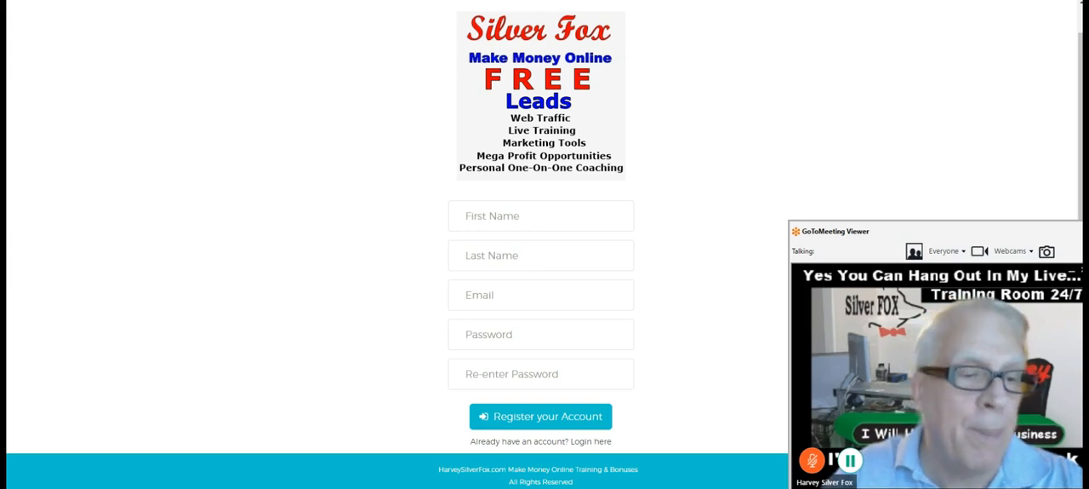
Follow the productdyno registration link and choose to sign in with an existing account
{"action": "left_click", "coordinate": [540, 417]}
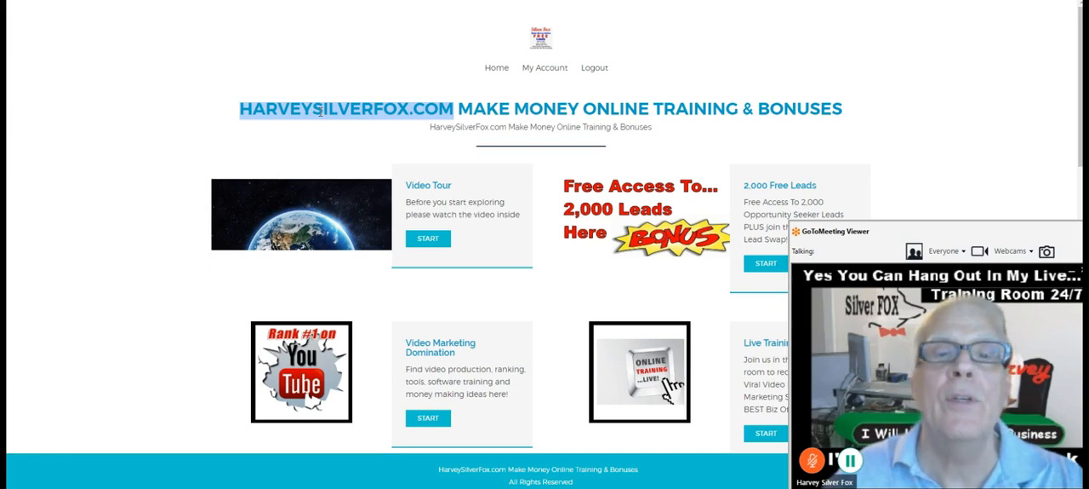
{"action": "mouse_move", "coordinate": [913, 98]}
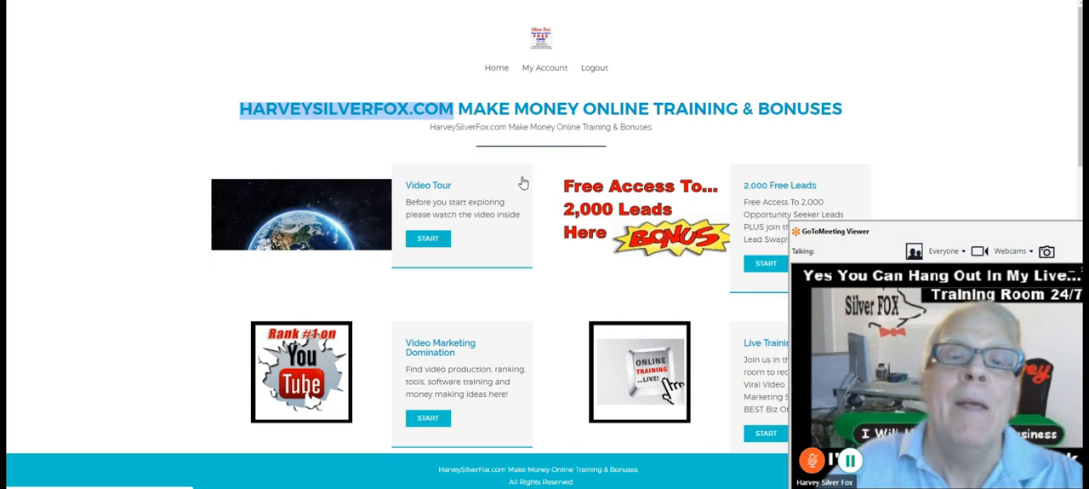
{"action": "mouse_move", "coordinate": [191, 138]}
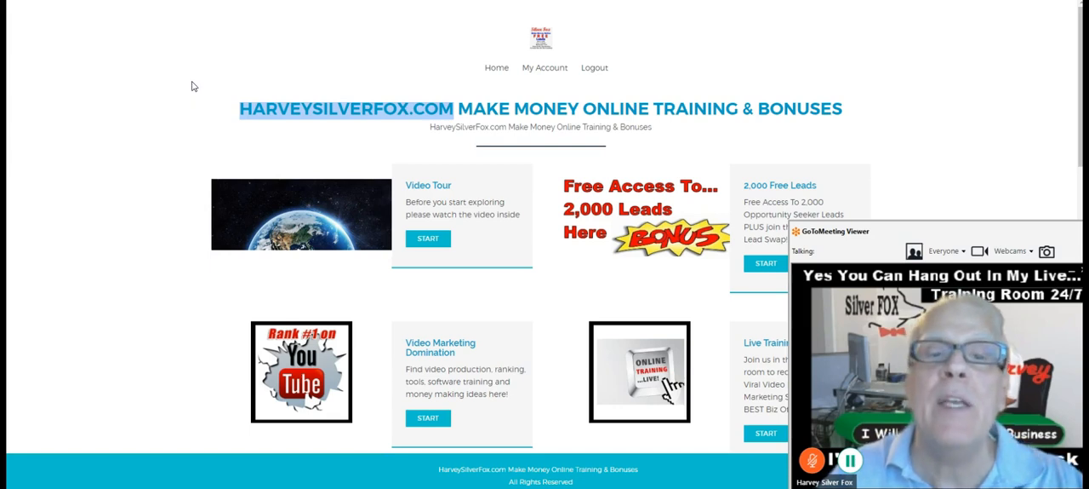
{"action": "mouse_move", "coordinate": [202, 68]}
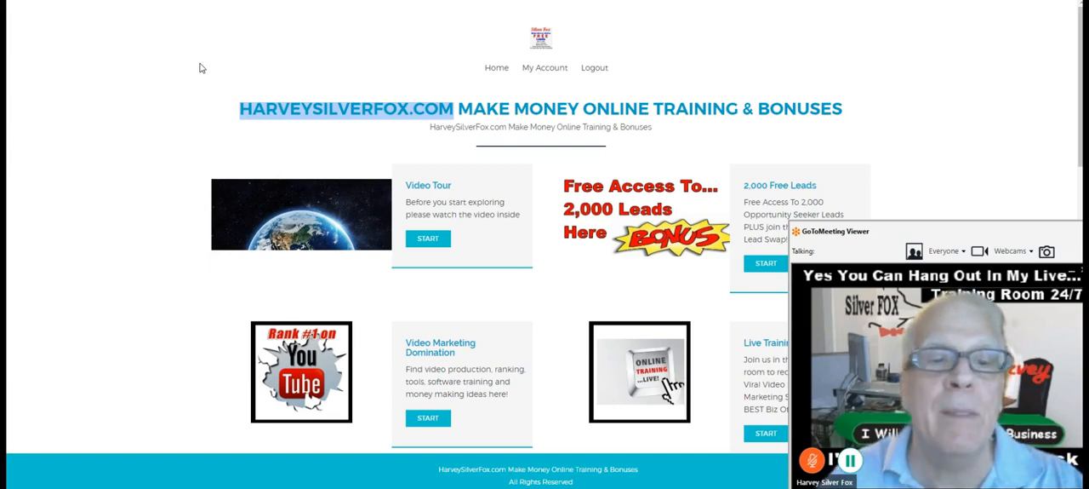
{"action": "mouse_move", "coordinate": [167, 111]}
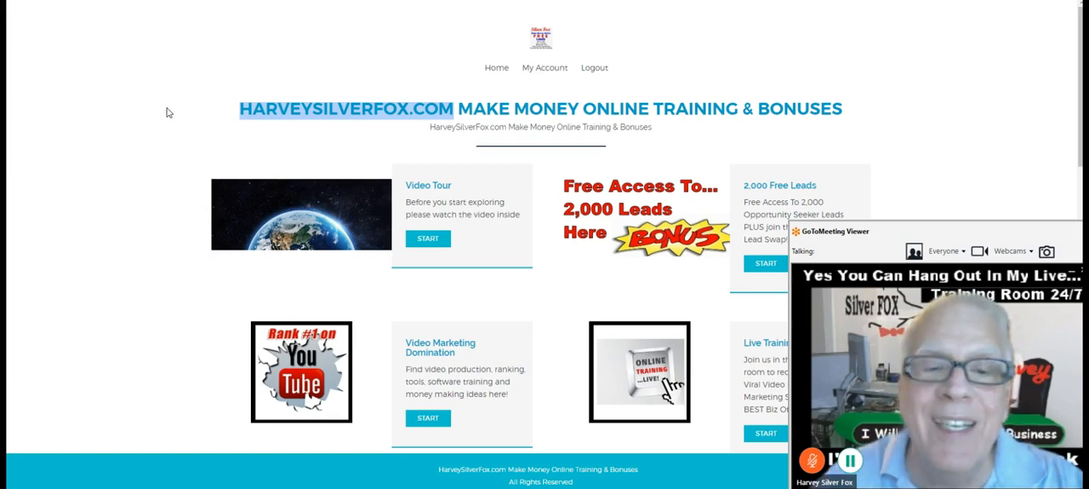
{"action": "mouse_move", "coordinate": [188, 103]}
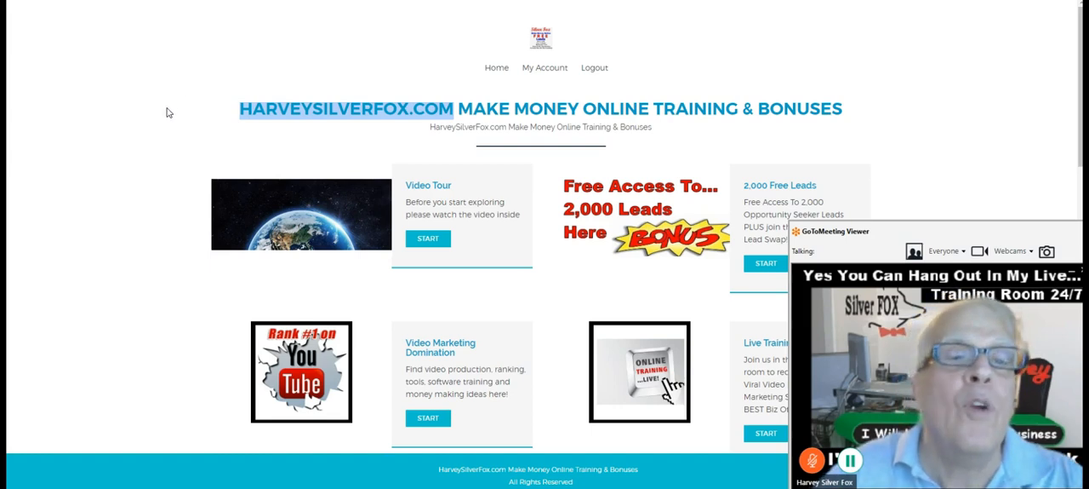
{"action": "mouse_move", "coordinate": [189, 75]}
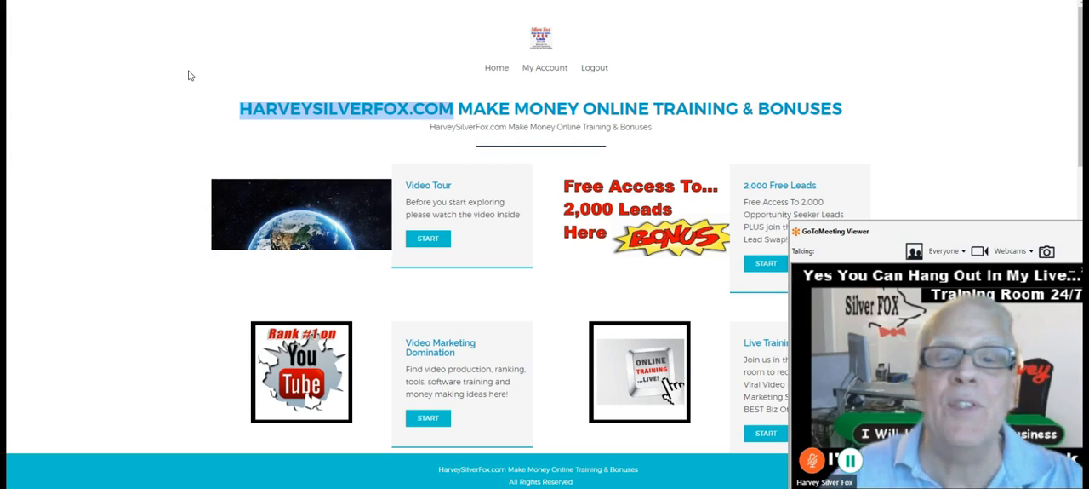
Scroll the member dashboard and start the 2,000 Free Leads module
{"action": "scroll", "scroll_direction": "down", "scroll_amount": 3}
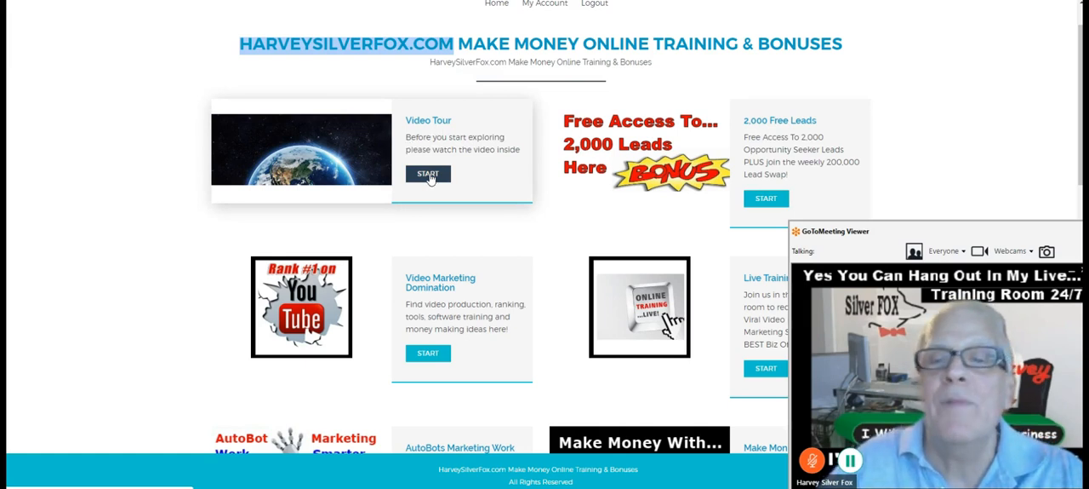
{"action": "mouse_move", "coordinate": [797, 146]}
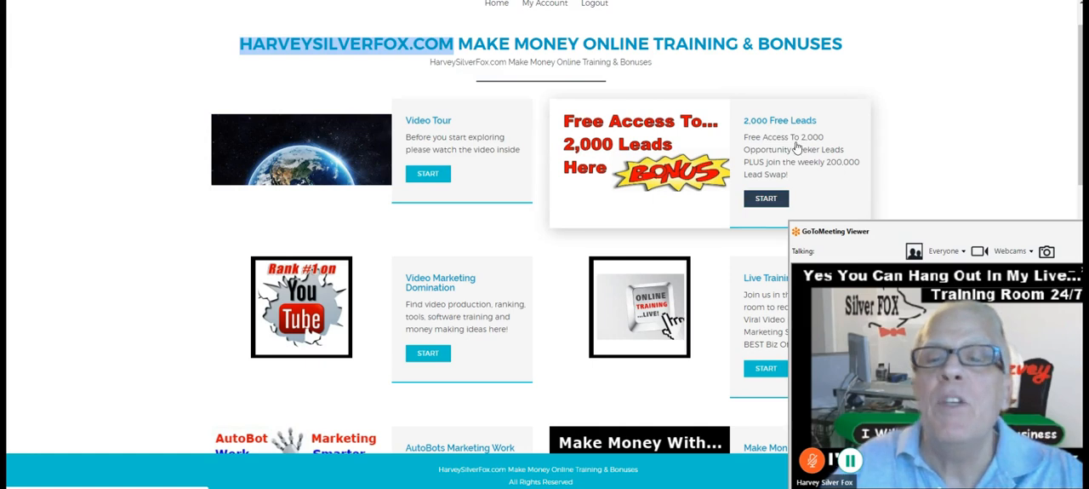
{"action": "mouse_move", "coordinate": [766, 200]}
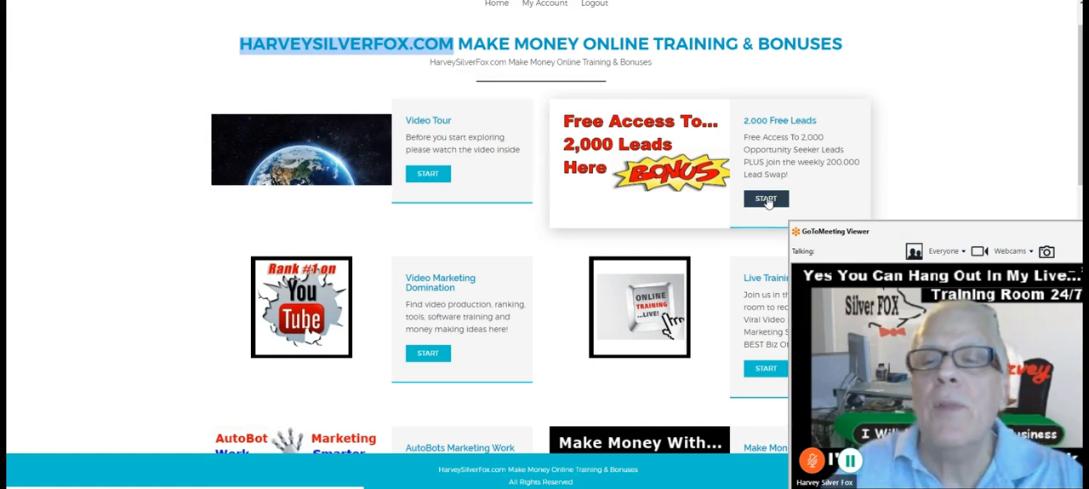
{"action": "left_click", "coordinate": [765, 198]}
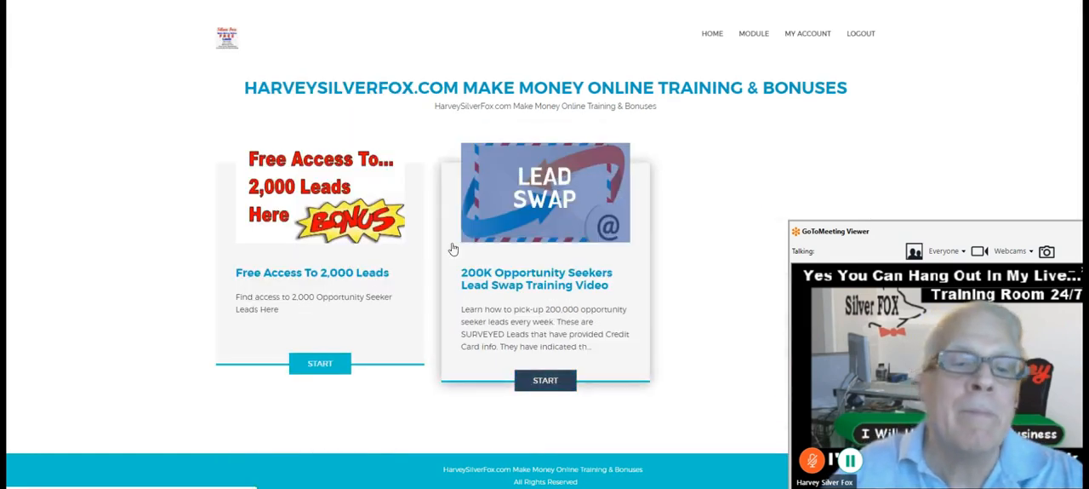
{"action": "mouse_move", "coordinate": [352, 296]}
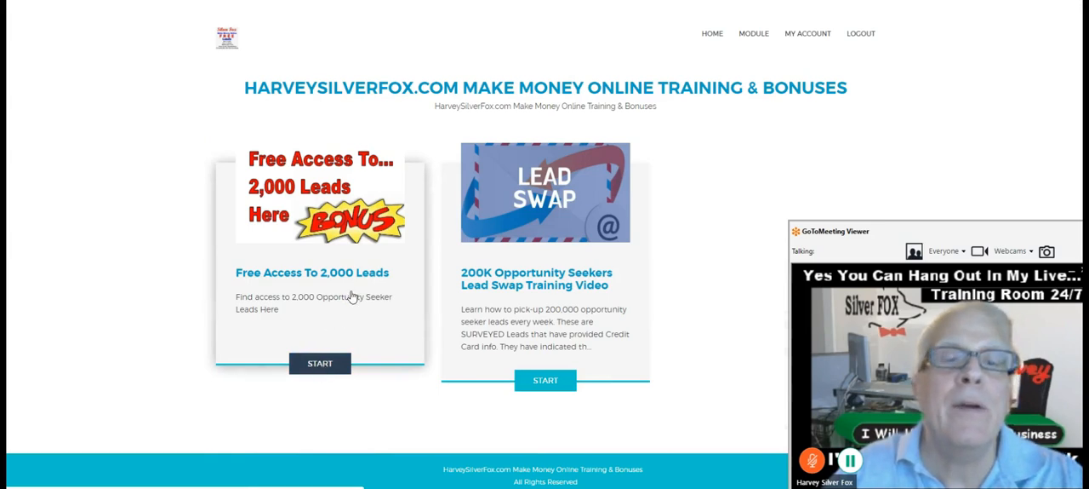
Read through the Free Access To 2,000 Leads lesson, then advance to the lead swap lesson
{"action": "left_click", "coordinate": [319, 363]}
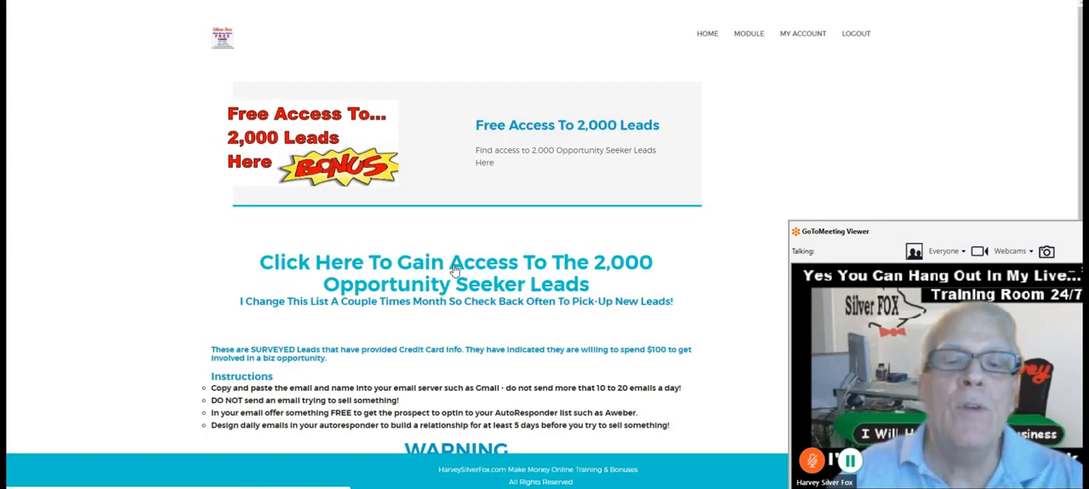
{"action": "left_click", "coordinate": [455, 272]}
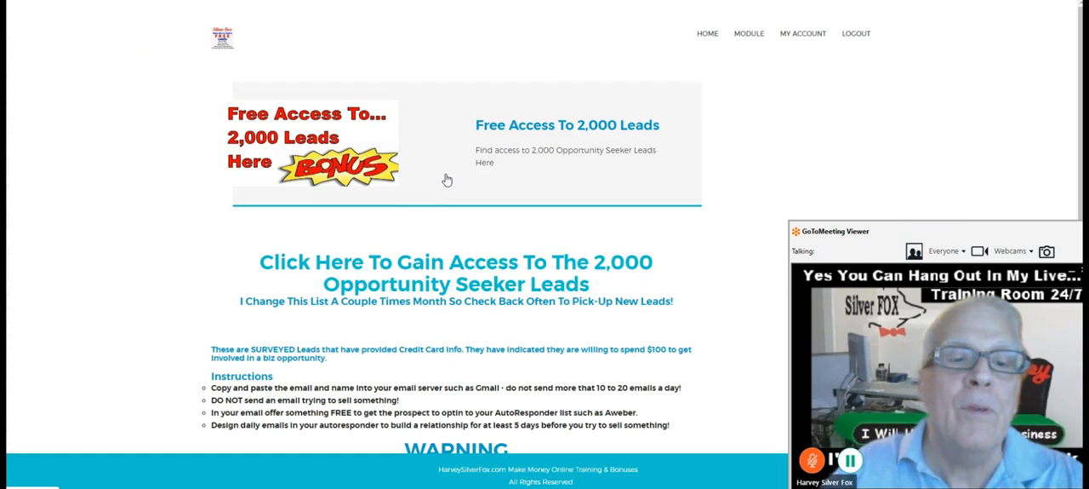
{"action": "scroll", "scroll_direction": "down", "scroll_amount": 3}
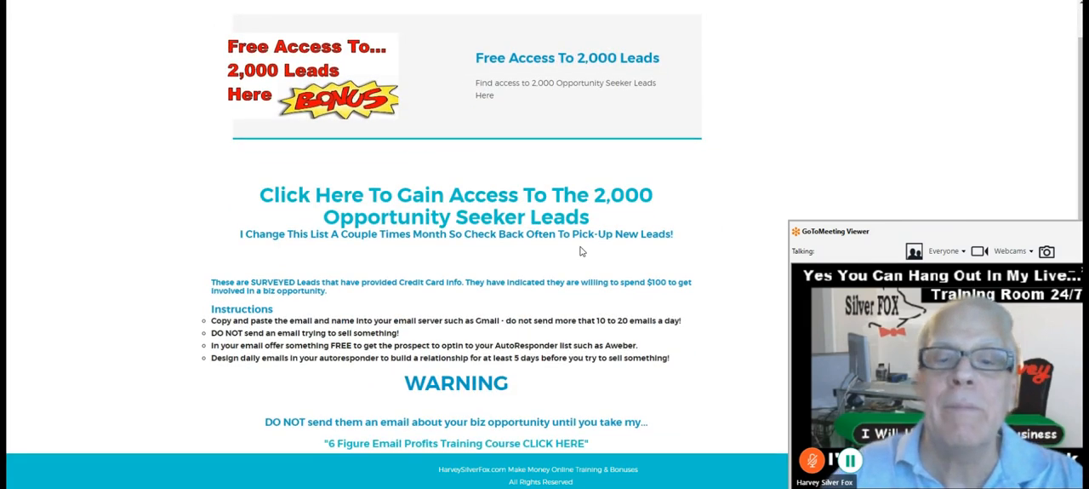
{"action": "scroll", "scroll_direction": "down", "scroll_amount": 3}
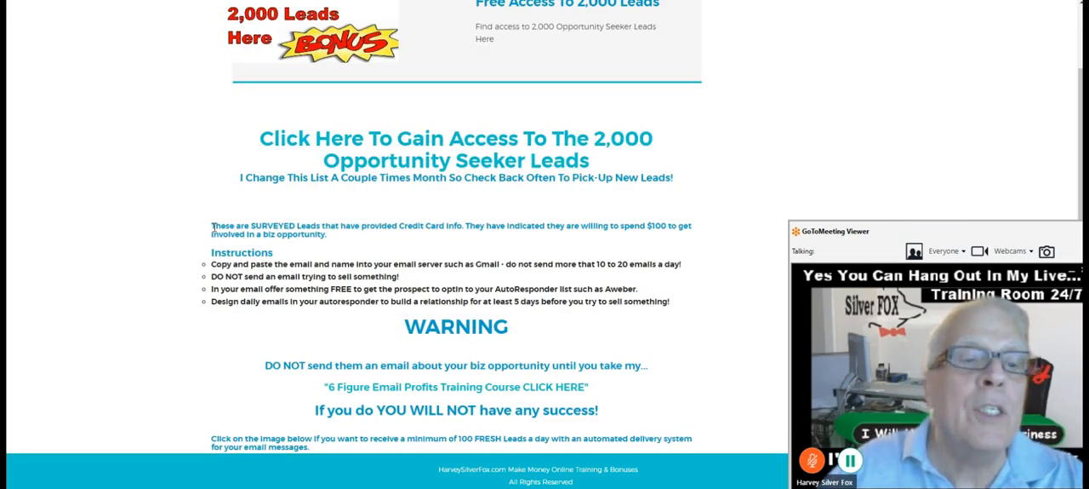
{"action": "left_click_drag", "start_coordinate": [211, 226], "coordinate": [670, 302]}
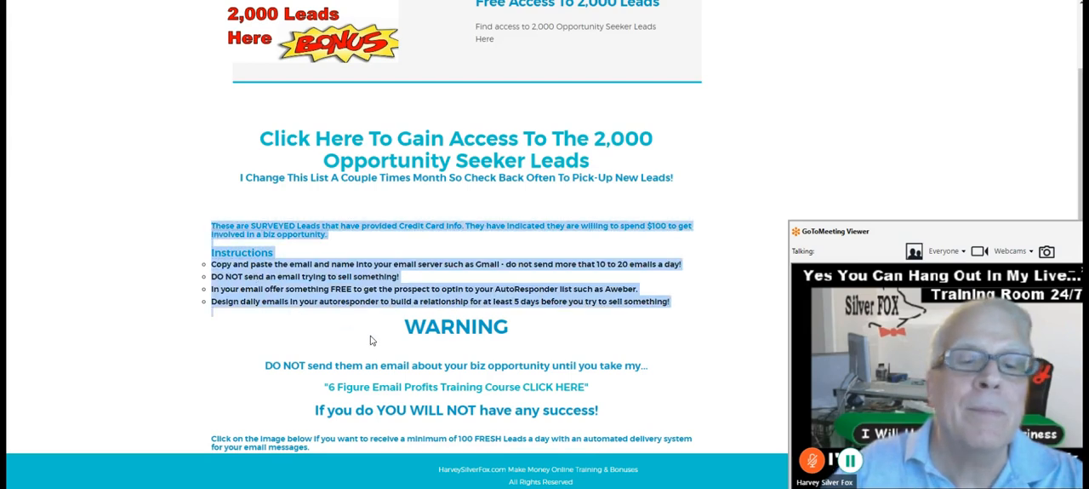
{"action": "scroll", "scroll_direction": "down", "scroll_amount": 3}
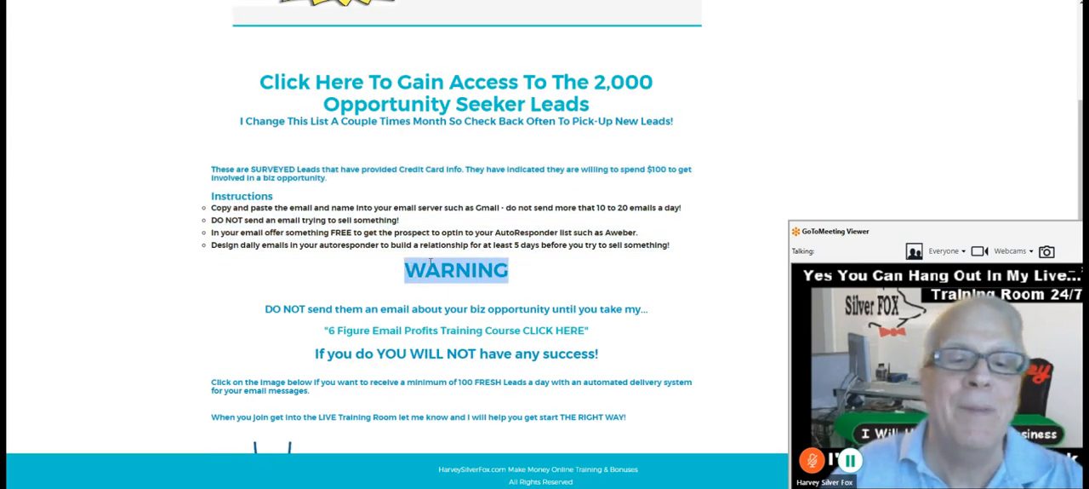
{"action": "scroll", "scroll_direction": "down", "scroll_amount": 3}
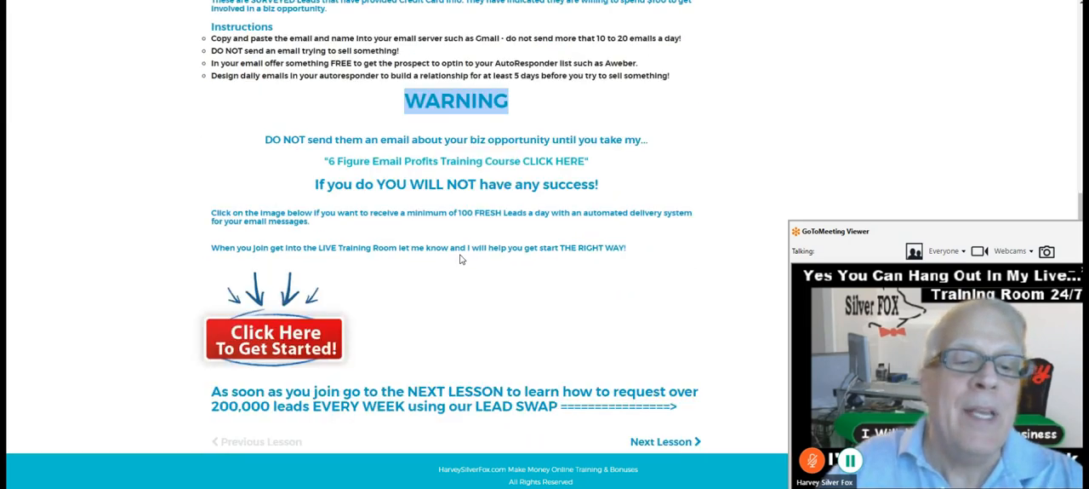
{"action": "scroll", "scroll_direction": "down", "scroll_amount": 3}
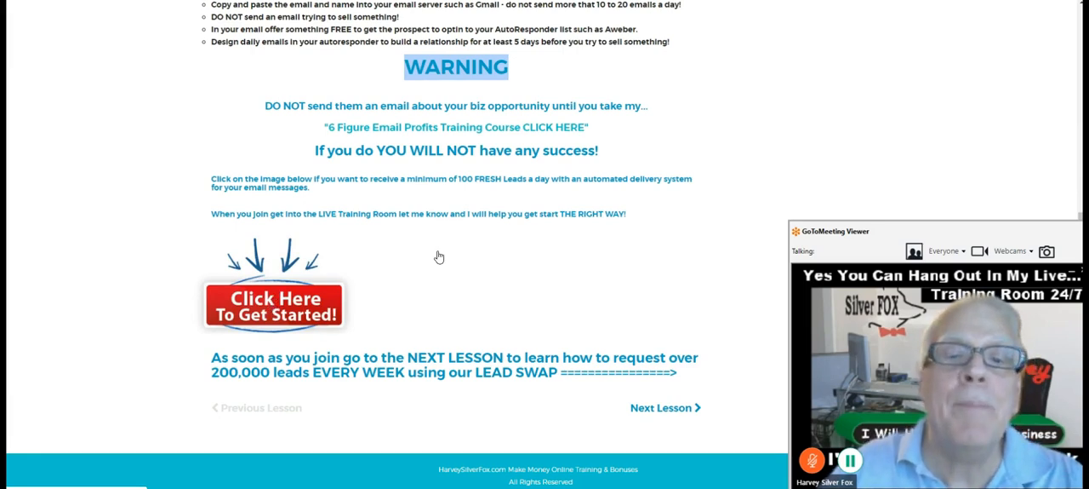
{"action": "mouse_move", "coordinate": [464, 179]}
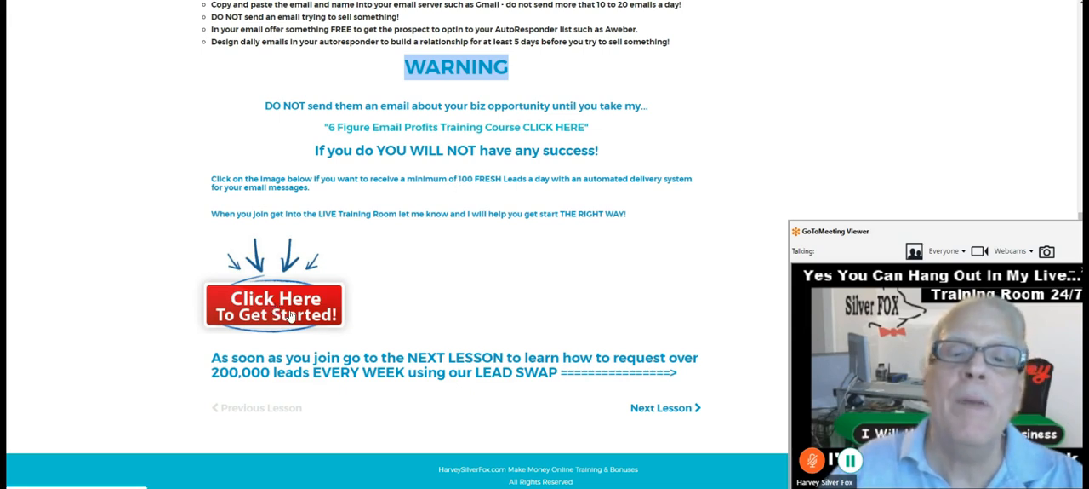
{"action": "mouse_move", "coordinate": [474, 189]}
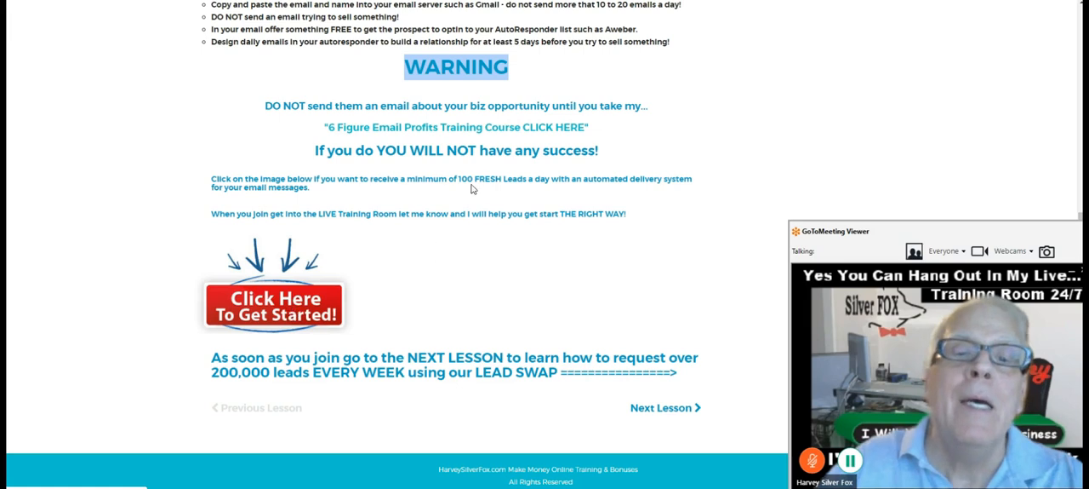
{"action": "mouse_move", "coordinate": [501, 252]}
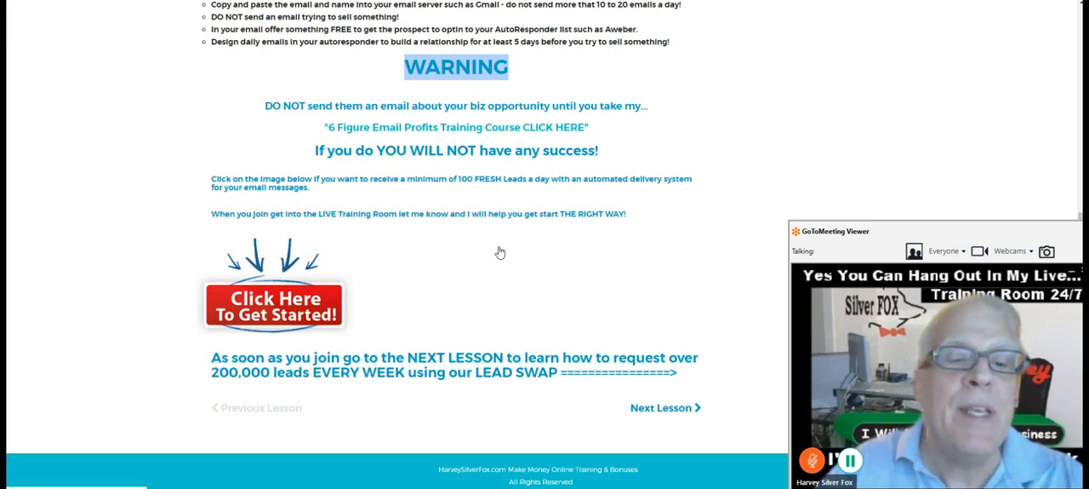
{"action": "mouse_move", "coordinate": [514, 247]}
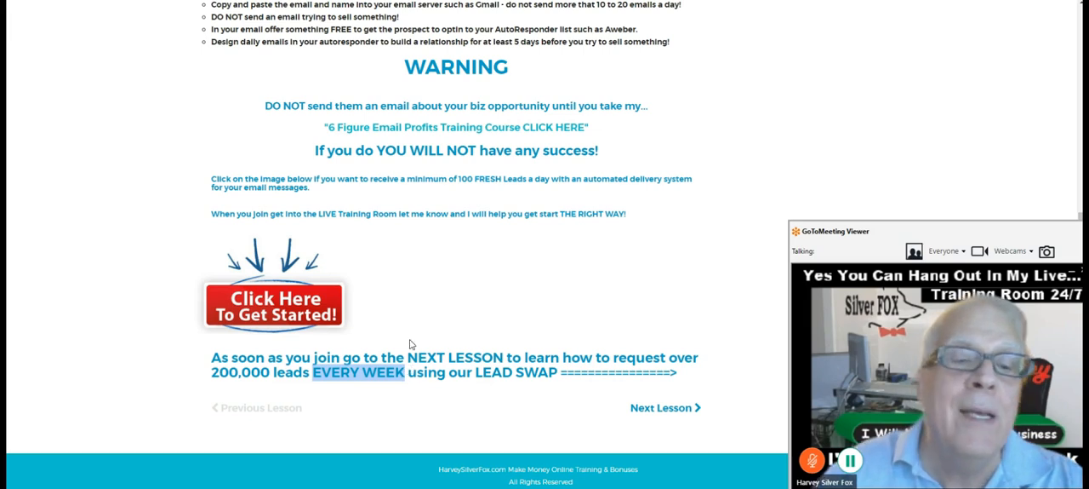
{"action": "mouse_move", "coordinate": [430, 312]}
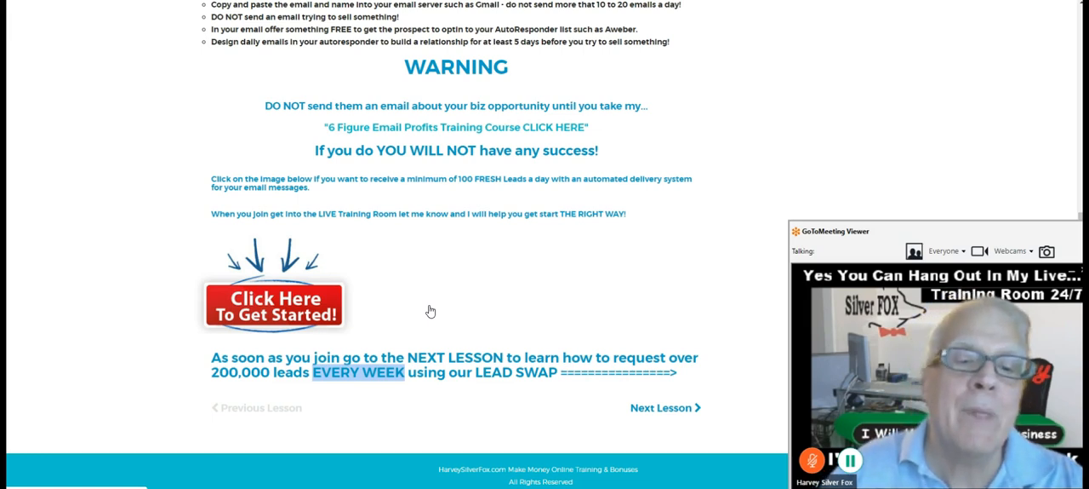
{"action": "mouse_move", "coordinate": [537, 307]}
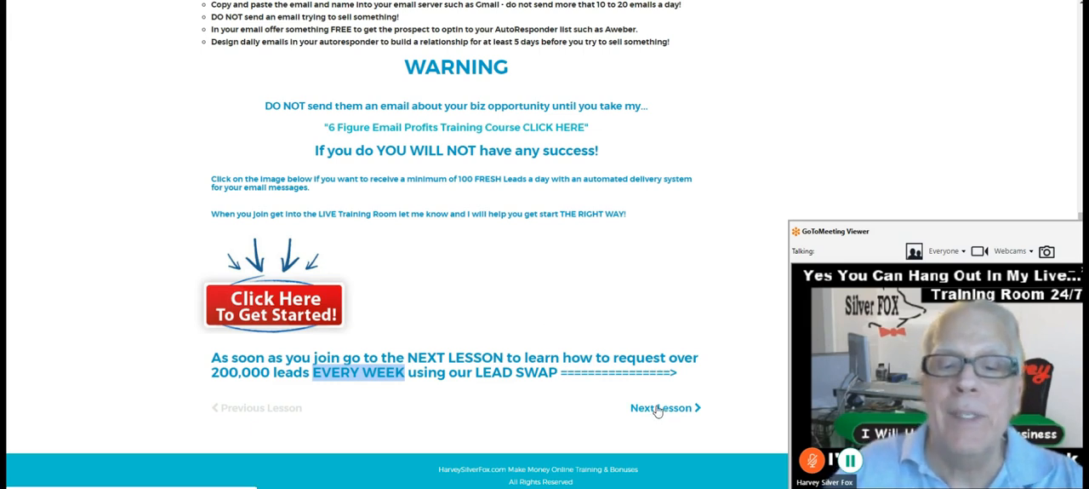
{"action": "left_click", "coordinate": [662, 406]}
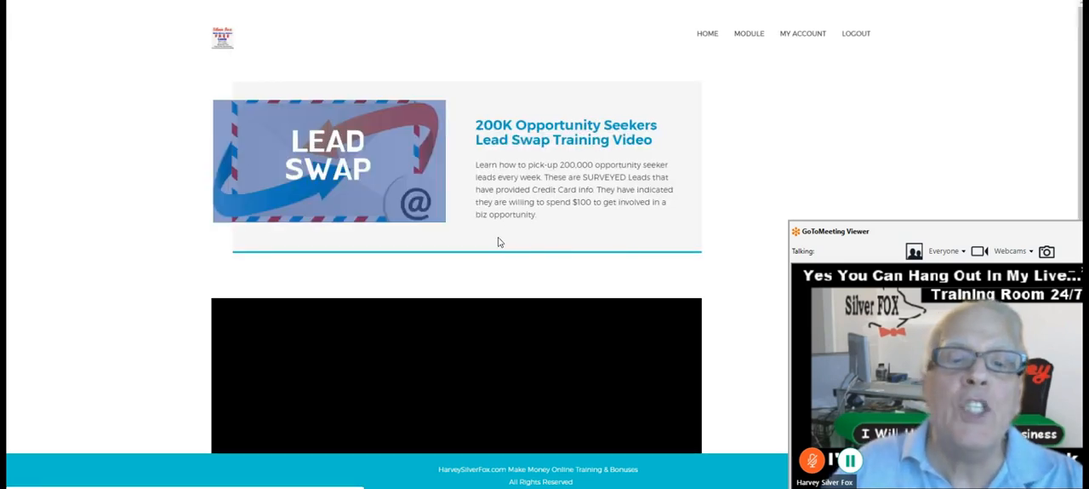
Scroll down to the lead swap lesson's 25-minute training video
{"action": "scroll", "scroll_direction": "down", "scroll_amount": 3}
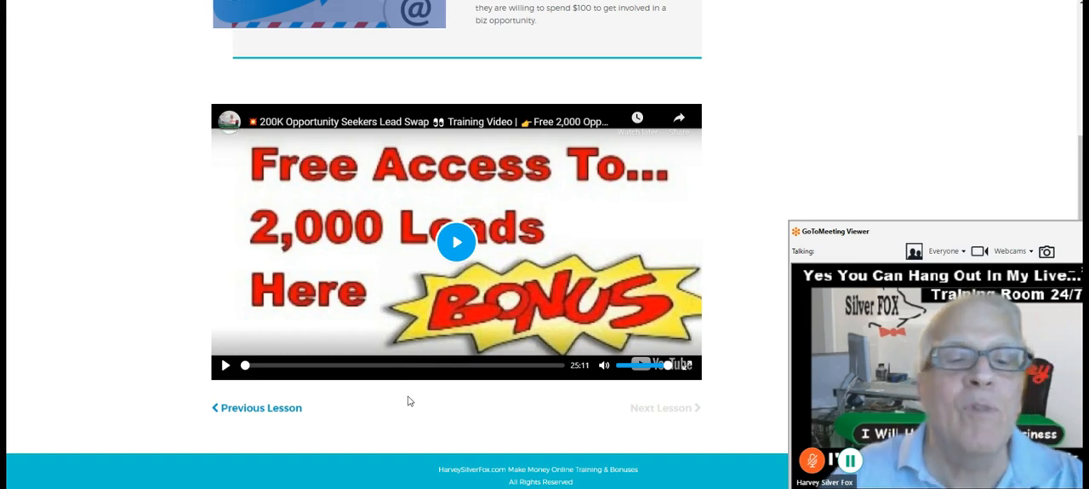
{"action": "mouse_move", "coordinate": [416, 423]}
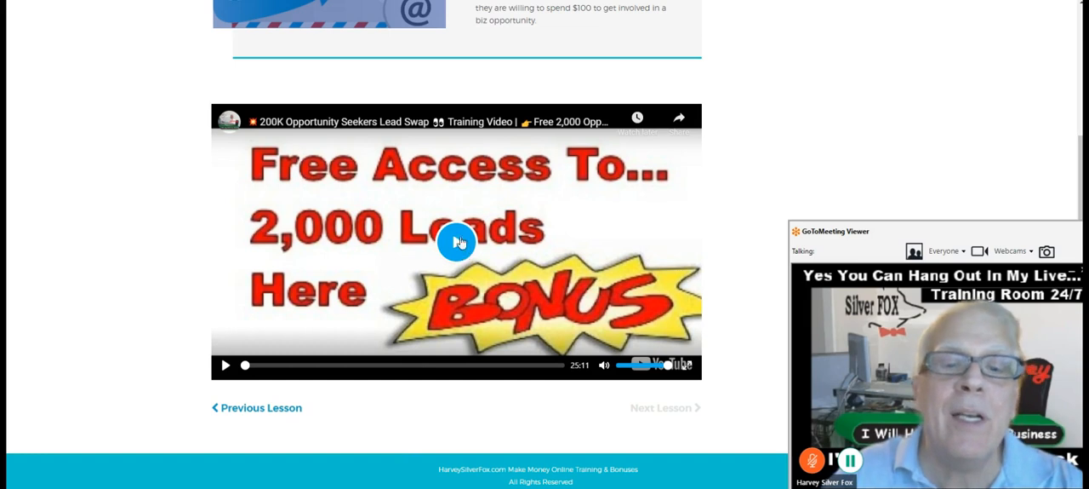
{"action": "mouse_move", "coordinate": [452, 97]}
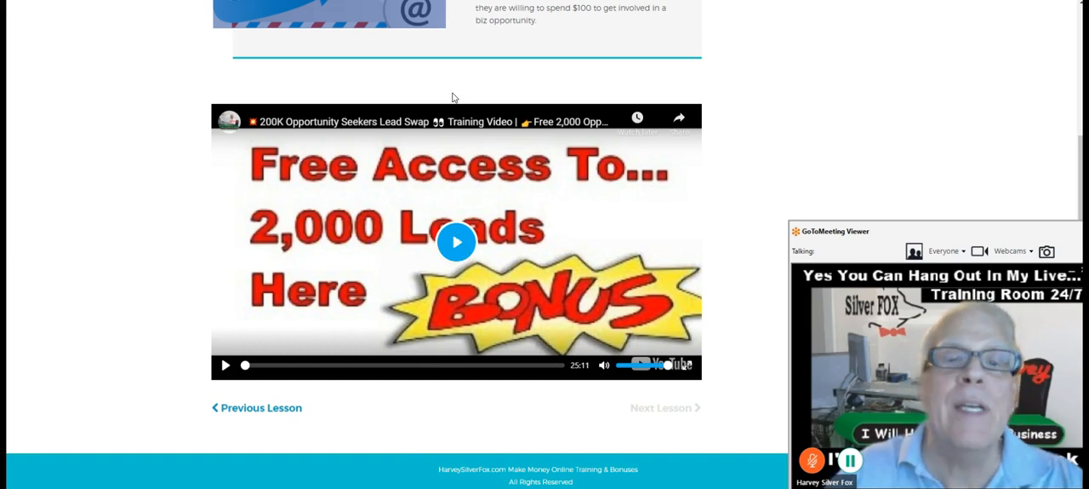
{"action": "mouse_move", "coordinate": [454, 81]}
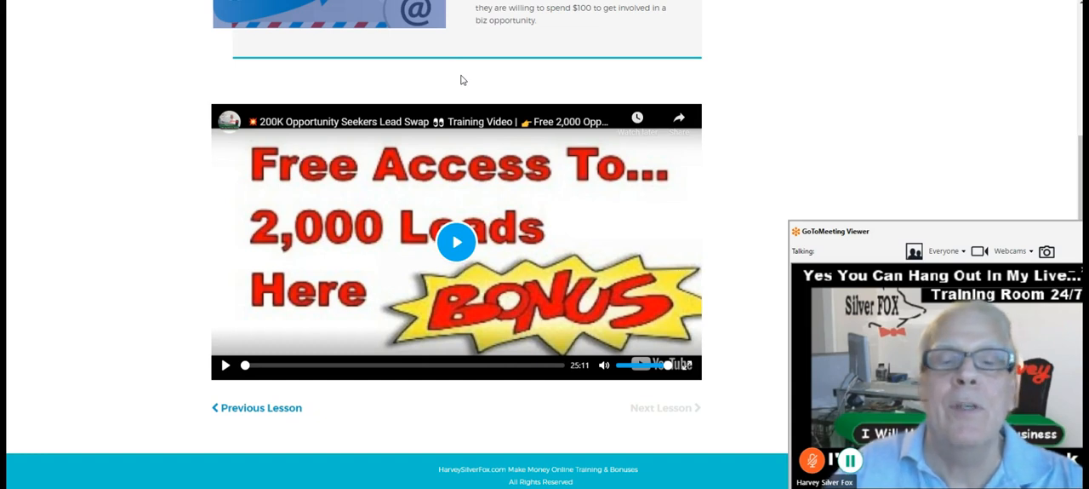
{"action": "mouse_move", "coordinate": [456, 79]}
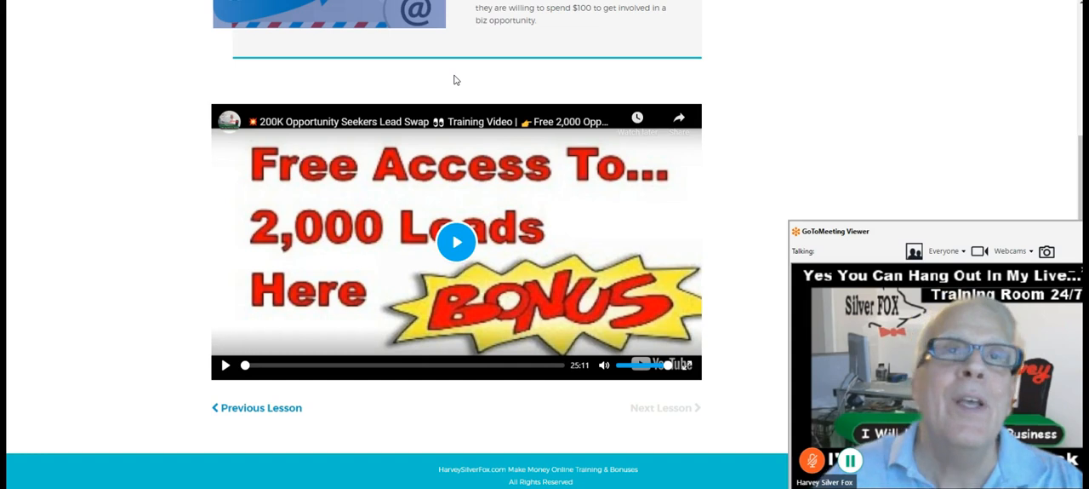
{"action": "mouse_move", "coordinate": [462, 76]}
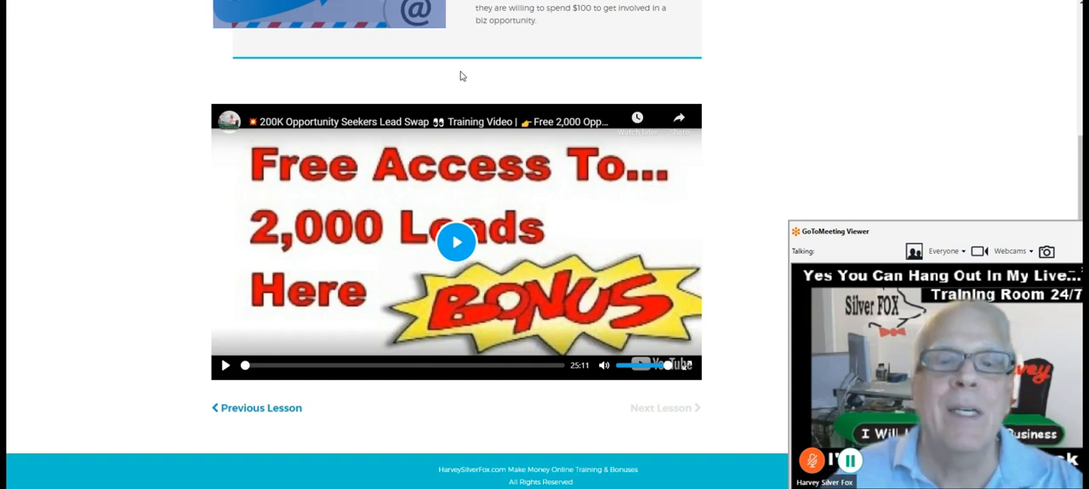
{"action": "mouse_move", "coordinate": [473, 121]}
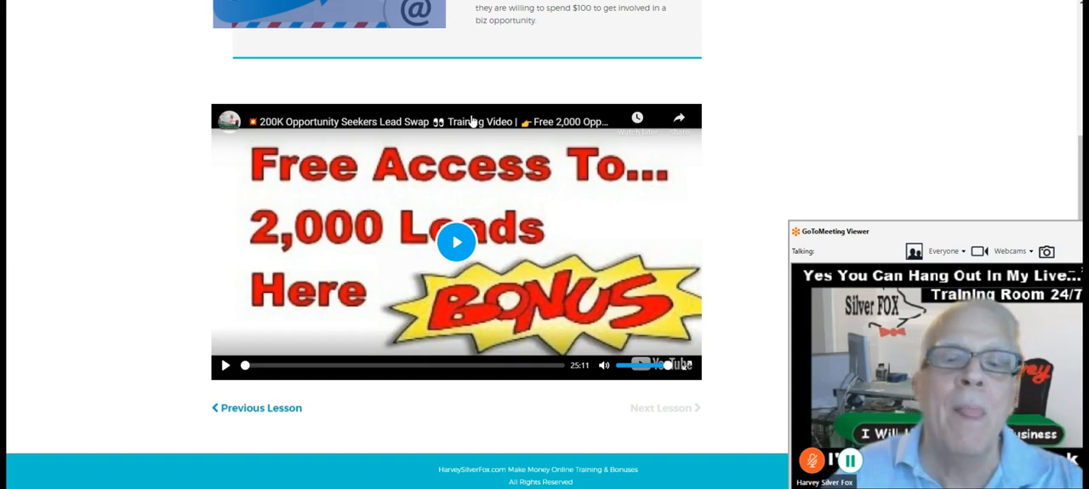
{"action": "mouse_move", "coordinate": [455, 244]}
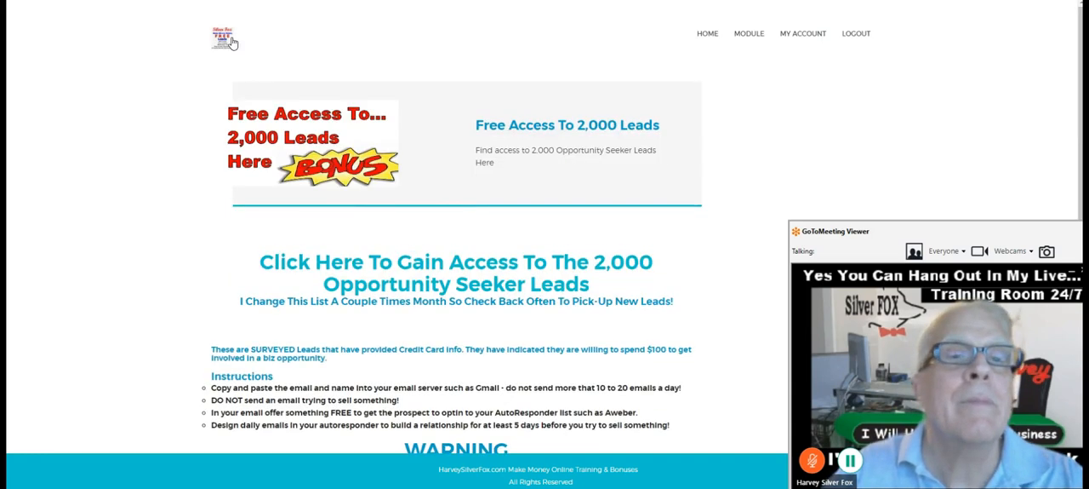
Return to the member home page, browse the modules, and open Make Money With GoPro & YouTube
{"action": "left_click", "coordinate": [223, 38]}
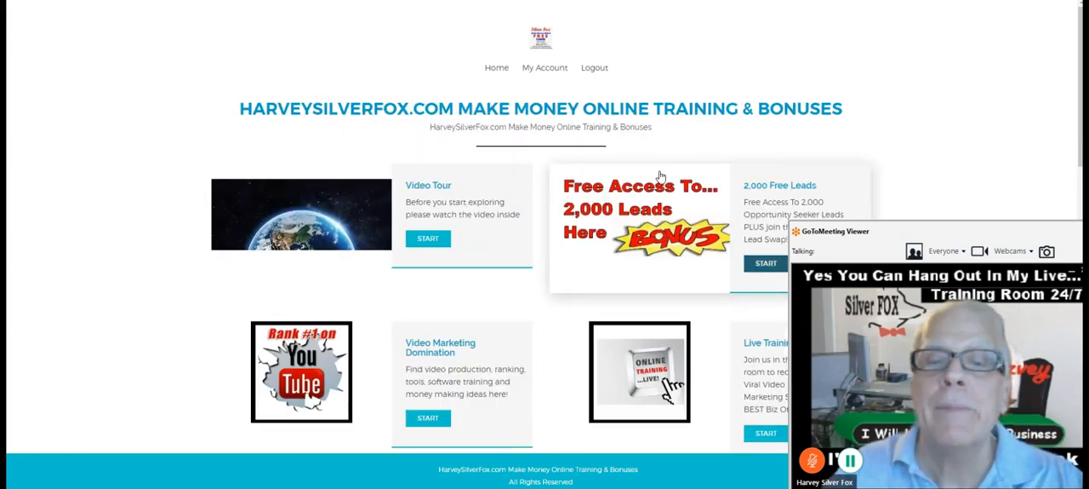
{"action": "scroll", "scroll_direction": "down", "scroll_amount": 3}
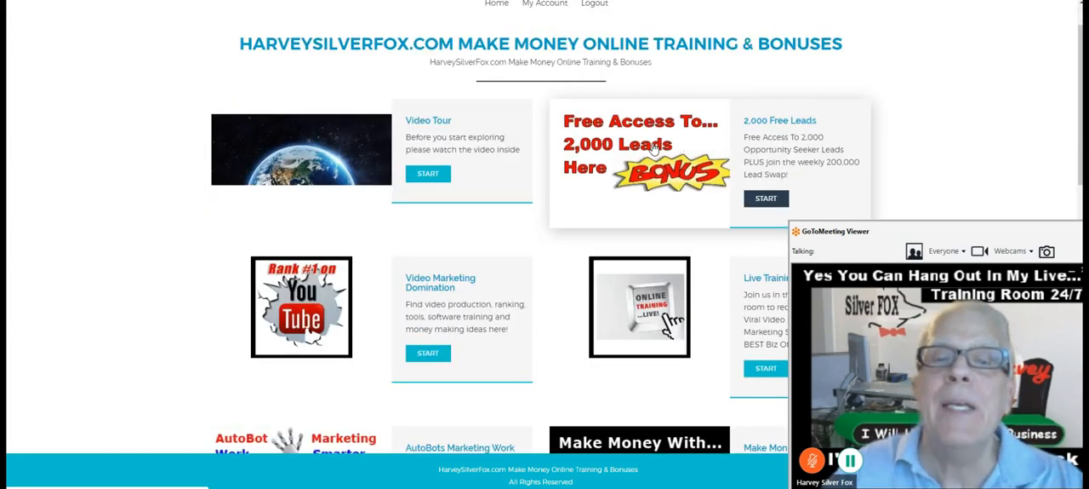
{"action": "mouse_move", "coordinate": [681, 124]}
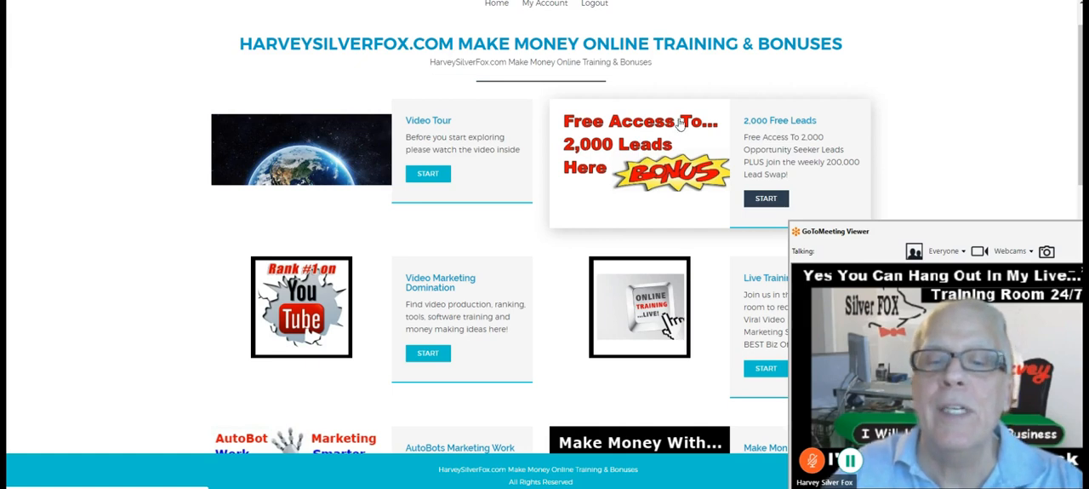
{"action": "scroll", "scroll_direction": "down", "scroll_amount": 3}
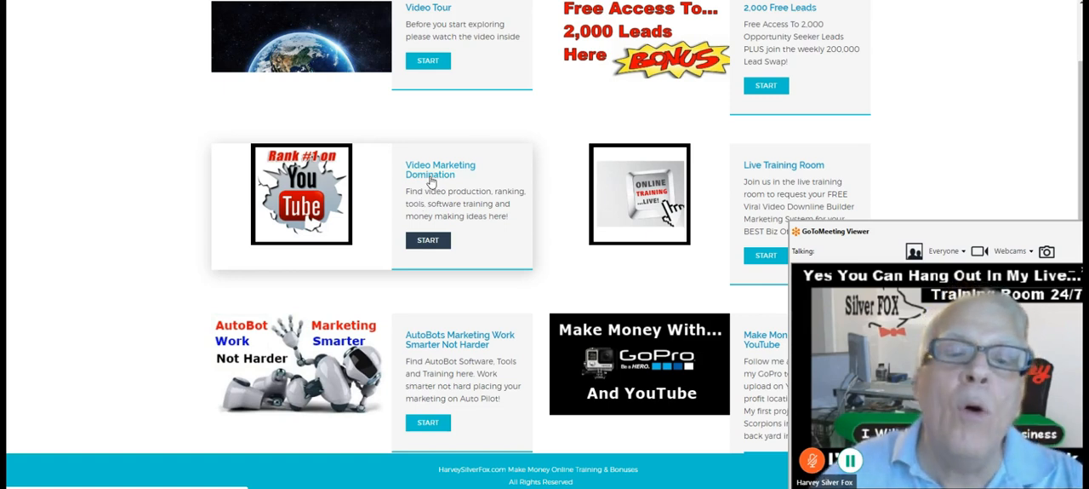
{"action": "mouse_move", "coordinate": [434, 183]}
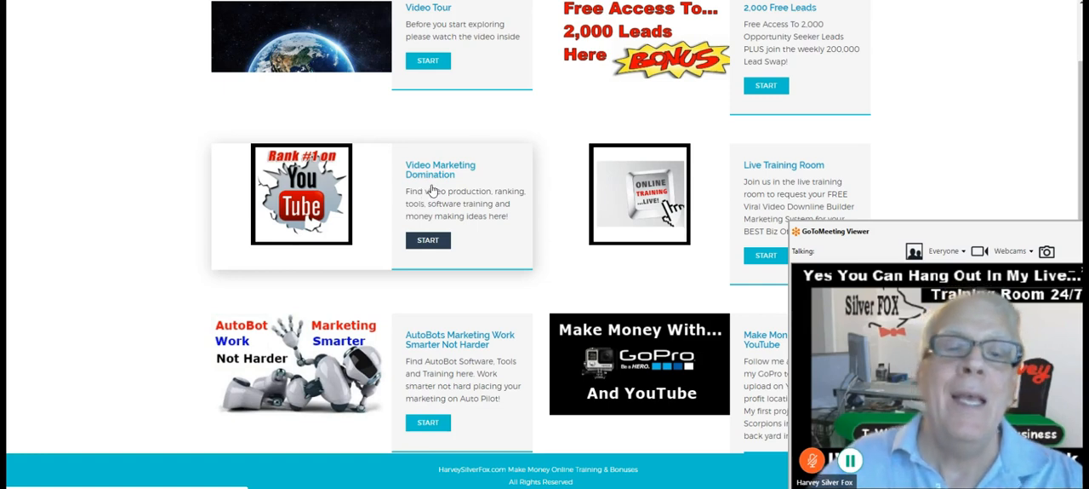
{"action": "scroll", "scroll_direction": "down", "scroll_amount": 3}
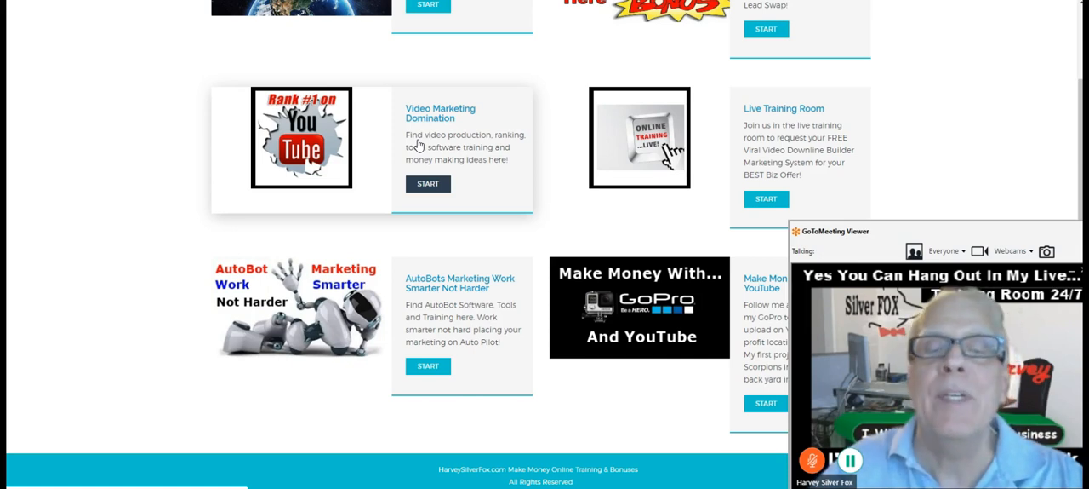
{"action": "mouse_move", "coordinate": [758, 138]}
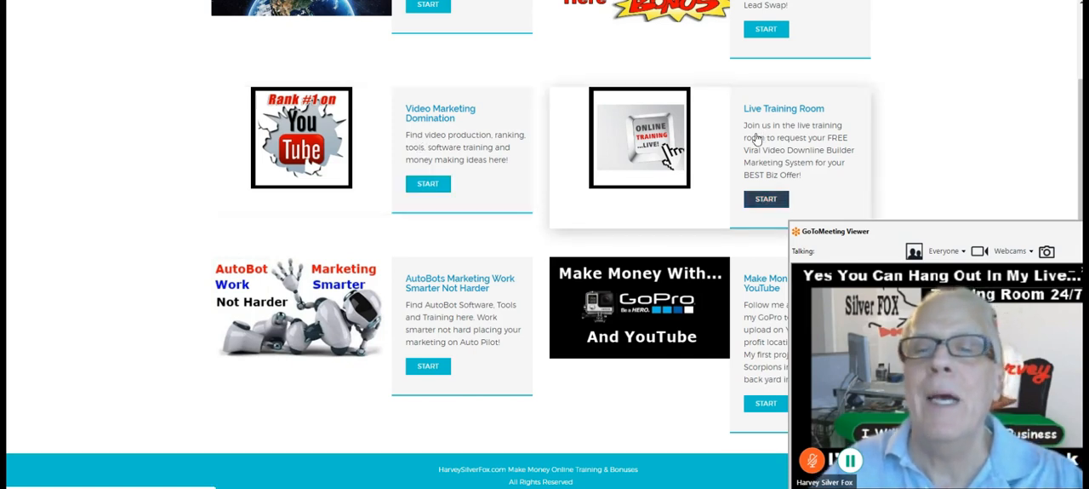
{"action": "scroll", "scroll_direction": "down", "scroll_amount": 3}
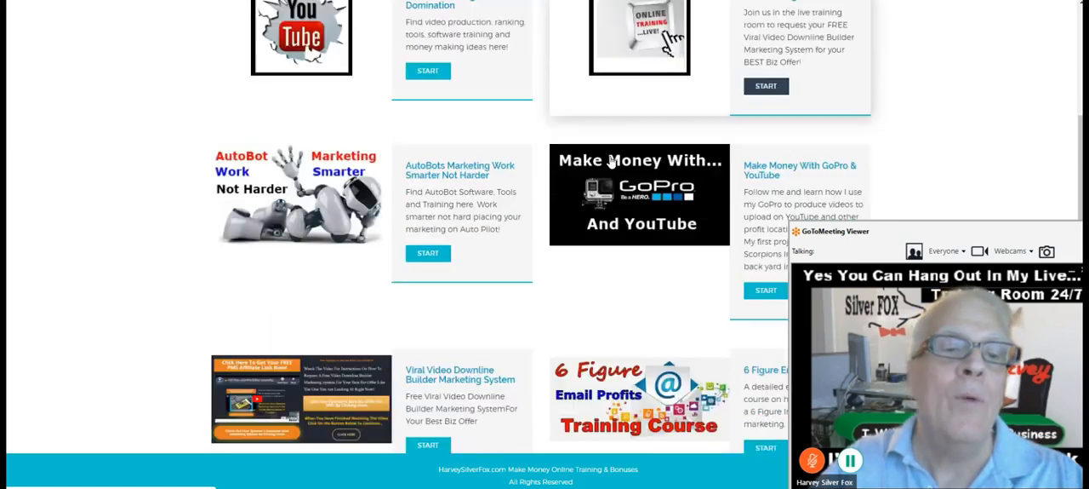
{"action": "scroll", "scroll_direction": "down", "scroll_amount": 3}
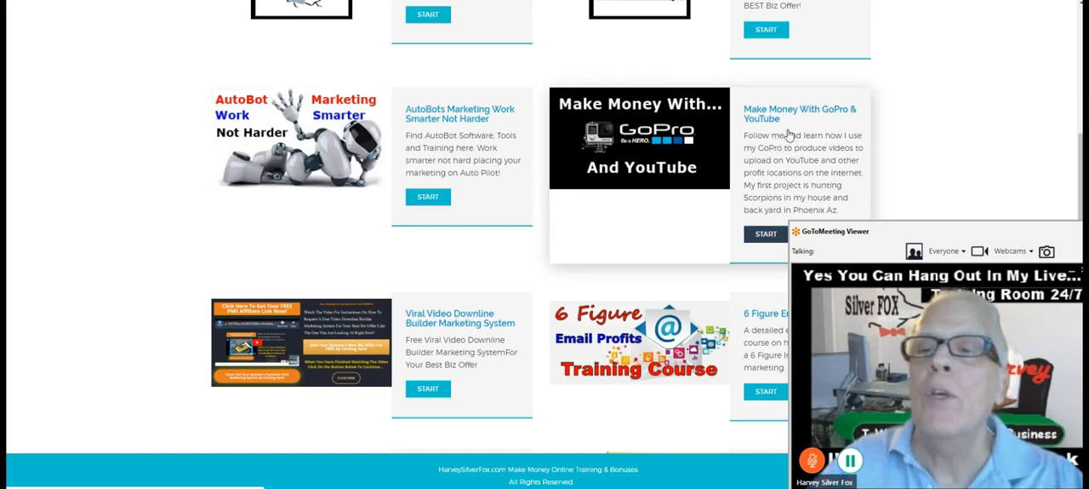
{"action": "scroll", "scroll_direction": "down", "scroll_amount": 3}
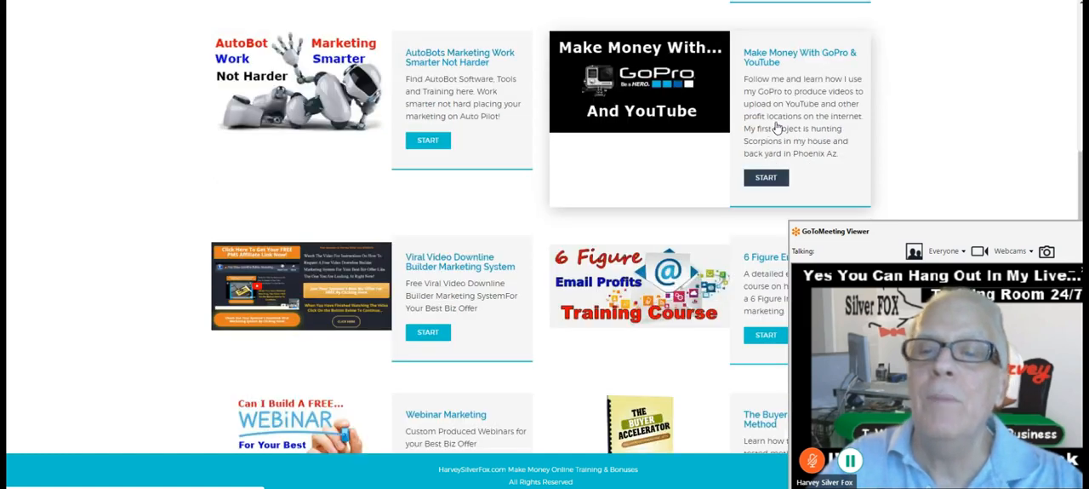
{"action": "left_click", "coordinate": [765, 177]}
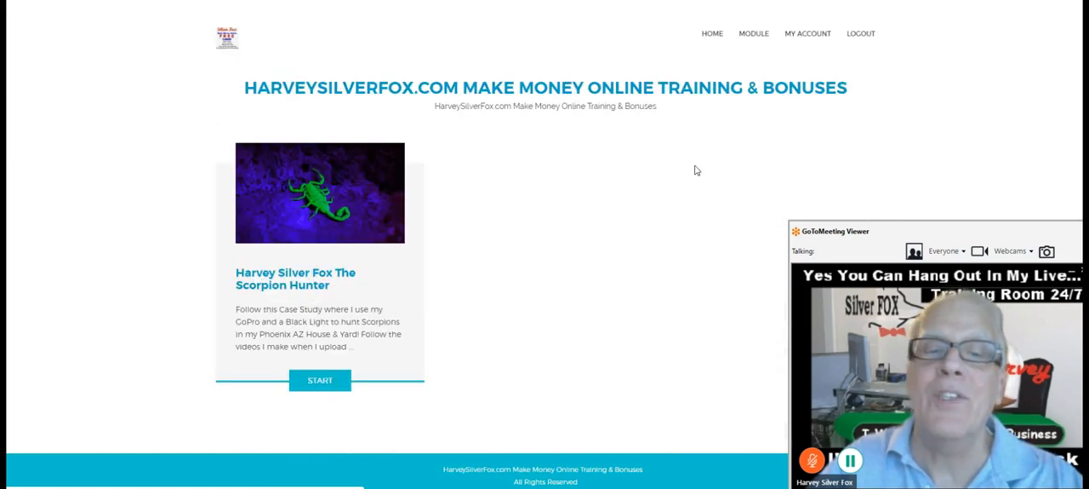
{"action": "mouse_move", "coordinate": [285, 193]}
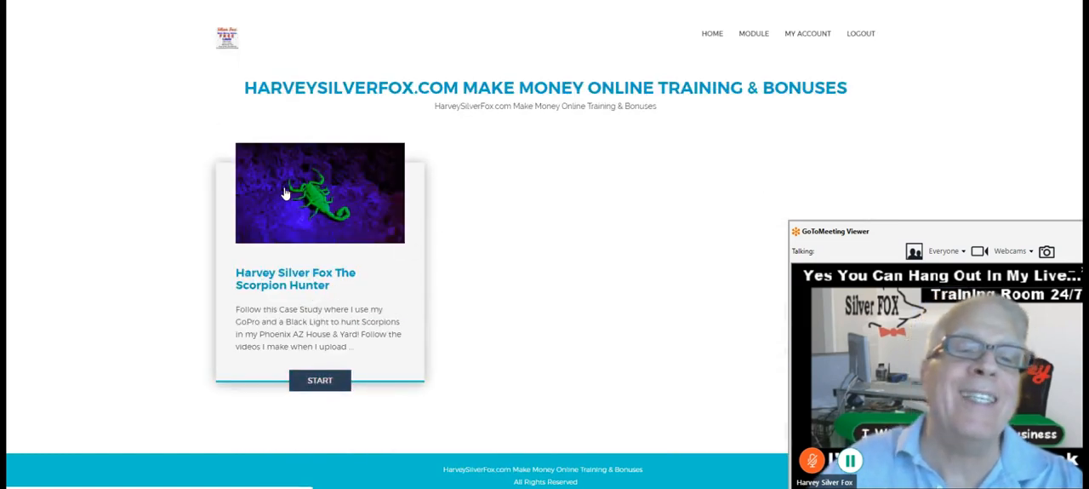
{"action": "mouse_move", "coordinate": [354, 106]}
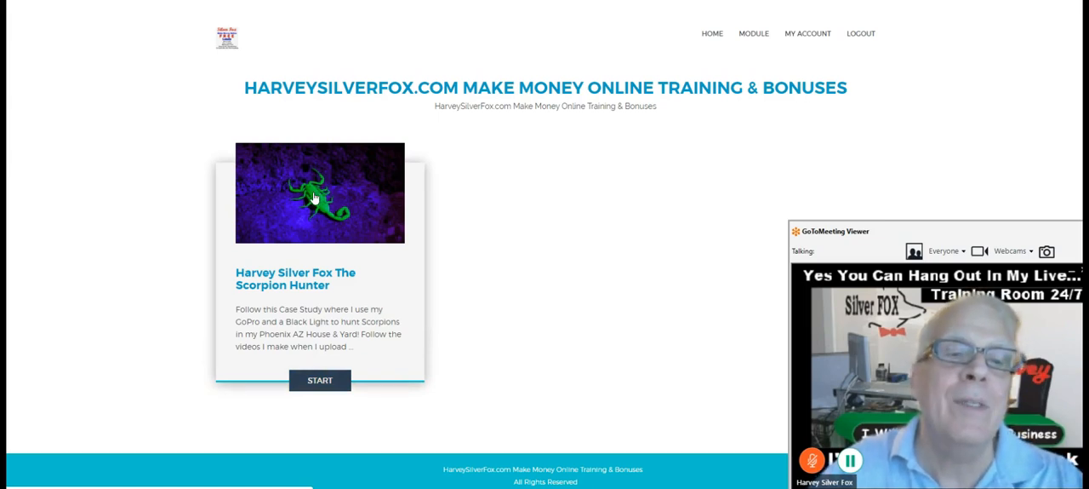
{"action": "mouse_move", "coordinate": [354, 115]}
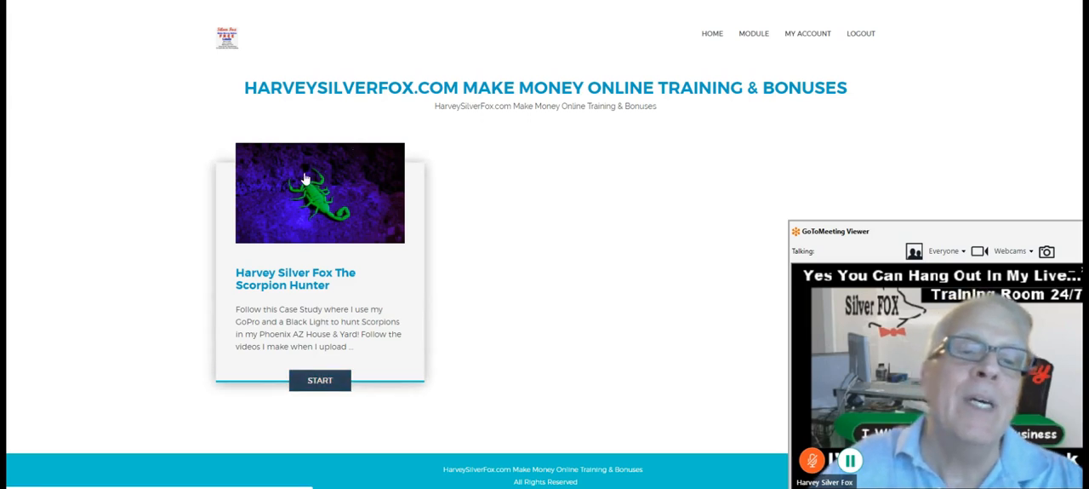
{"action": "mouse_move", "coordinate": [345, 217]}
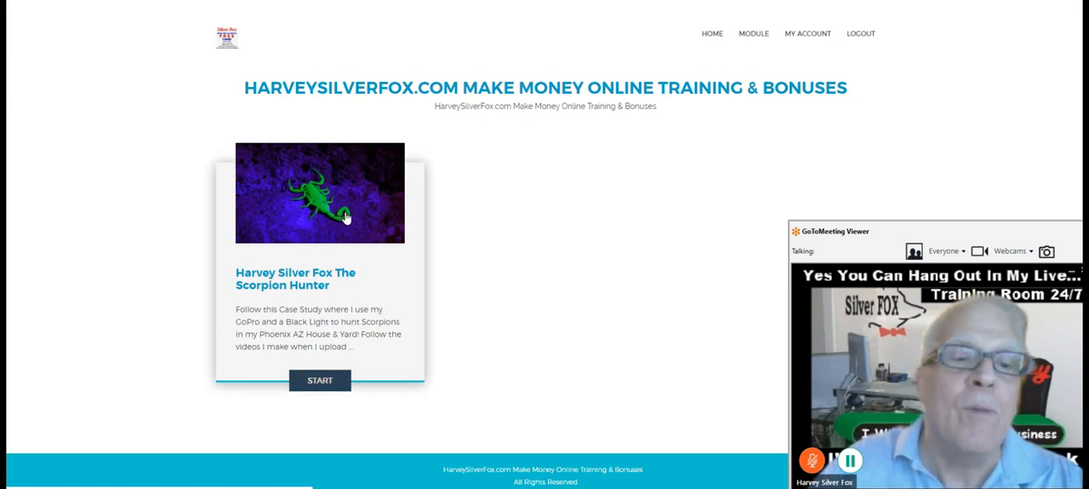
{"action": "mouse_move", "coordinate": [353, 142]}
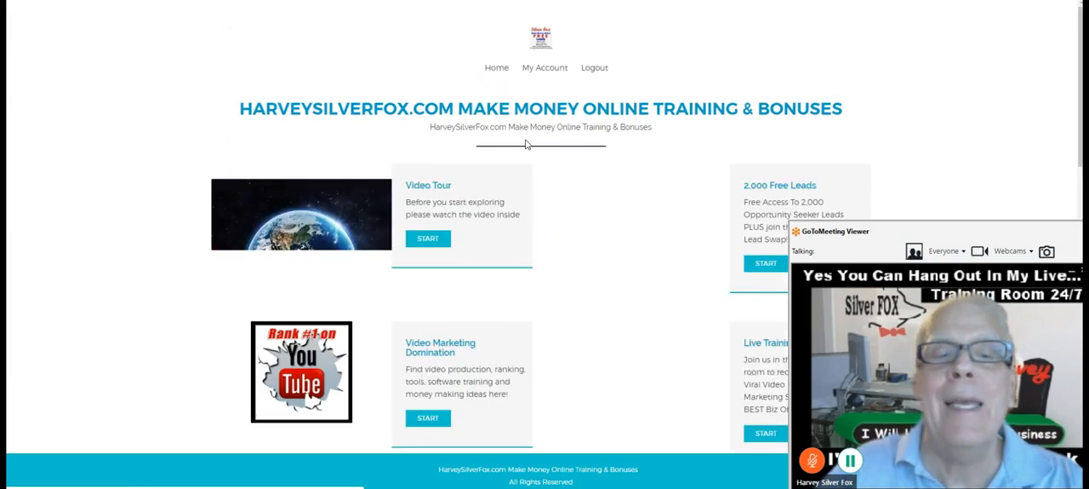
Scroll the home page's modules down to 6 Figure Email Profits and Webinar Marketing
{"action": "scroll", "scroll_direction": "down", "scroll_amount": 3}
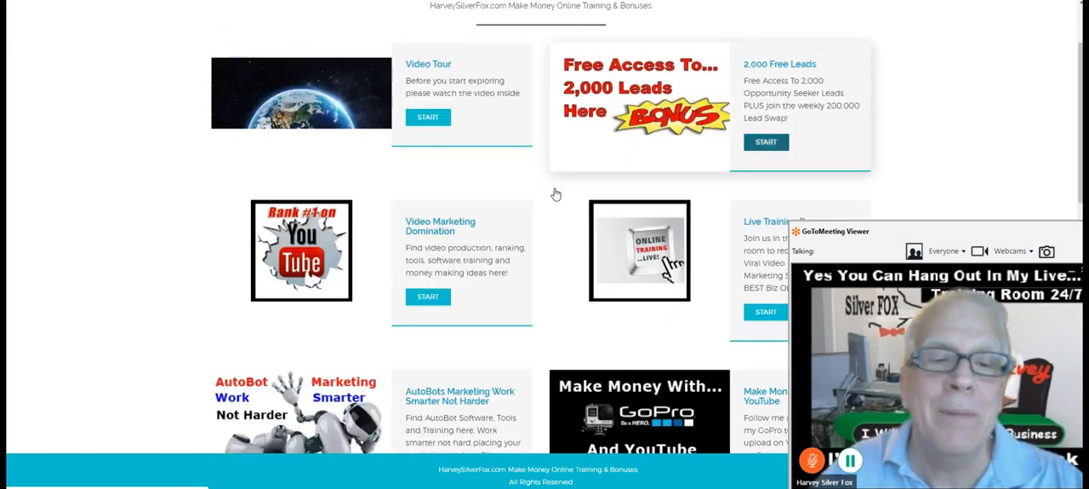
{"action": "scroll", "scroll_direction": "down", "scroll_amount": 3}
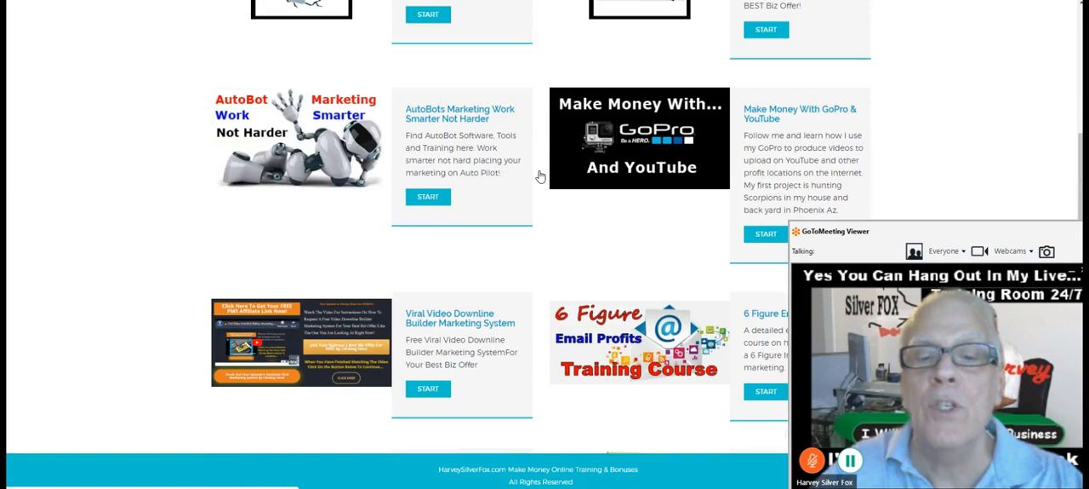
{"action": "scroll", "scroll_direction": "down", "scroll_amount": 3}
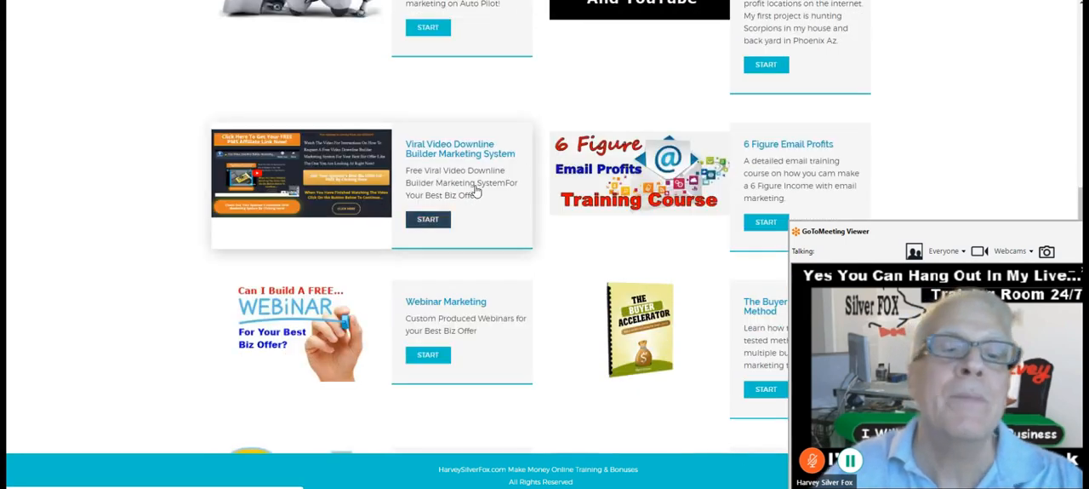
{"action": "mouse_move", "coordinate": [358, 175]}
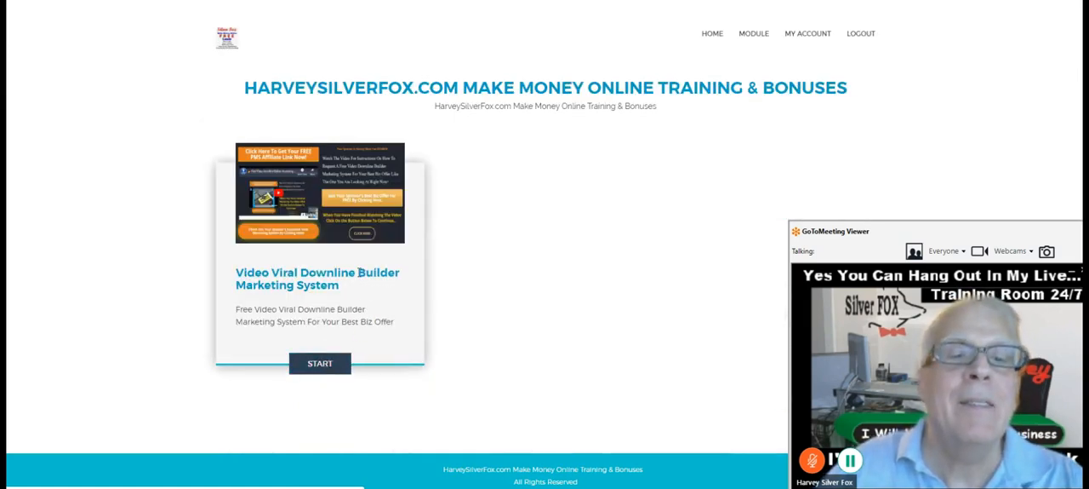
Scroll through the Video Viral Downline Builder lesson's request-your-free-system offer and back up
{"action": "scroll", "scroll_direction": "down", "scroll_amount": 3}
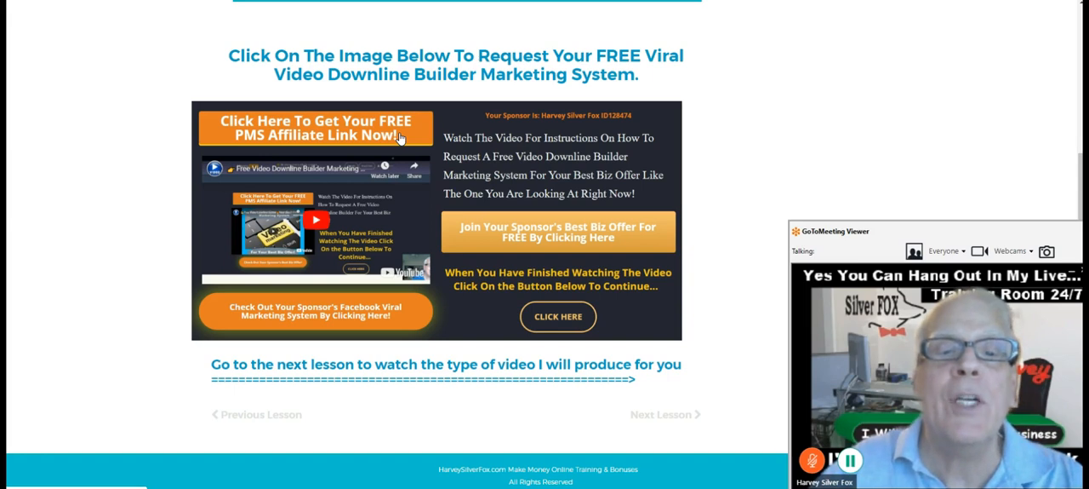
{"action": "mouse_move", "coordinate": [450, 135]}
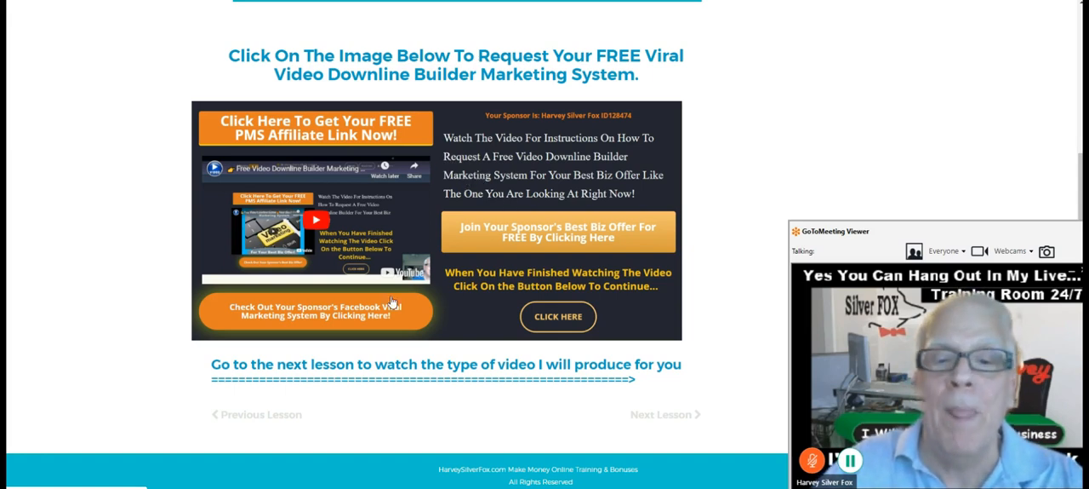
{"action": "mouse_move", "coordinate": [656, 390]}
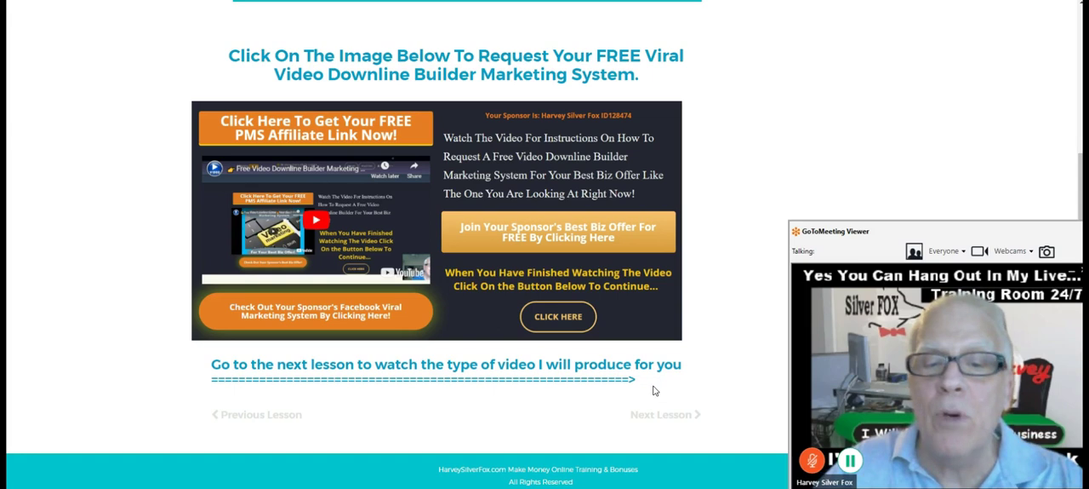
{"action": "scroll", "scroll_direction": "up", "scroll_amount": 3}
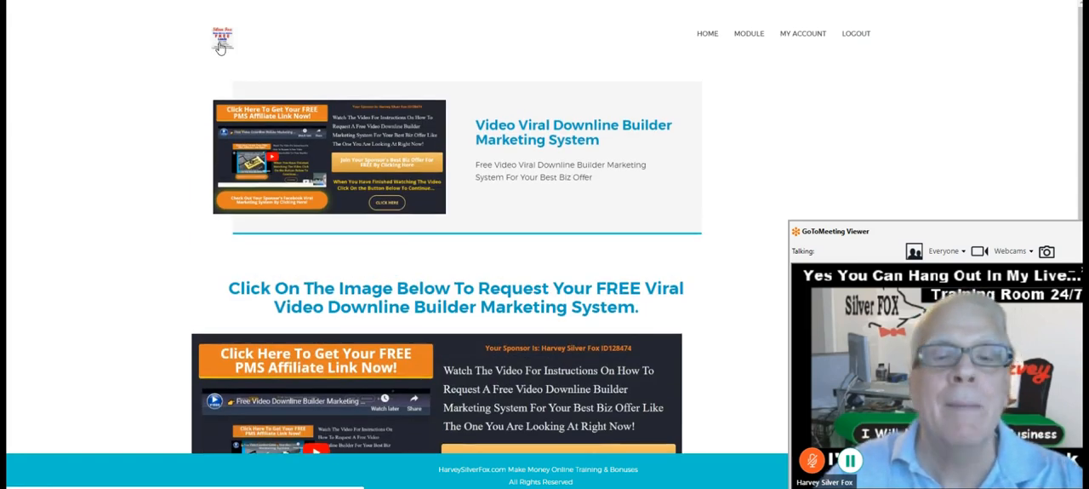
Scroll the modules grid to locate the 6 Figure Email Profits course
{"action": "scroll", "scroll_direction": "down", "scroll_amount": 3}
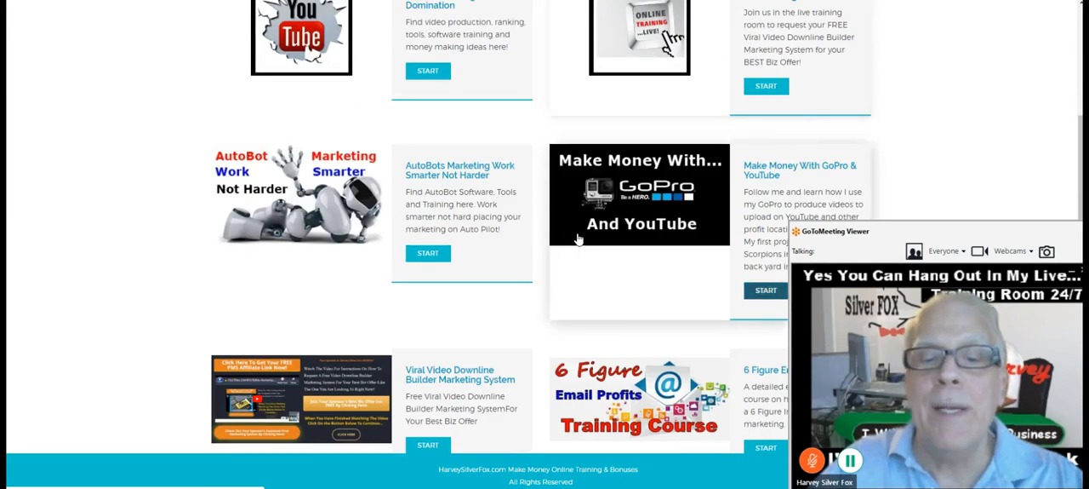
{"action": "scroll", "scroll_direction": "down", "scroll_amount": 3}
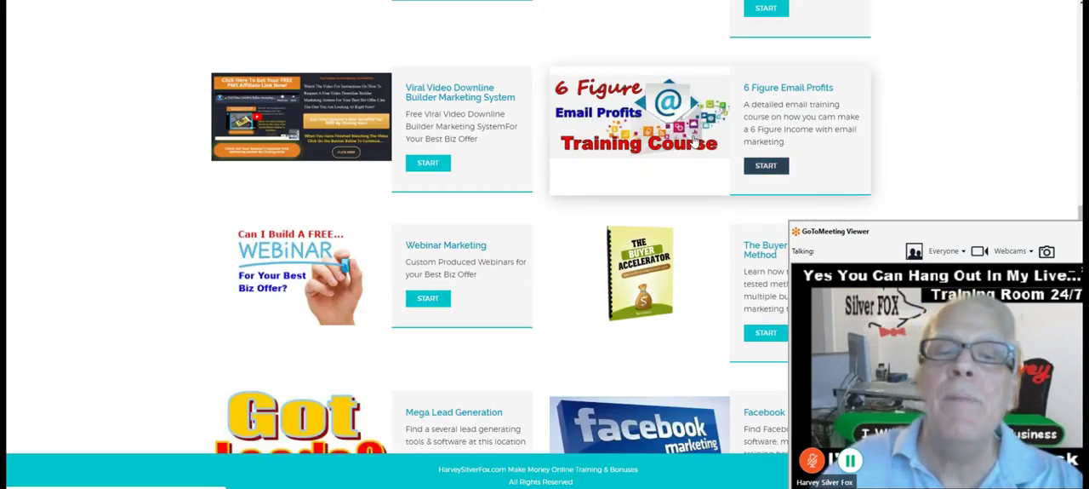
{"action": "mouse_move", "coordinate": [790, 170]}
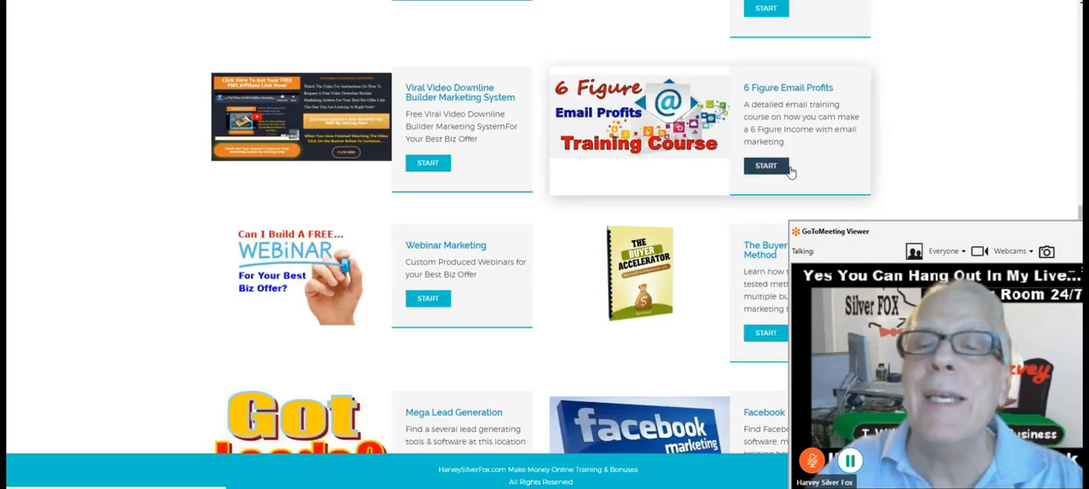
{"action": "scroll", "scroll_direction": "up", "scroll_amount": 3}
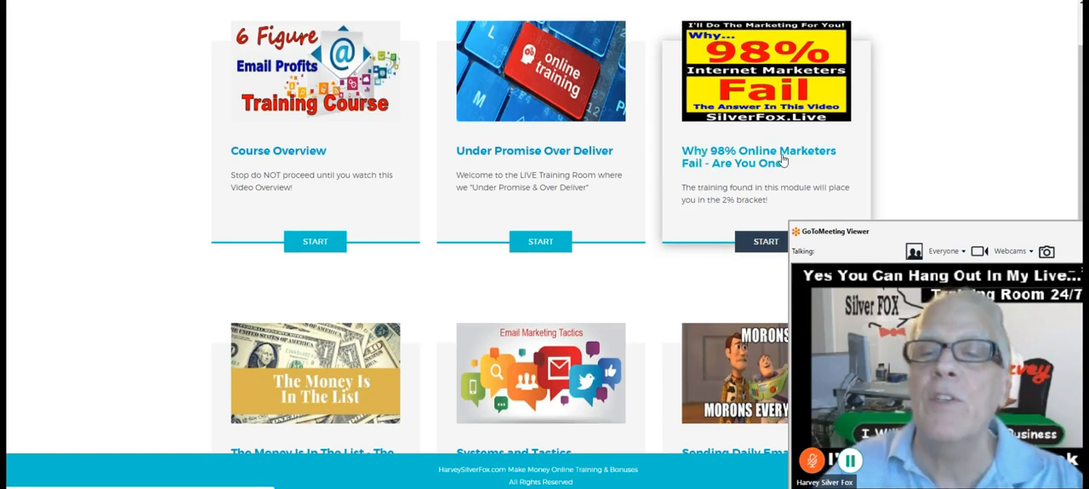
{"action": "mouse_move", "coordinate": [753, 162]}
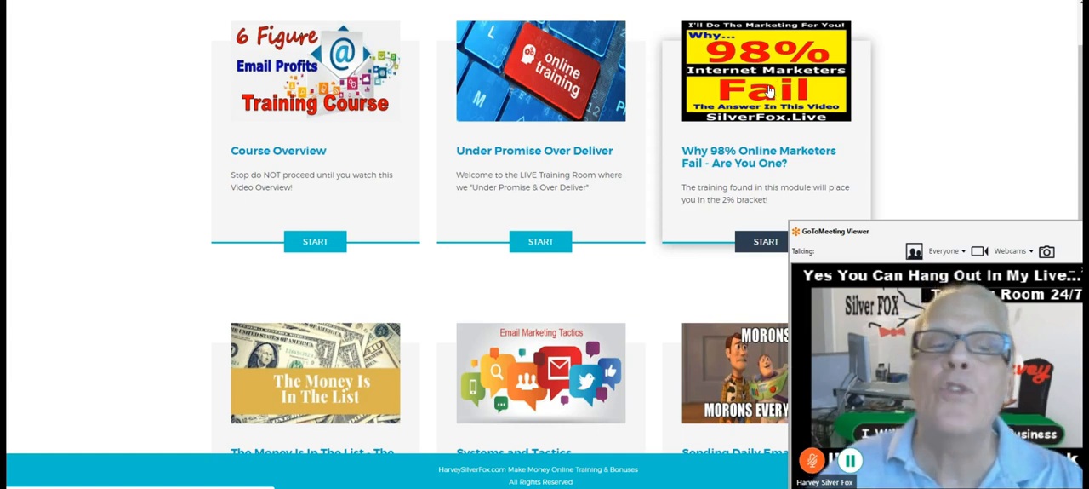
{"action": "scroll", "scroll_direction": "down", "scroll_amount": 3}
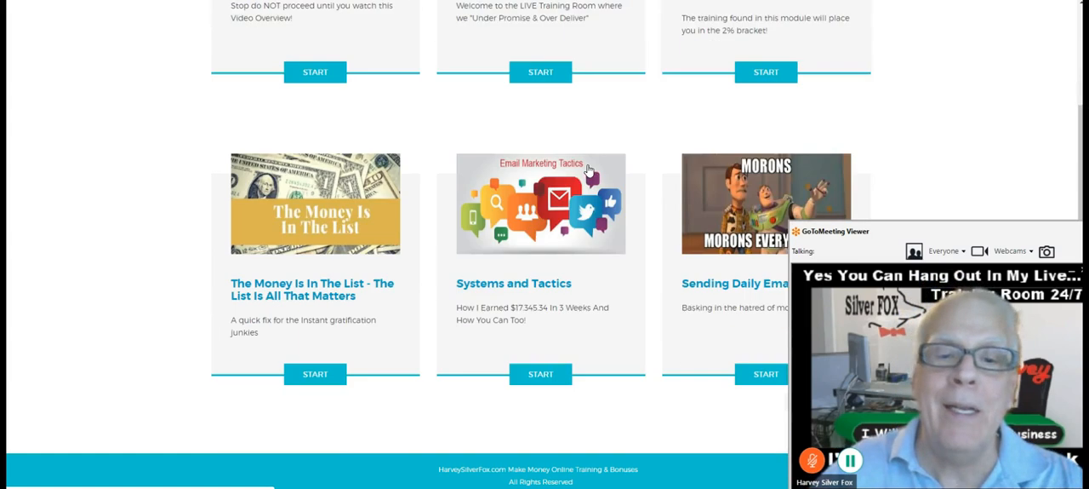
{"action": "scroll", "scroll_direction": "down", "scroll_amount": 3}
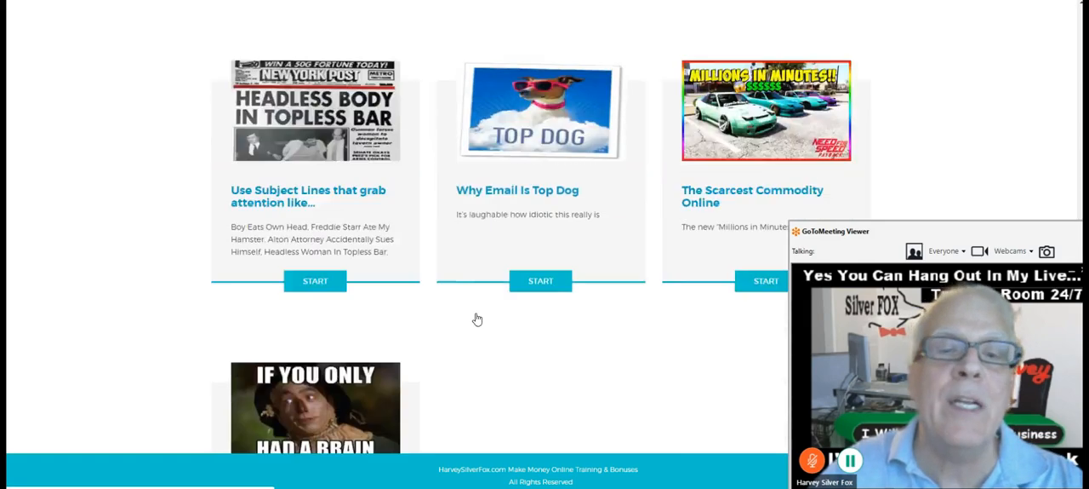
{"action": "scroll", "scroll_direction": "down", "scroll_amount": 3}
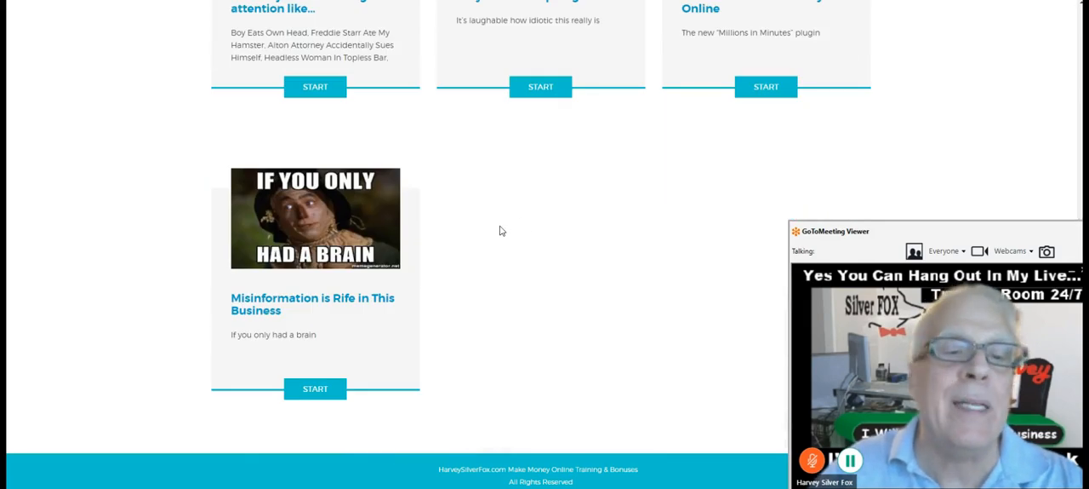
{"action": "scroll", "scroll_direction": "up", "scroll_amount": 3}
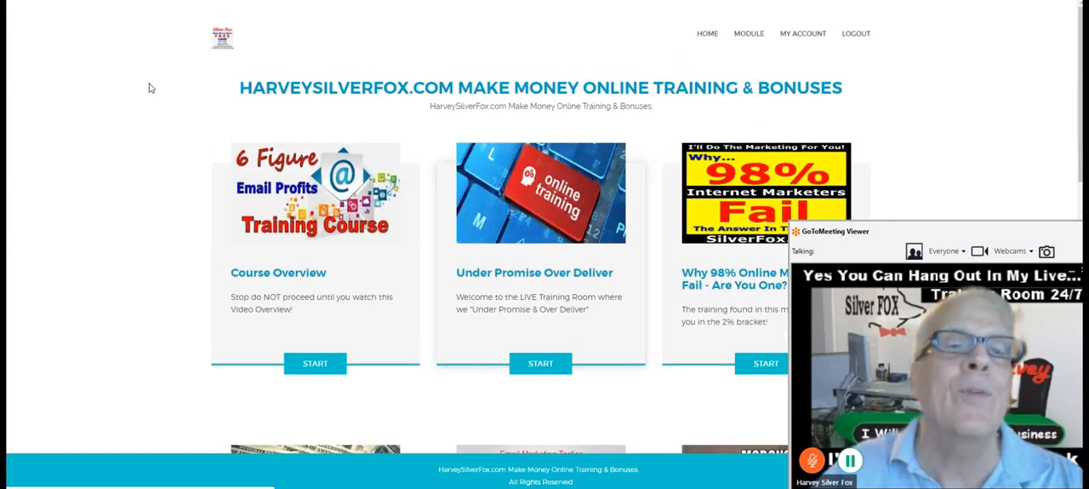
Return to the Silver Fox home page and scroll down through the training module cards
{"action": "left_click", "coordinate": [749, 33]}
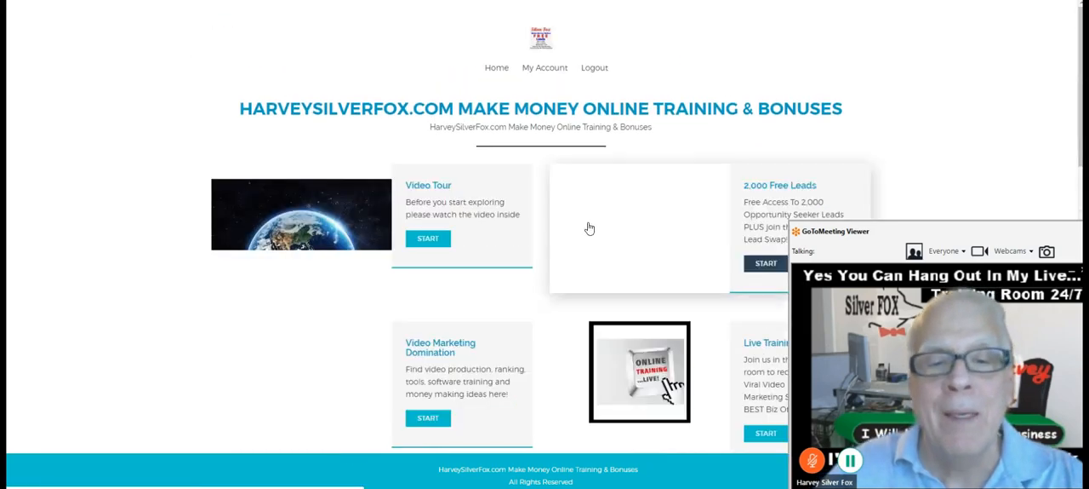
{"action": "scroll", "scroll_direction": "down", "scroll_amount": 3}
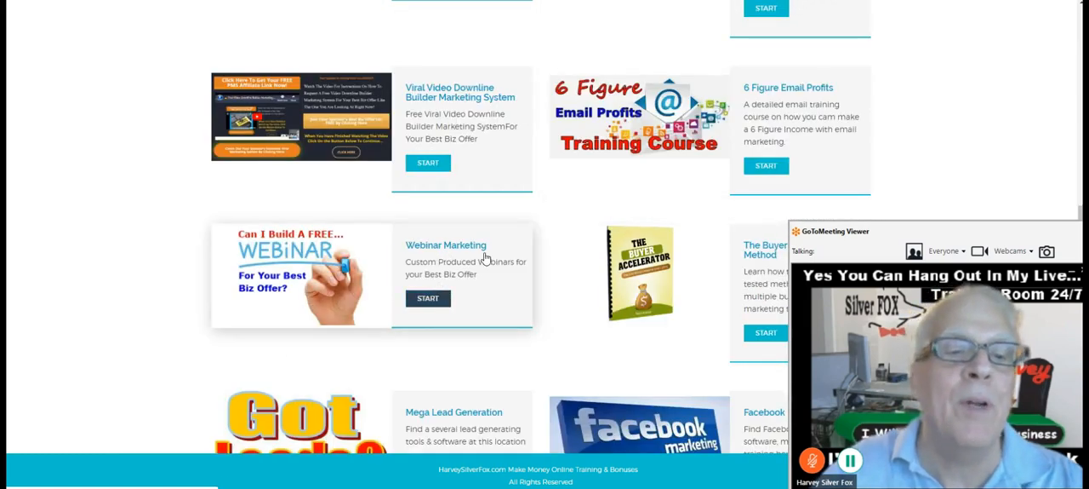
{"action": "scroll", "scroll_direction": "down", "scroll_amount": 3}
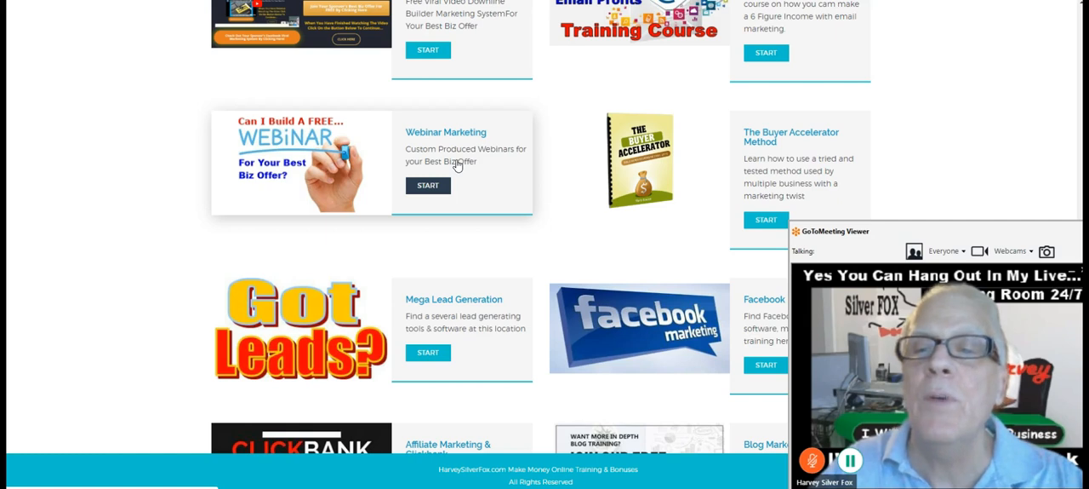
{"action": "scroll", "scroll_direction": "down", "scroll_amount": 3}
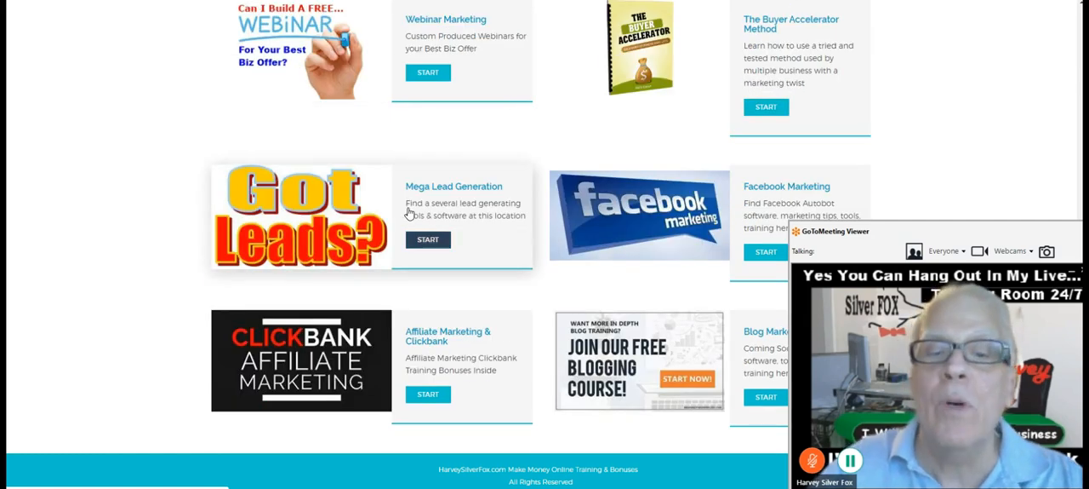
{"action": "scroll", "scroll_direction": "down", "scroll_amount": 3}
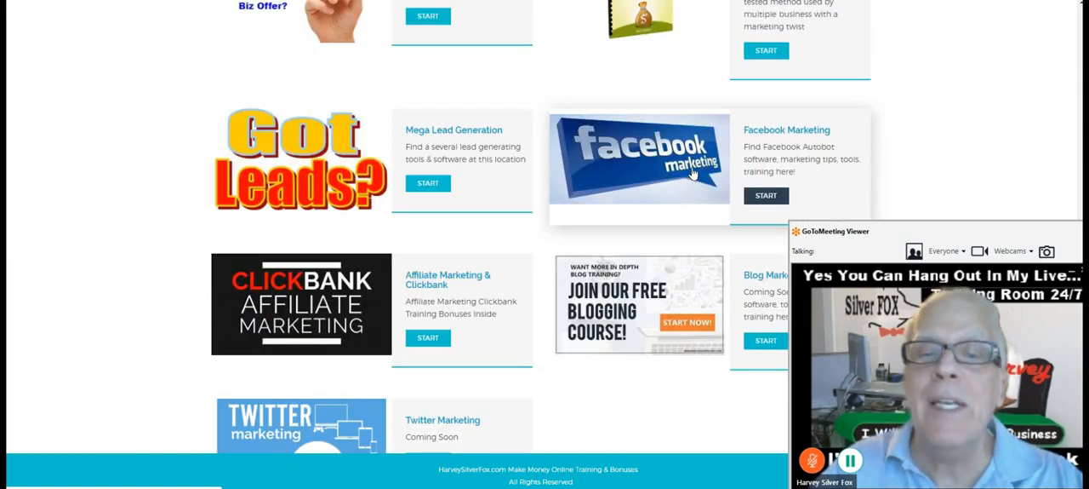
{"action": "mouse_move", "coordinate": [679, 300]}
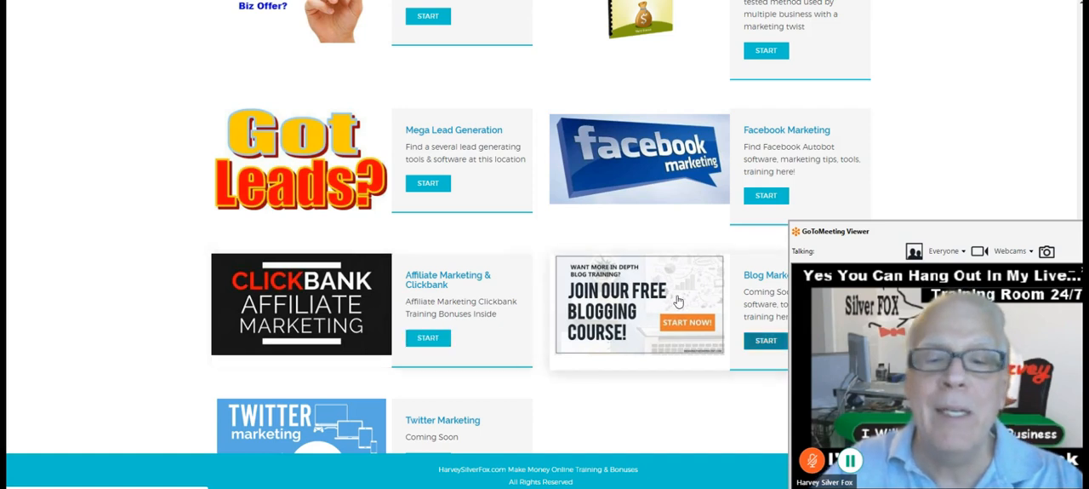
{"action": "scroll", "scroll_direction": "down", "scroll_amount": 3}
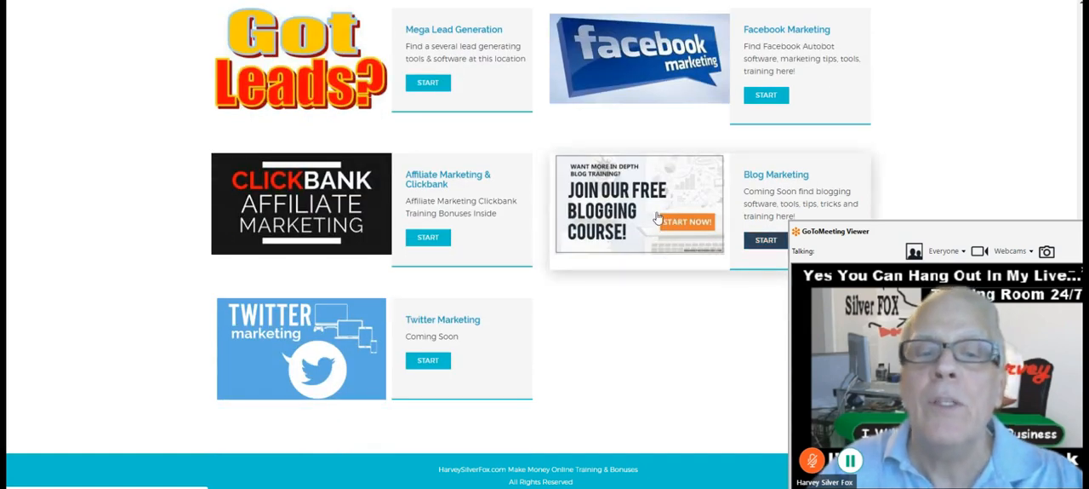
{"action": "mouse_move", "coordinate": [349, 310]}
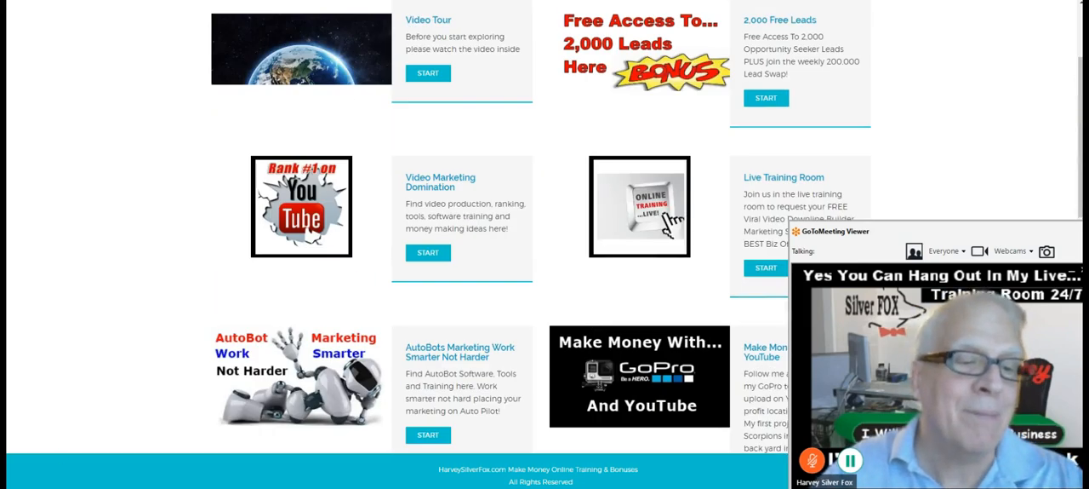
{"action": "scroll", "scroll_direction": "down", "scroll_amount": 3}
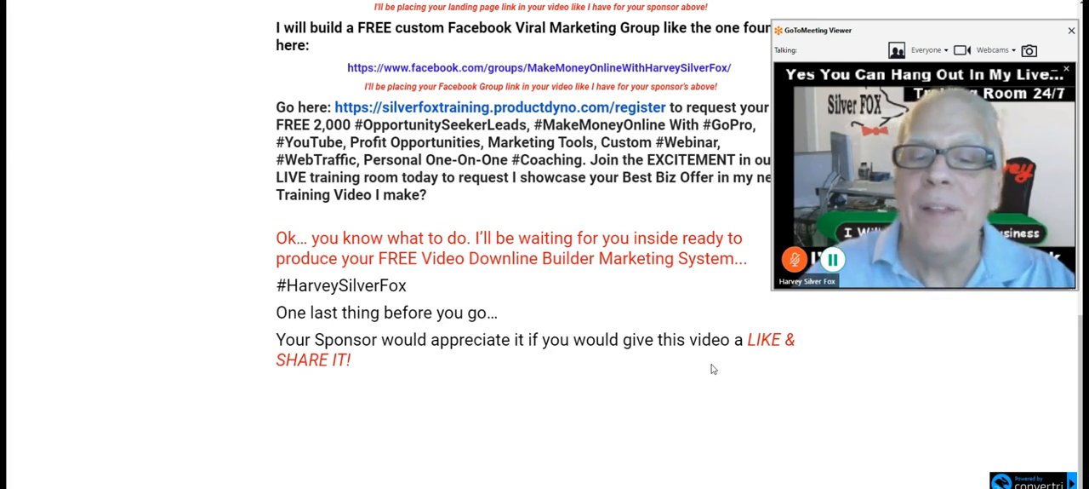
{"action": "mouse_move", "coordinate": [381, 355]}
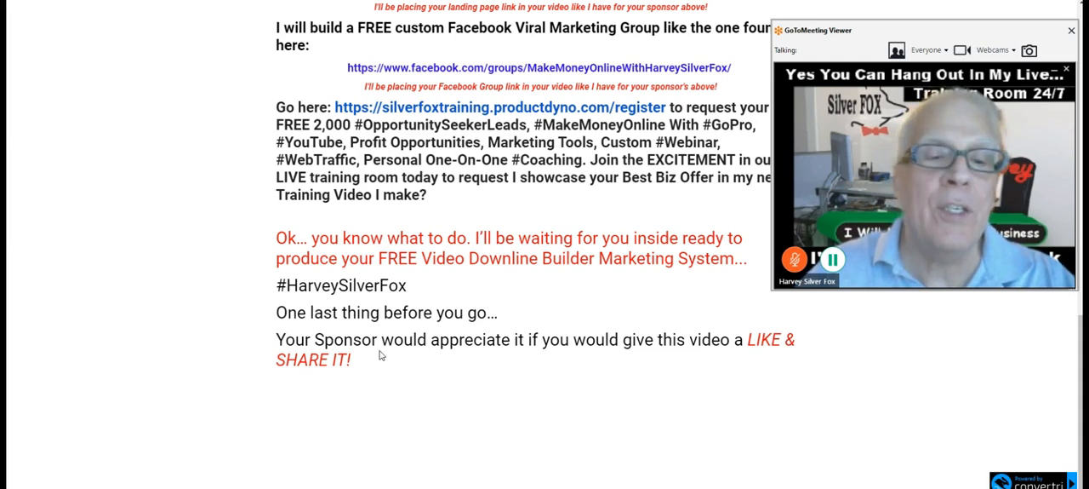
{"action": "mouse_move", "coordinate": [379, 354]}
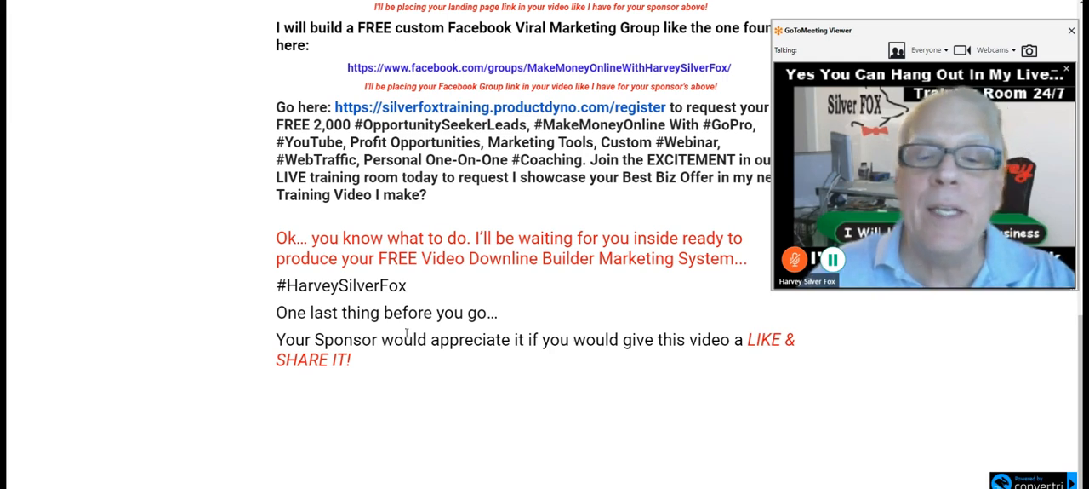
{"action": "mouse_move", "coordinate": [775, 354]}
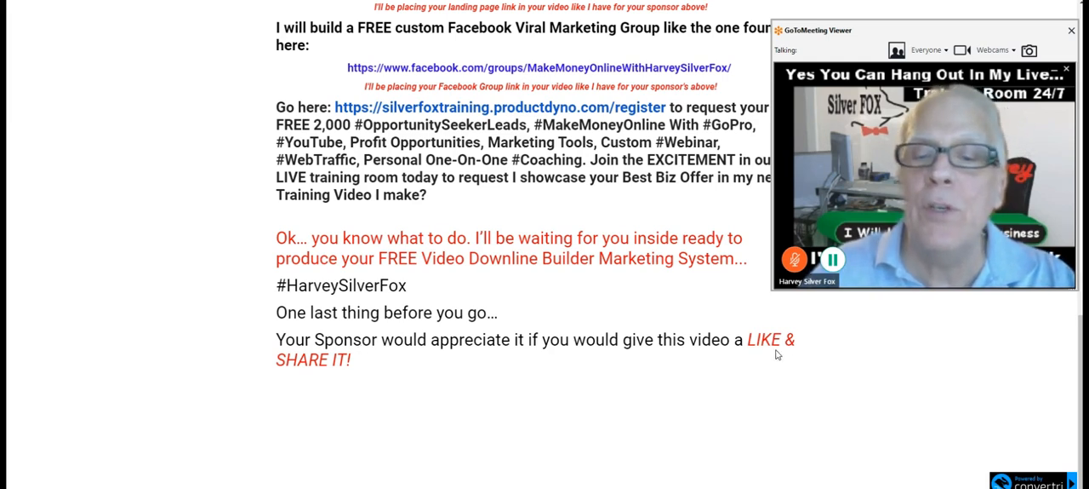
{"action": "mouse_move", "coordinate": [463, 282]}
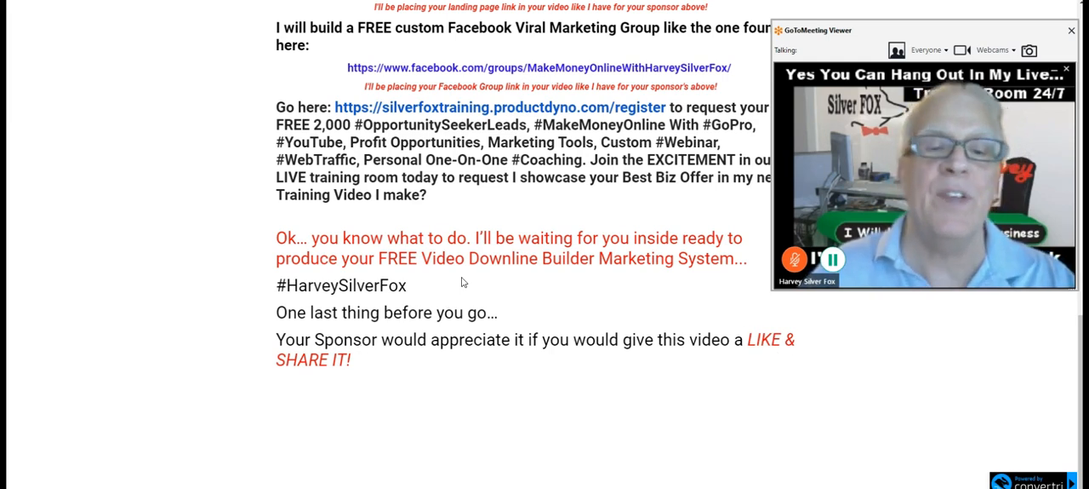